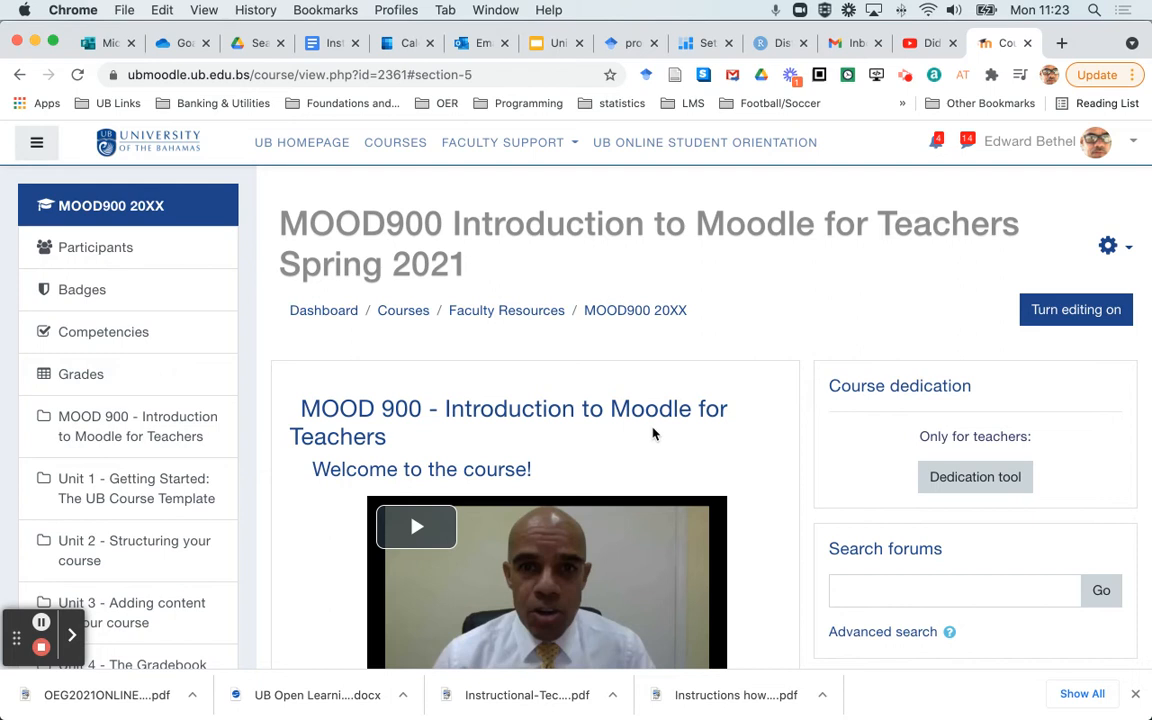
Open the Moodle Quizzes activity in Unit 5 and reach the Reuse link below its content
scroll("down", 3)
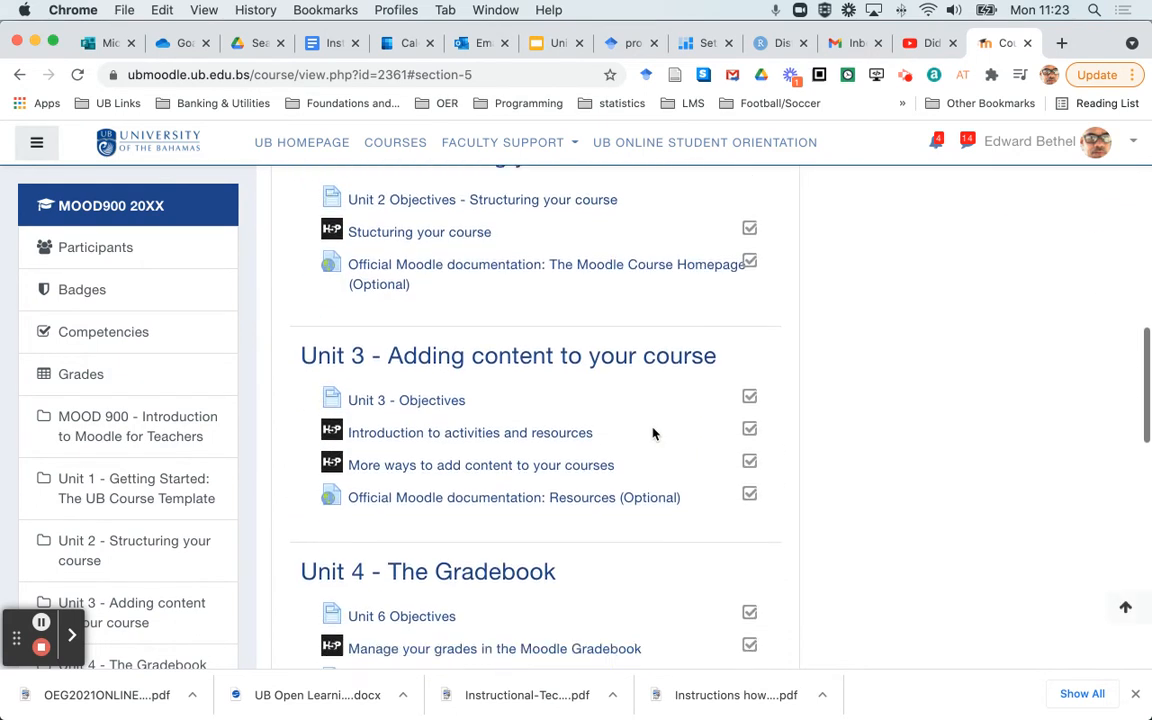
scroll("down", 3)
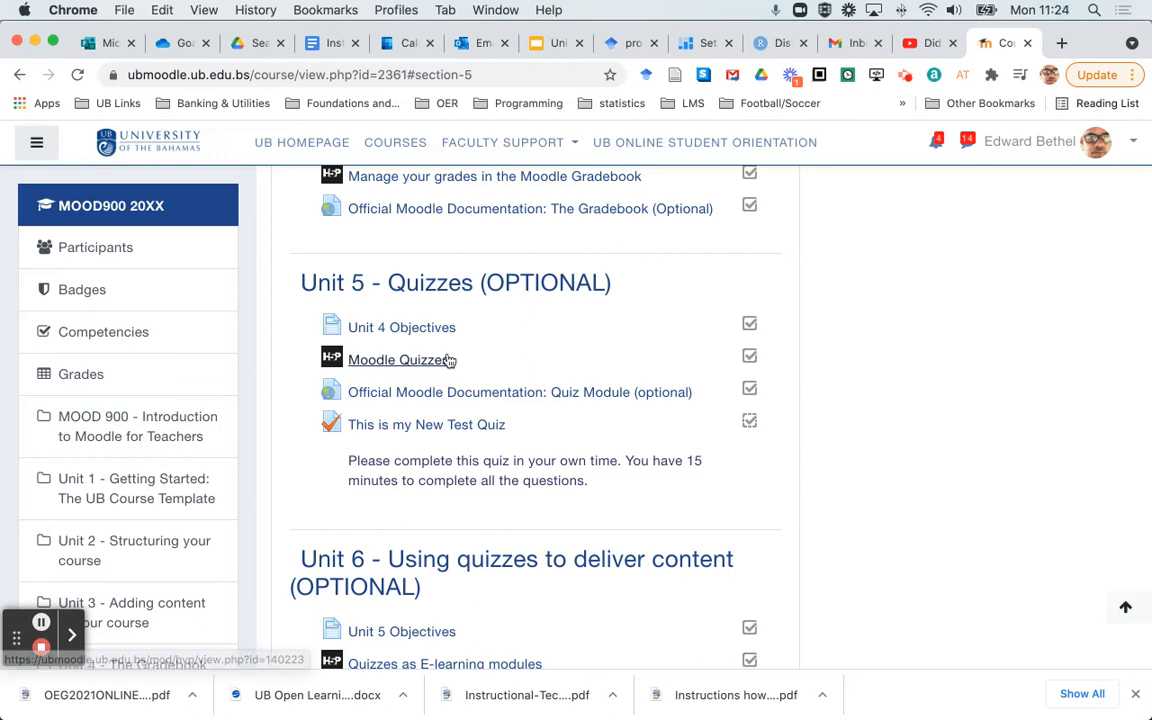
mouse_move(464, 364)
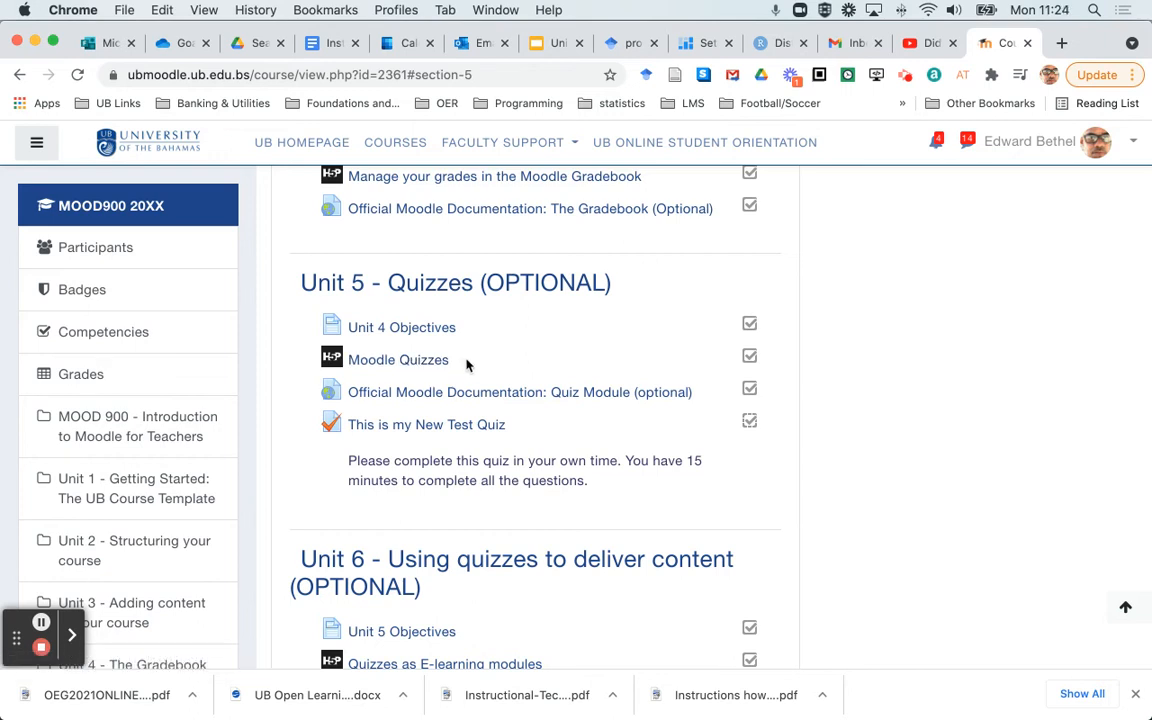
mouse_move(398, 360)
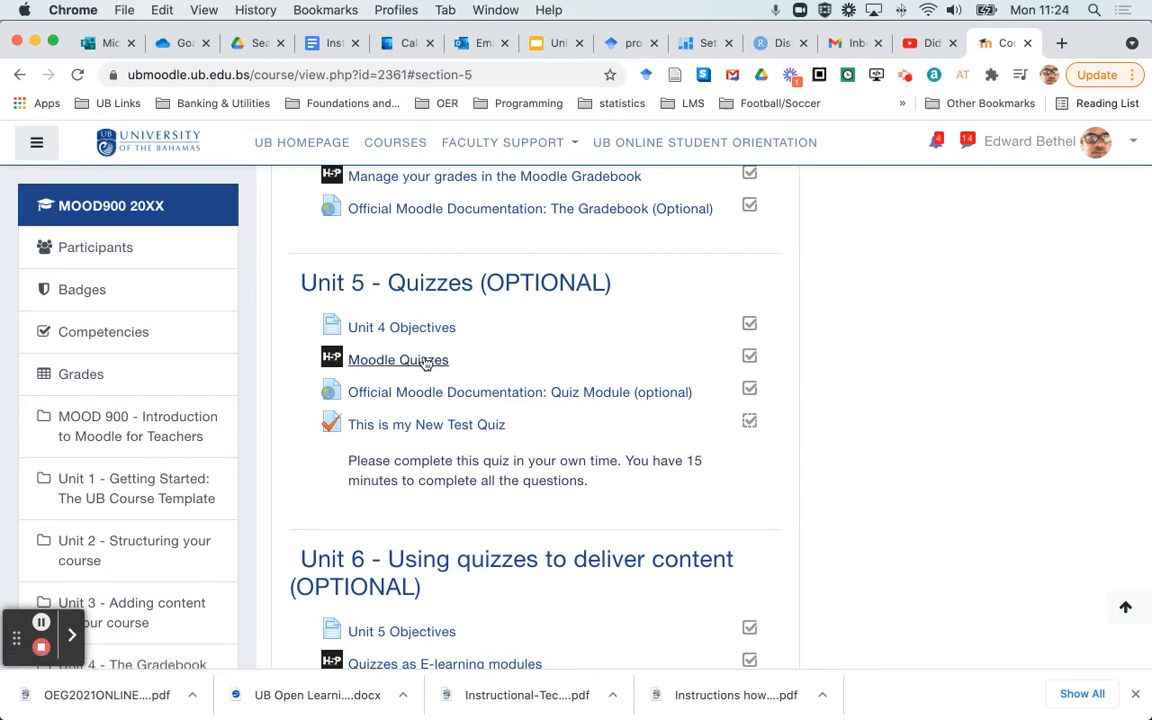
left_click(398, 360)
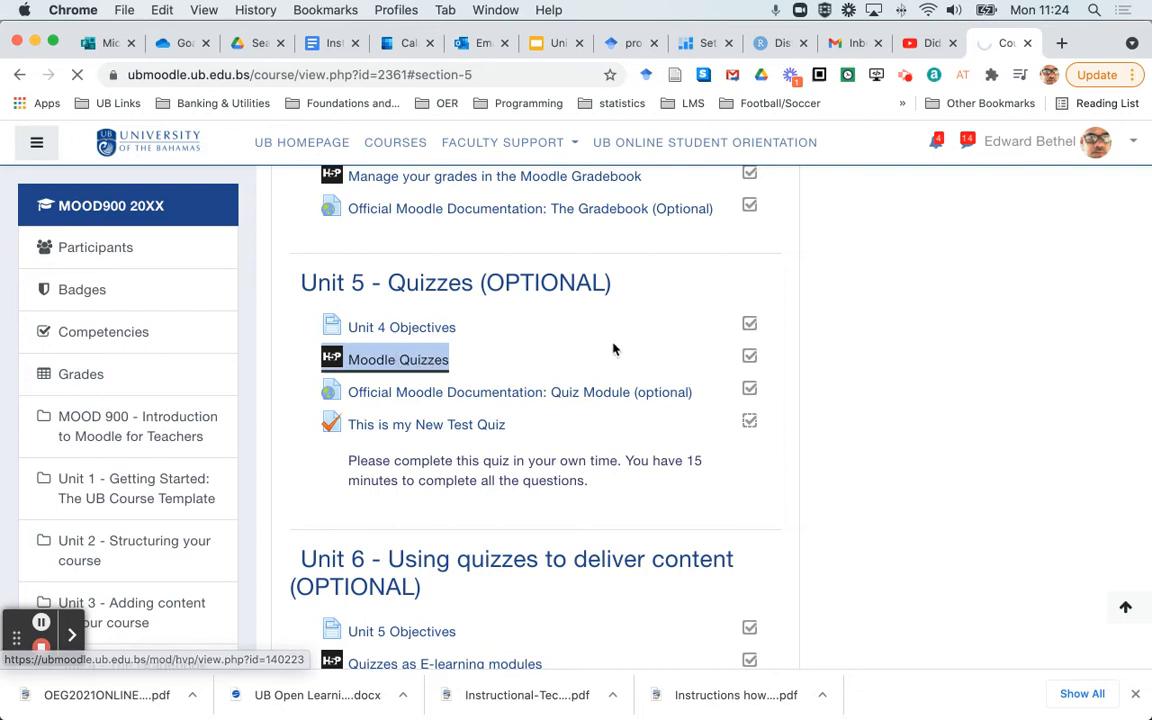
left_click(396, 360)
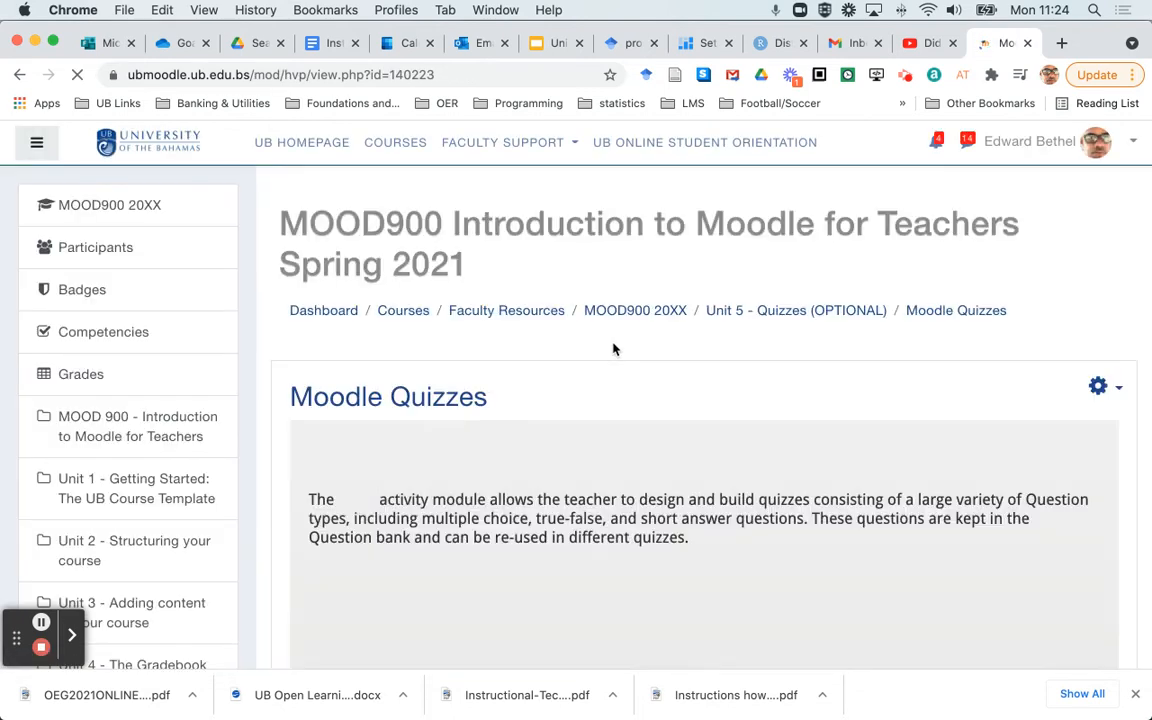
scroll("down", 3)
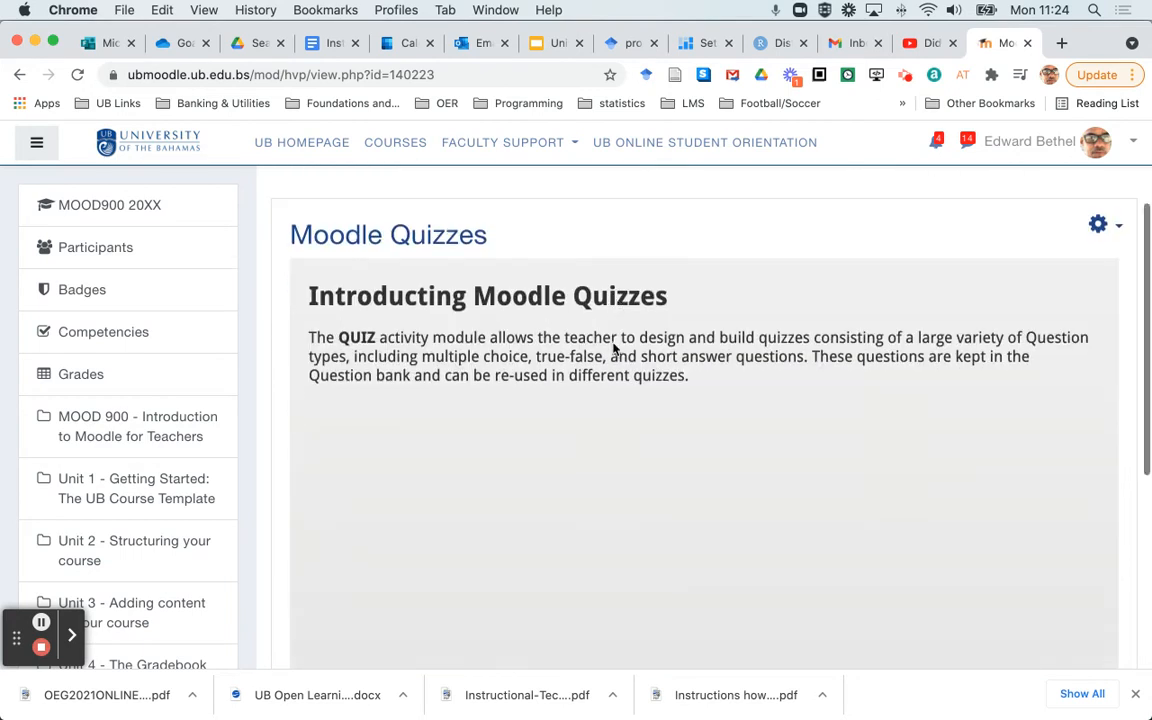
scroll("down", 3)
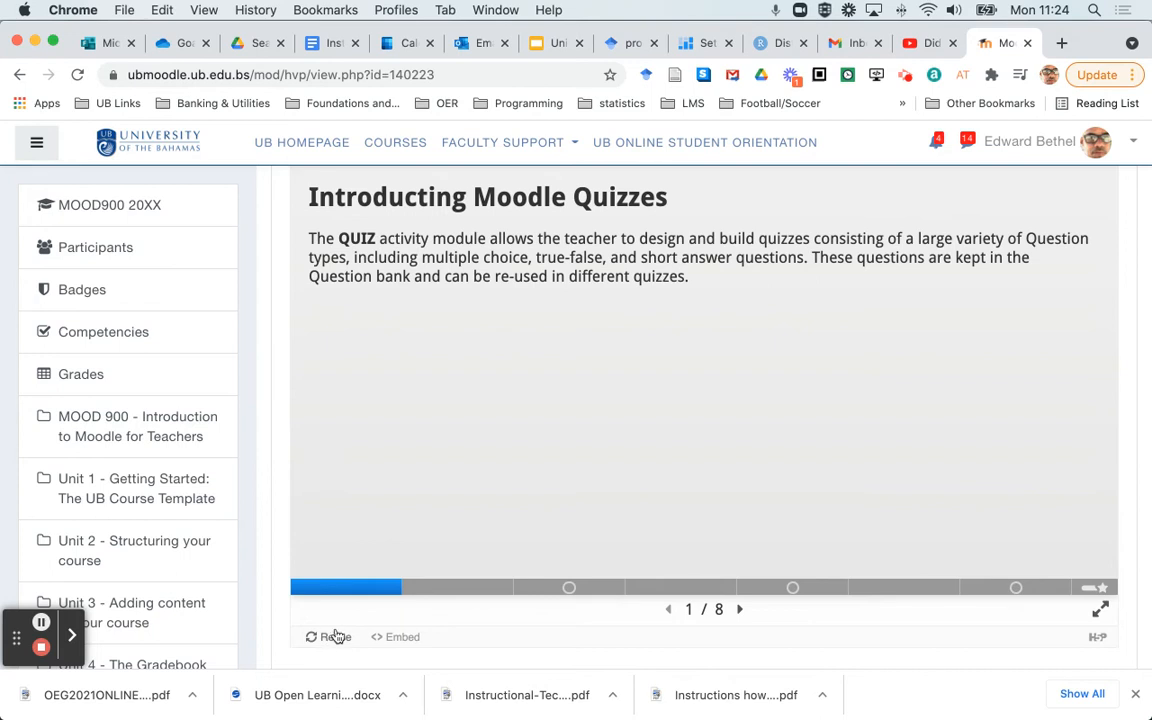
mouse_move(384, 616)
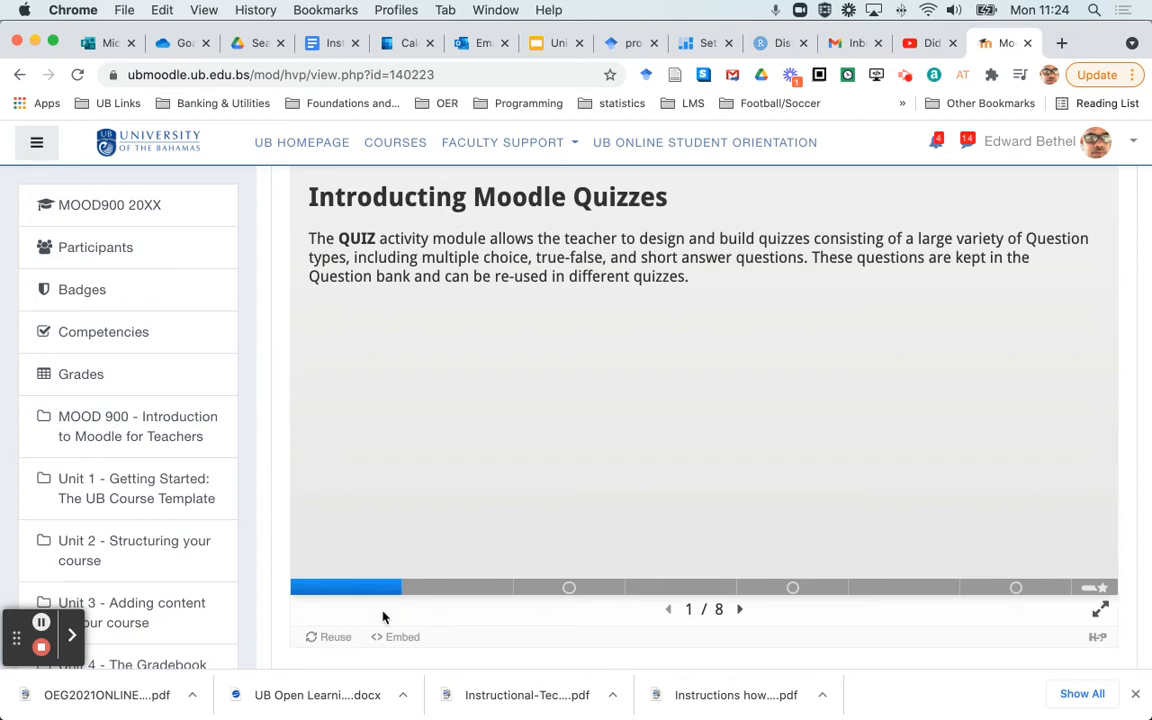
mouse_move(324, 642)
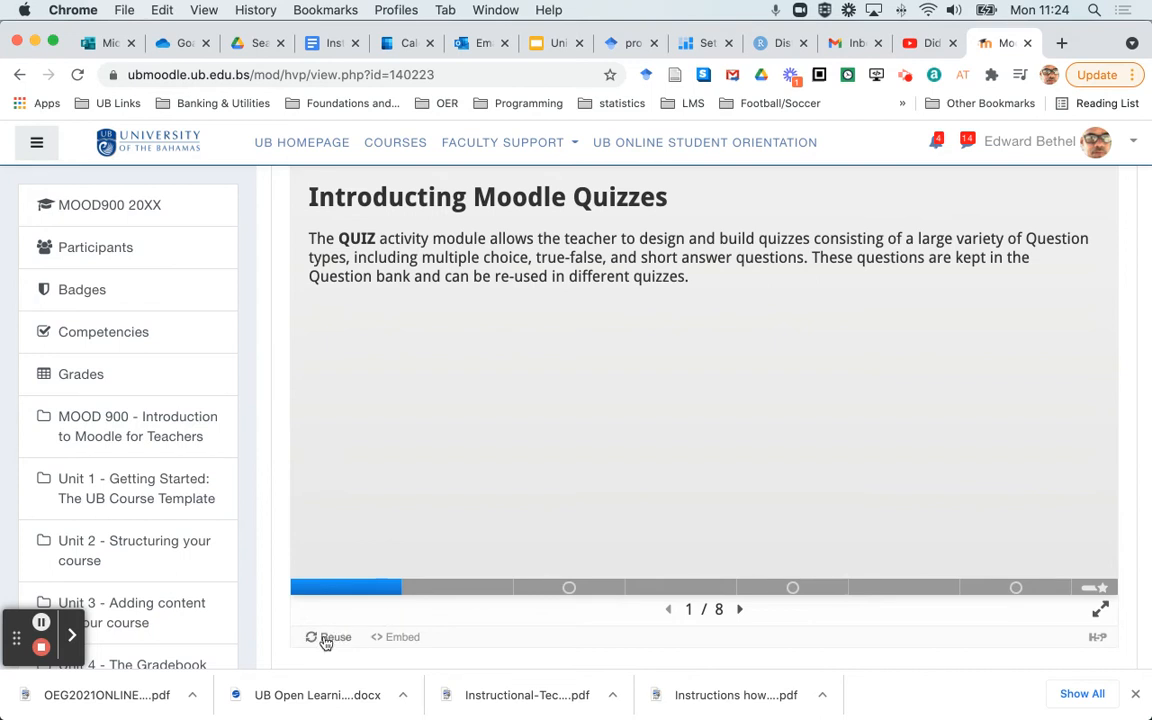
mouse_move(328, 636)
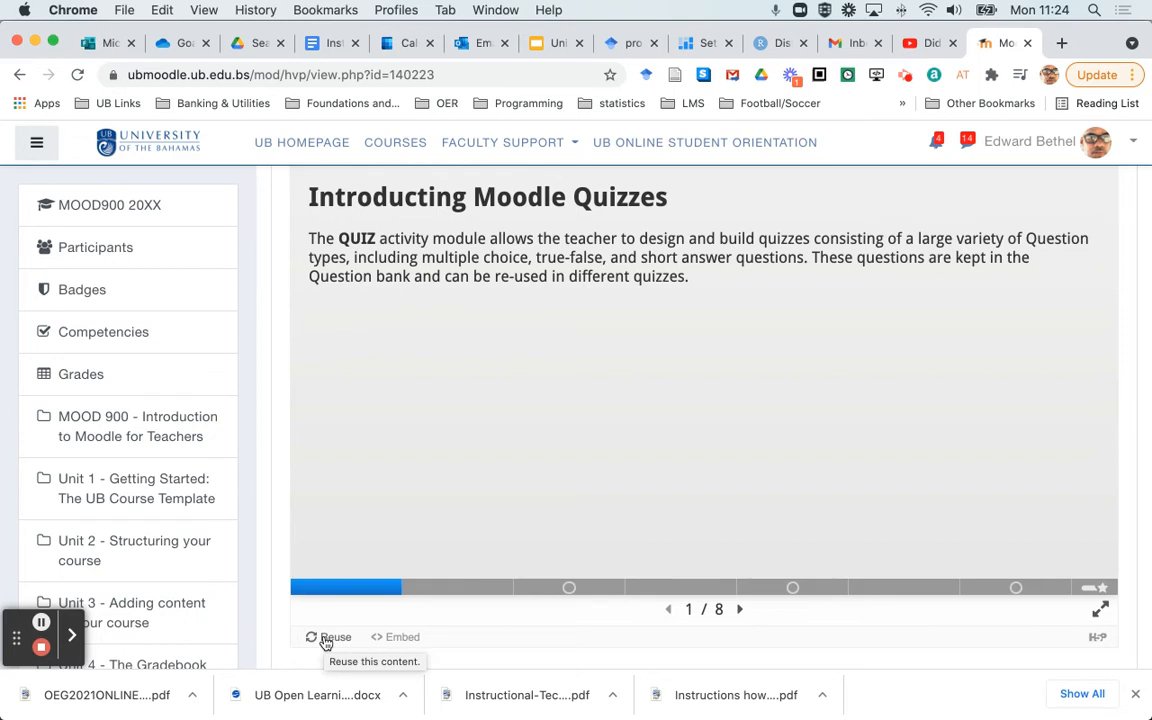
Use Reuse to download the Moodle Quizzes content as an .h5p file
left_click(330, 636)
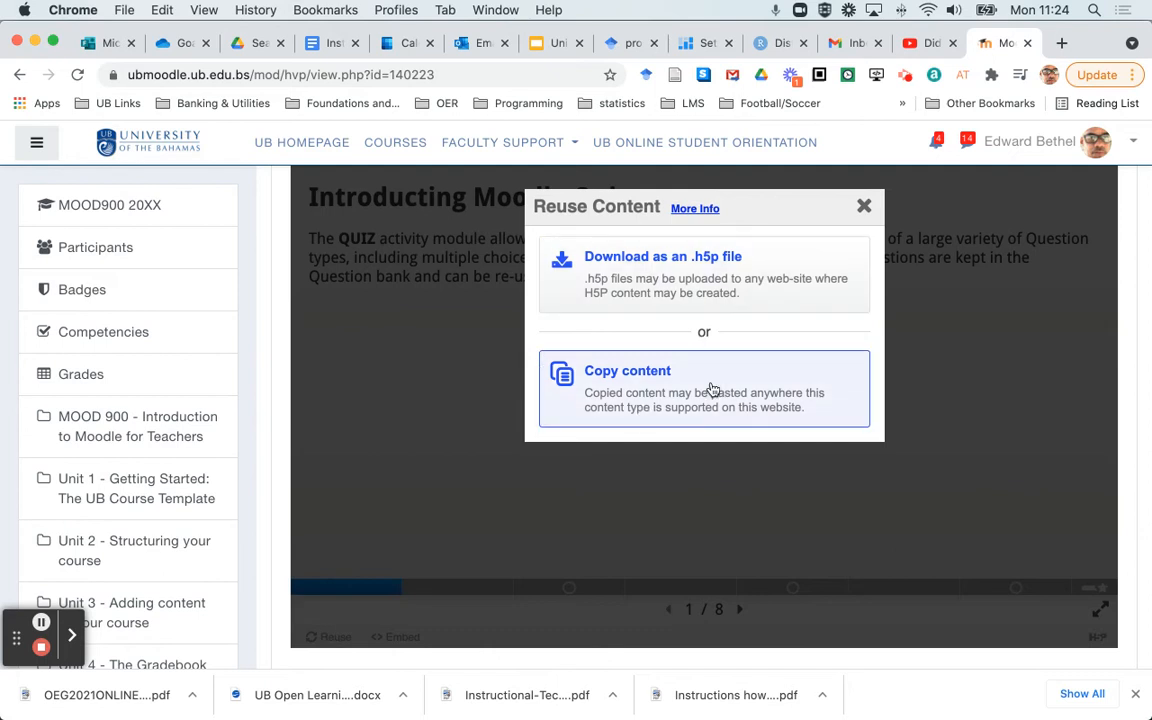
mouse_move(718, 292)
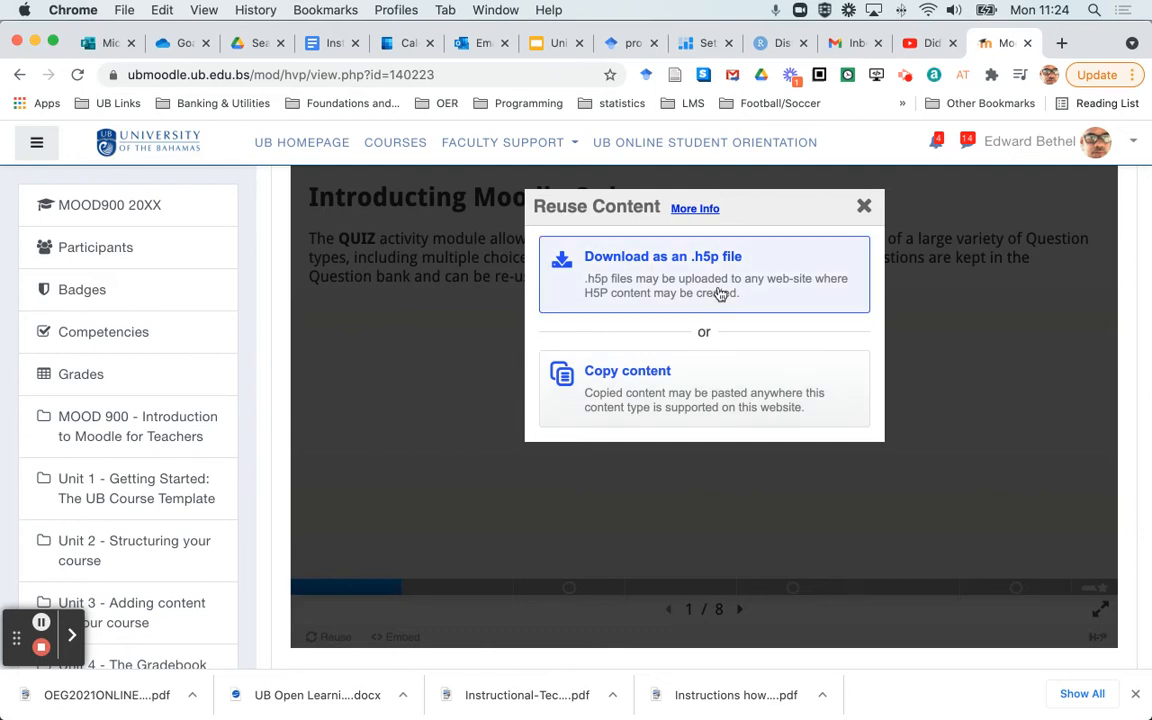
mouse_move(708, 388)
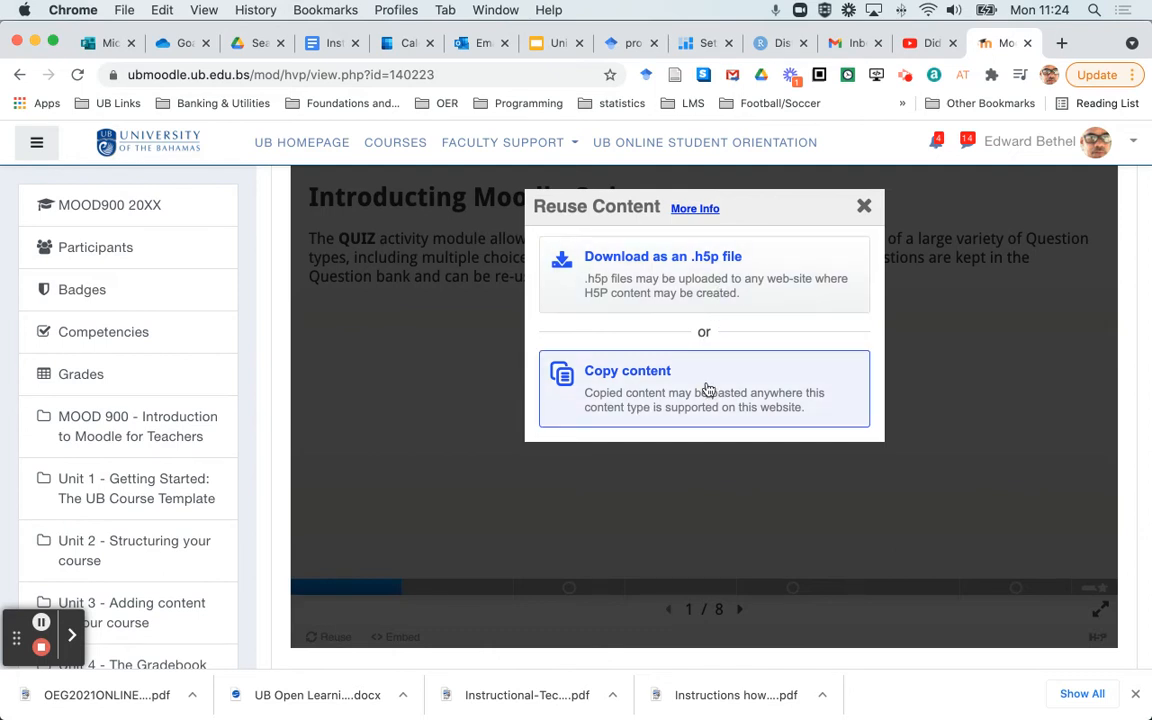
mouse_move(704, 276)
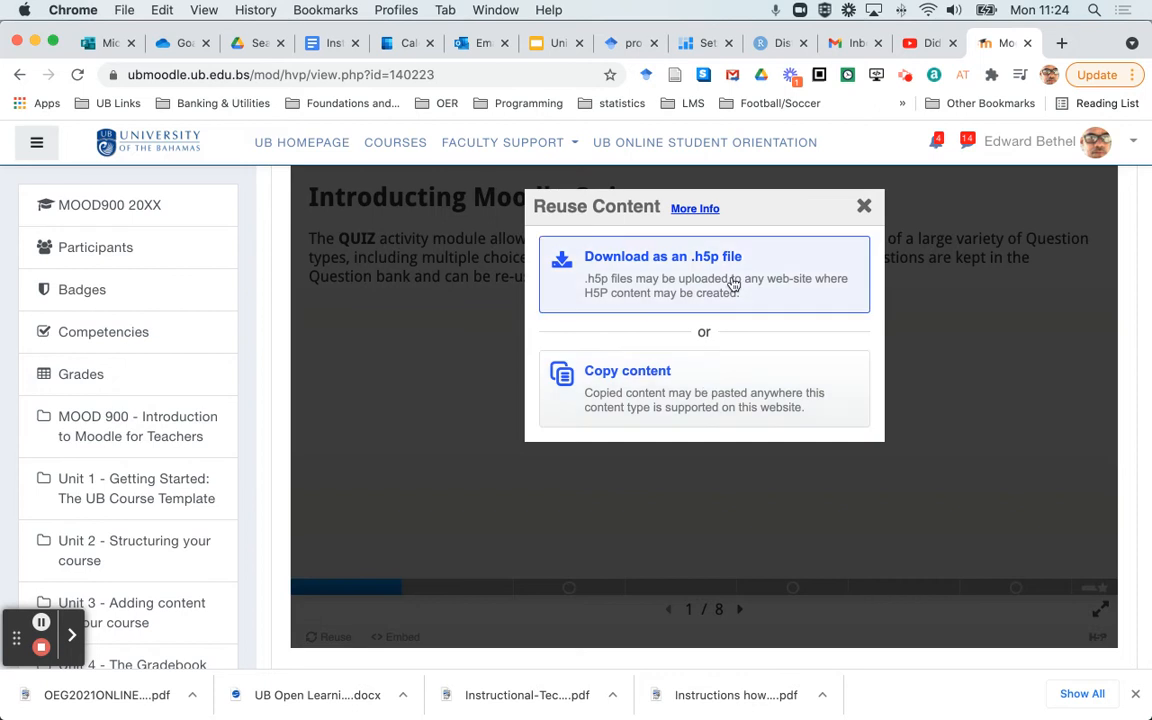
left_click(864, 206)
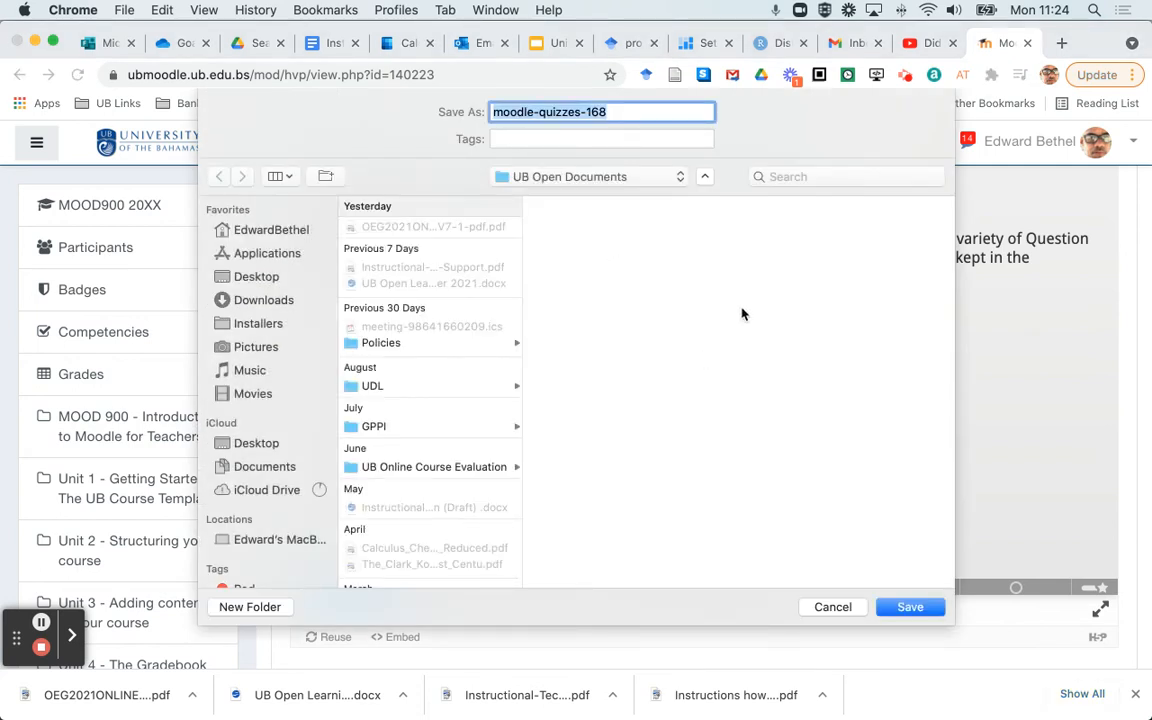
mouse_move(910, 608)
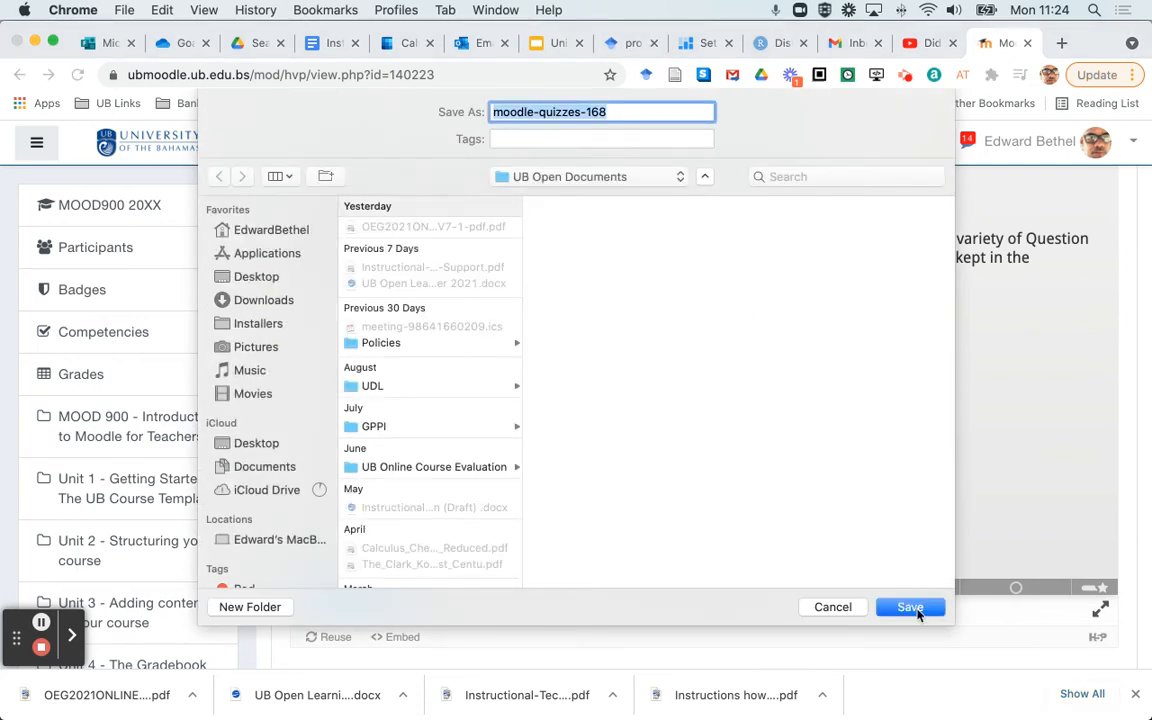
Save moodle-quizzes-168.h5p into UB Open Documents, then return to the Dashboard
left_click(908, 608)
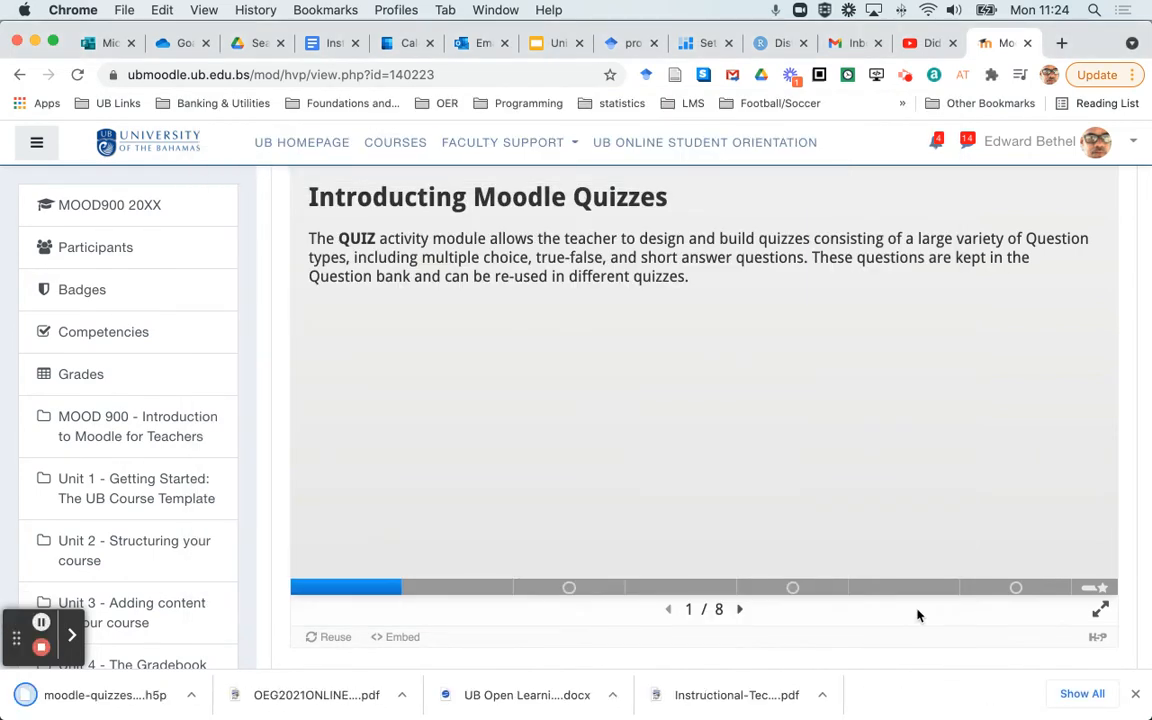
mouse_move(924, 458)
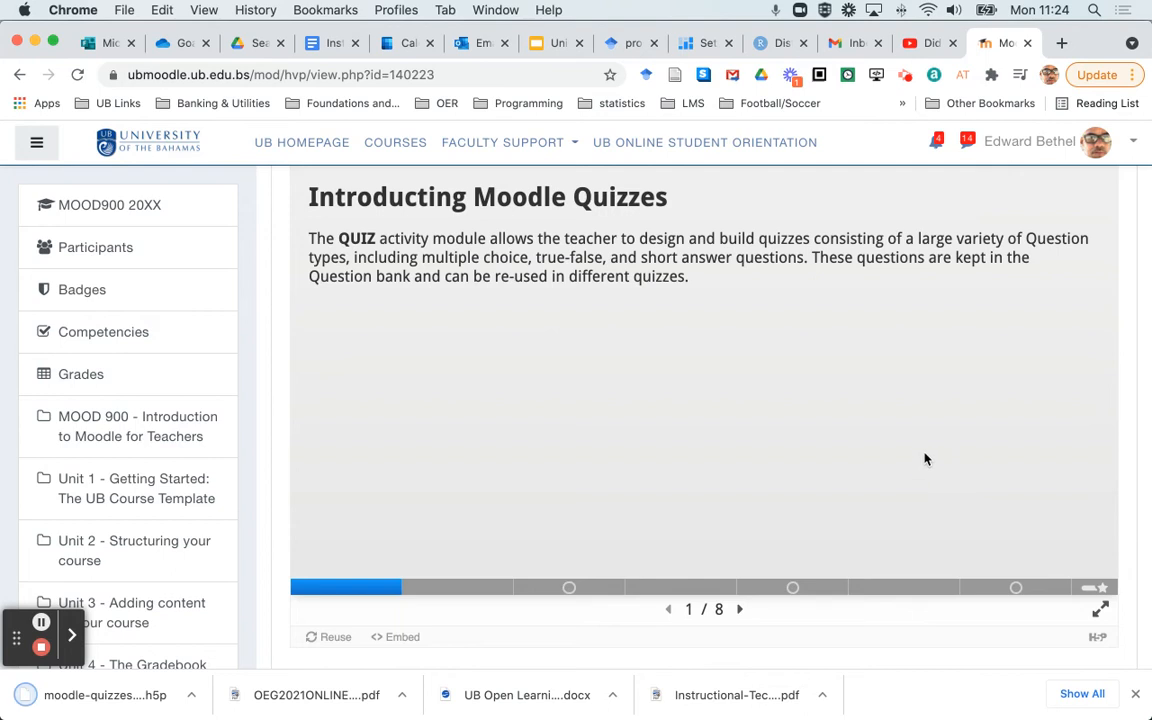
mouse_move(202, 480)
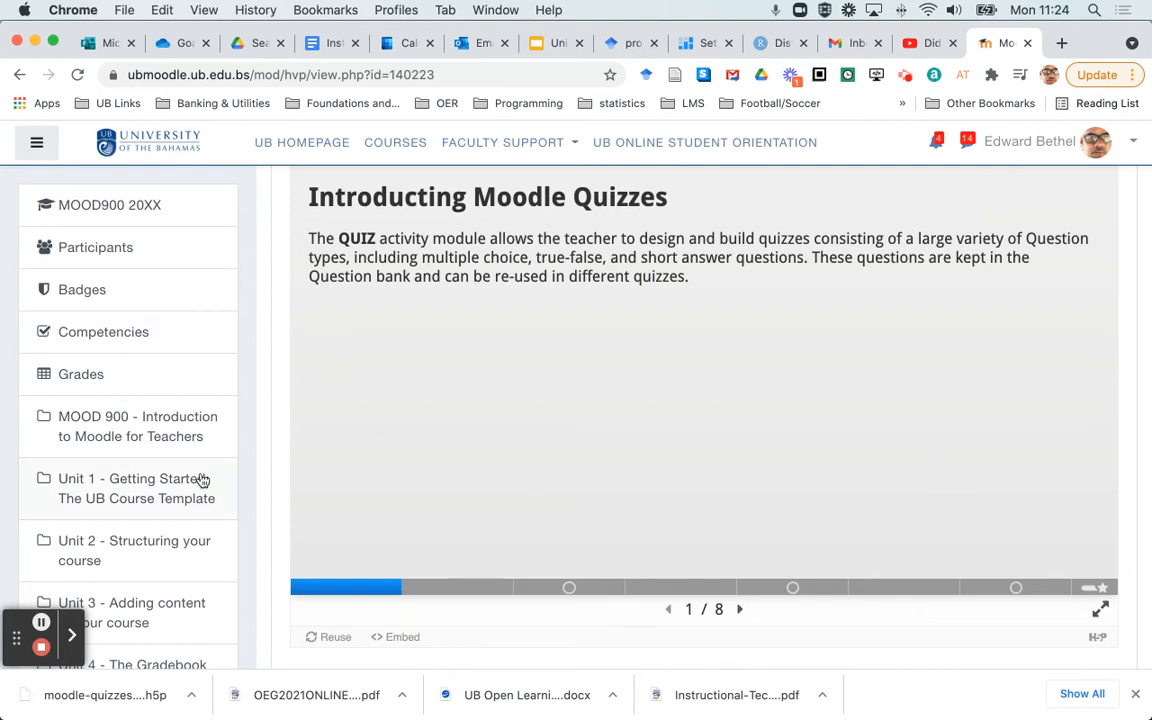
scroll("down", 3)
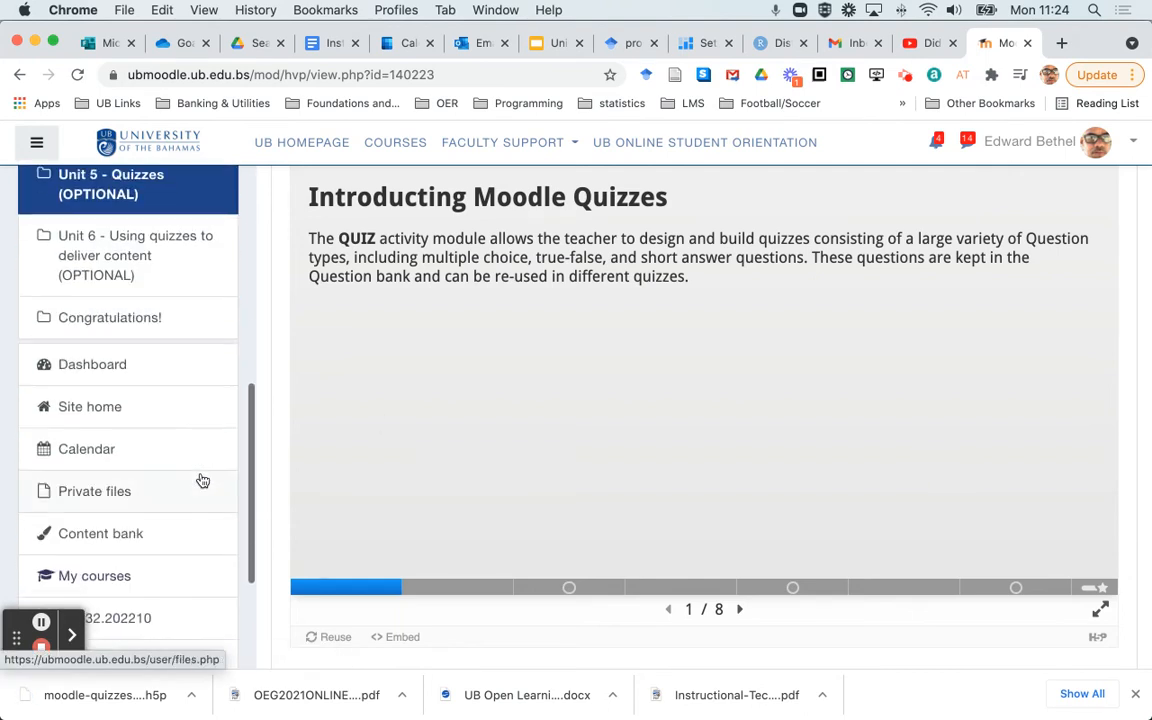
scroll("down", 3)
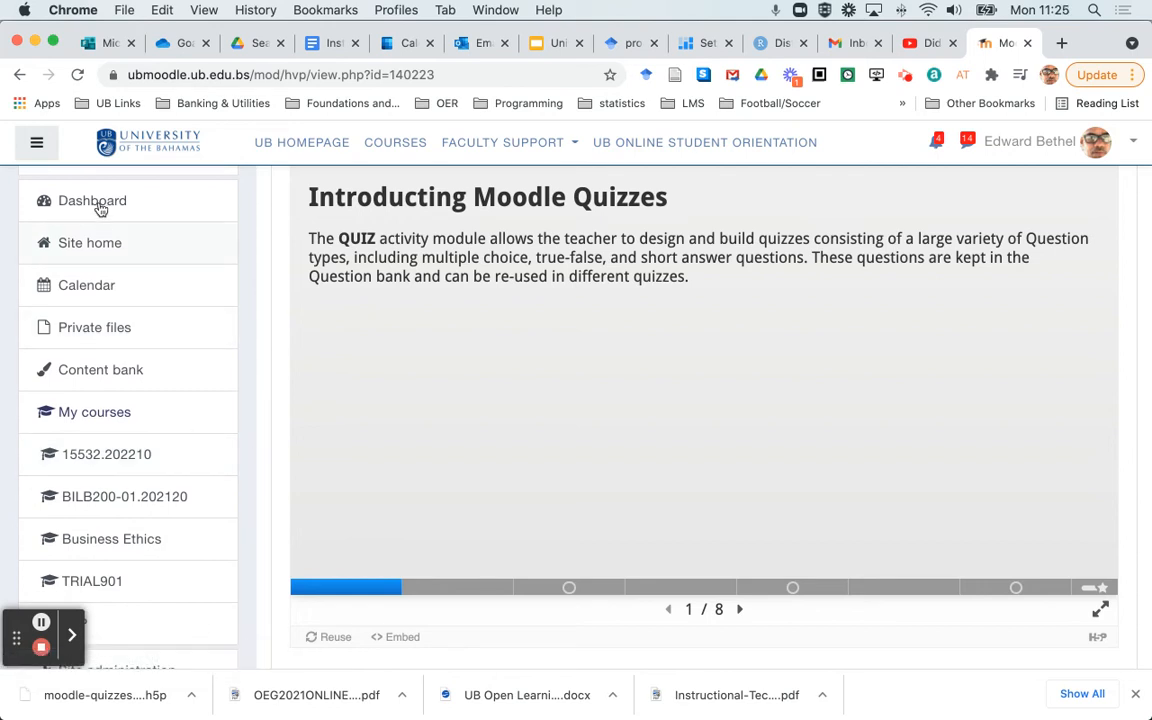
left_click(92, 200)
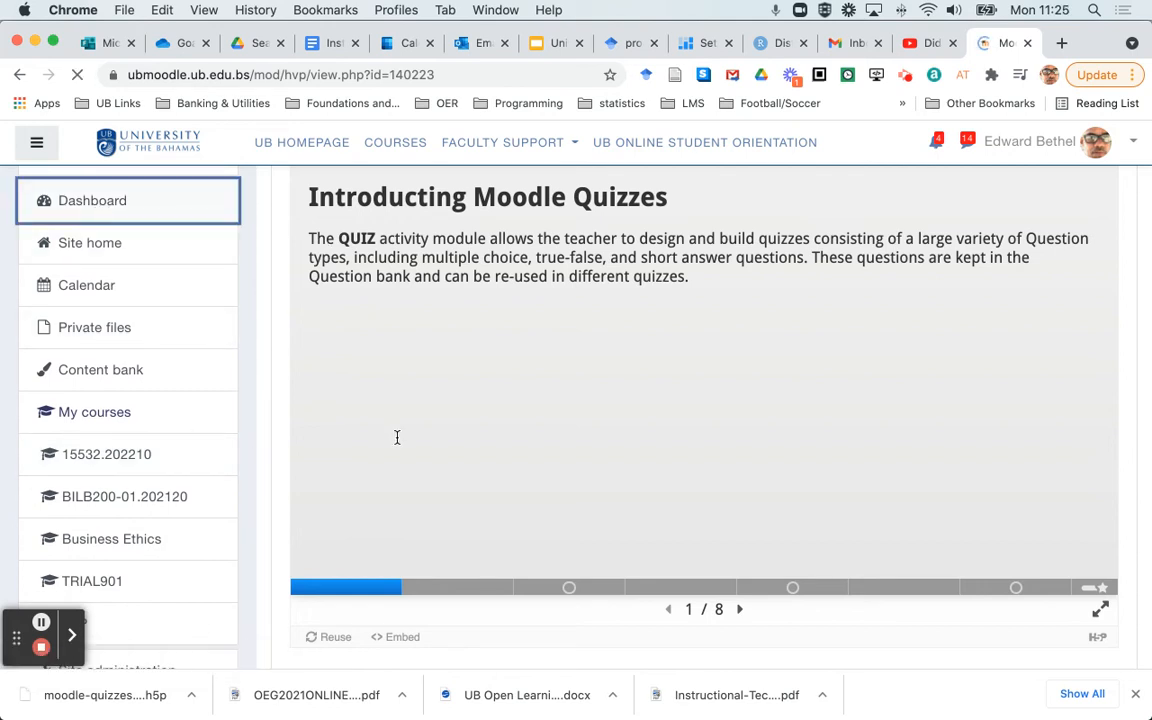
left_click(92, 200)
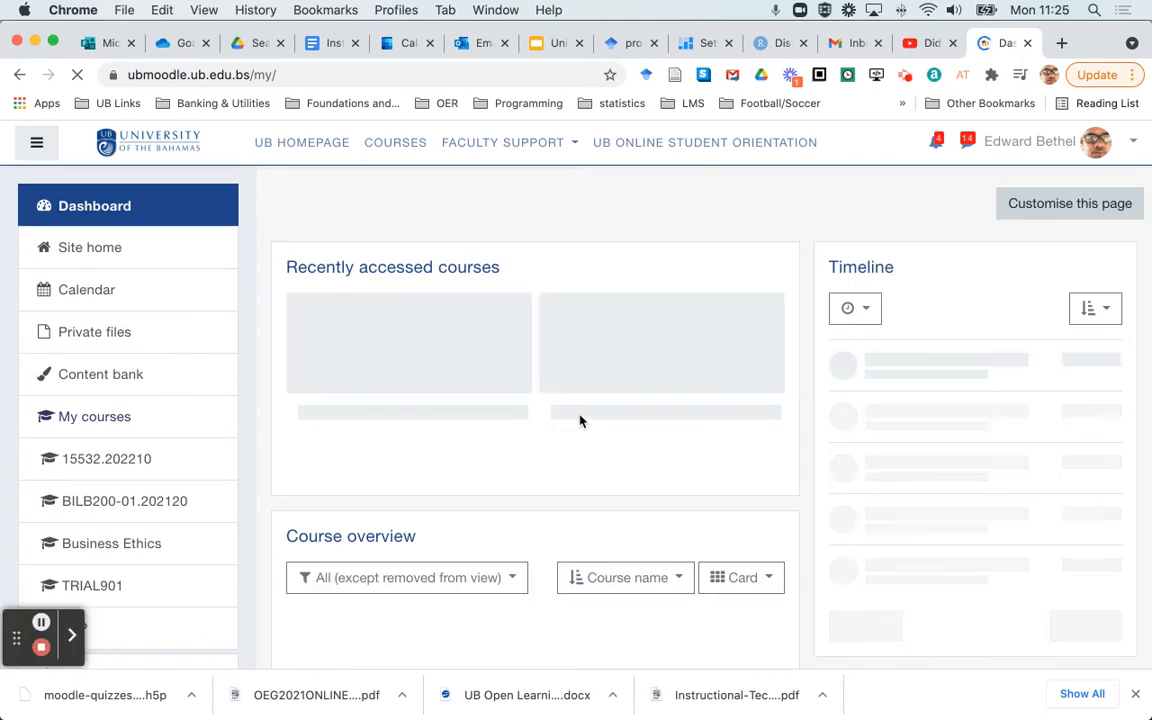
mouse_move(750, 384)
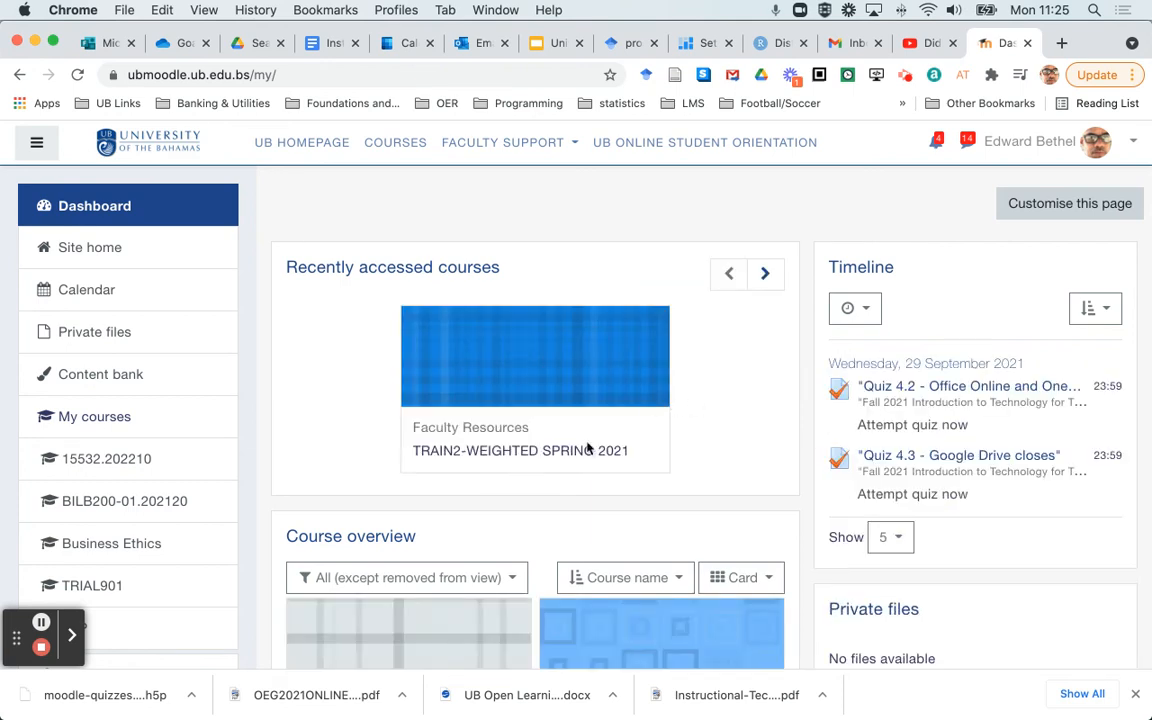
Enter the TRAIN2-WEIGHTED SPRING 2021 course with editing on and reach the end of its opening section
left_click(520, 450)
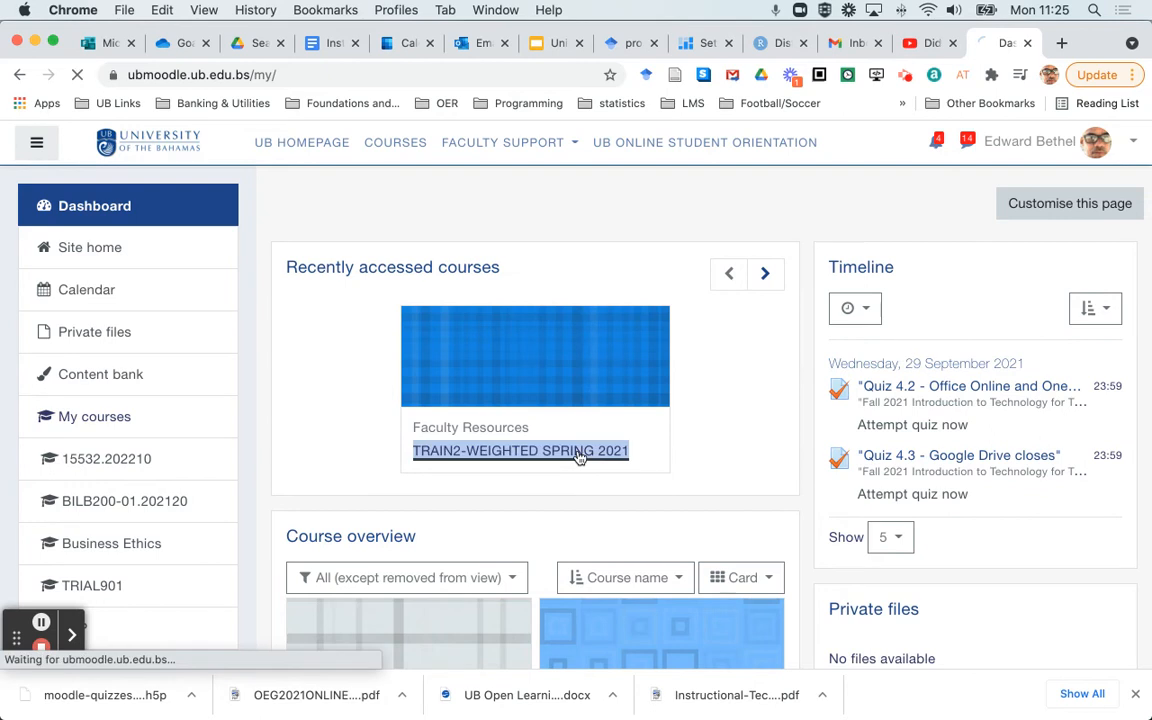
left_click(520, 450)
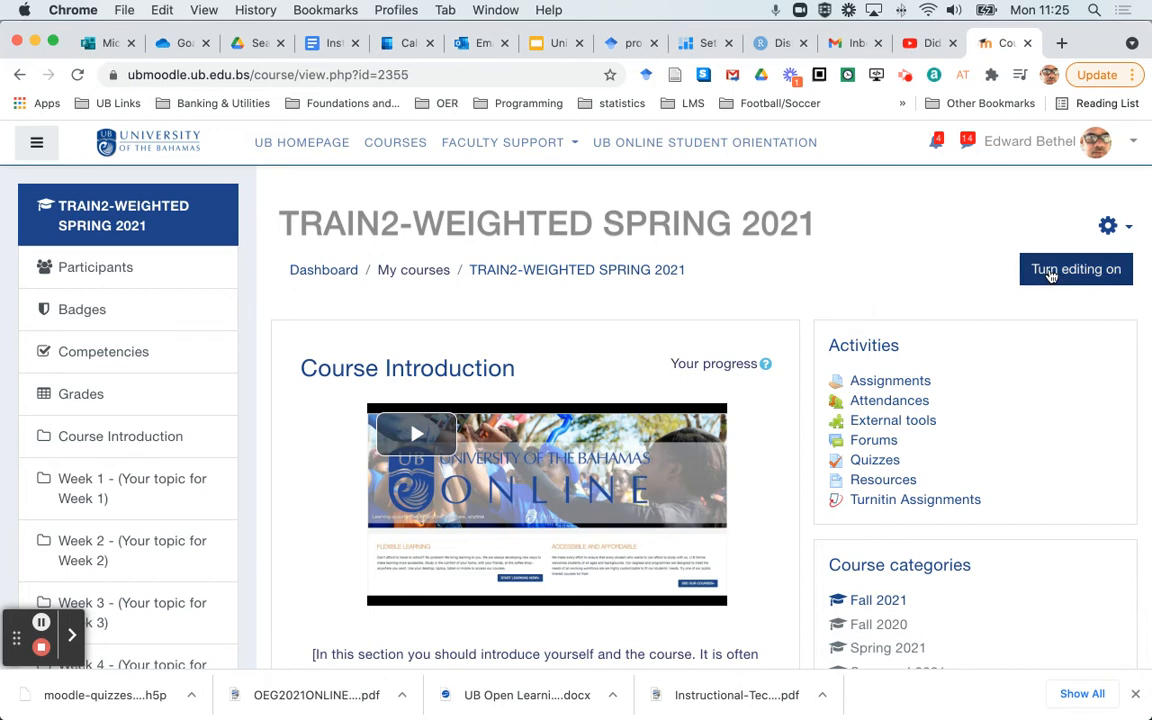
left_click(1076, 268)
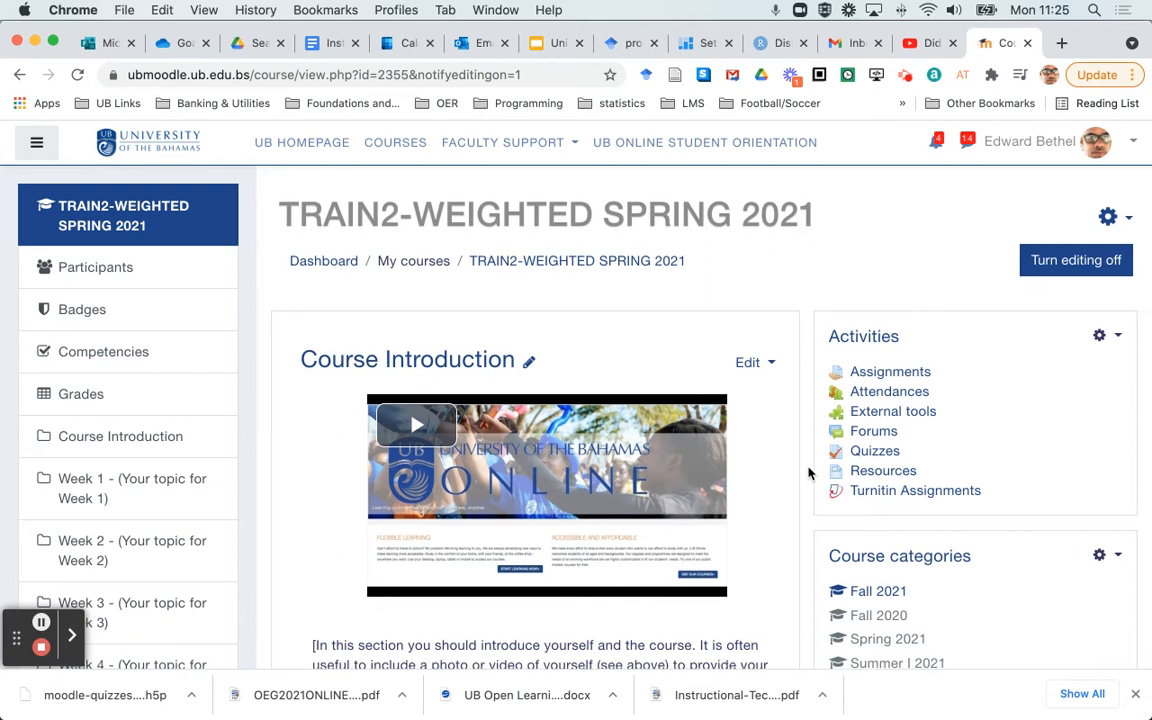
scroll("down", 3)
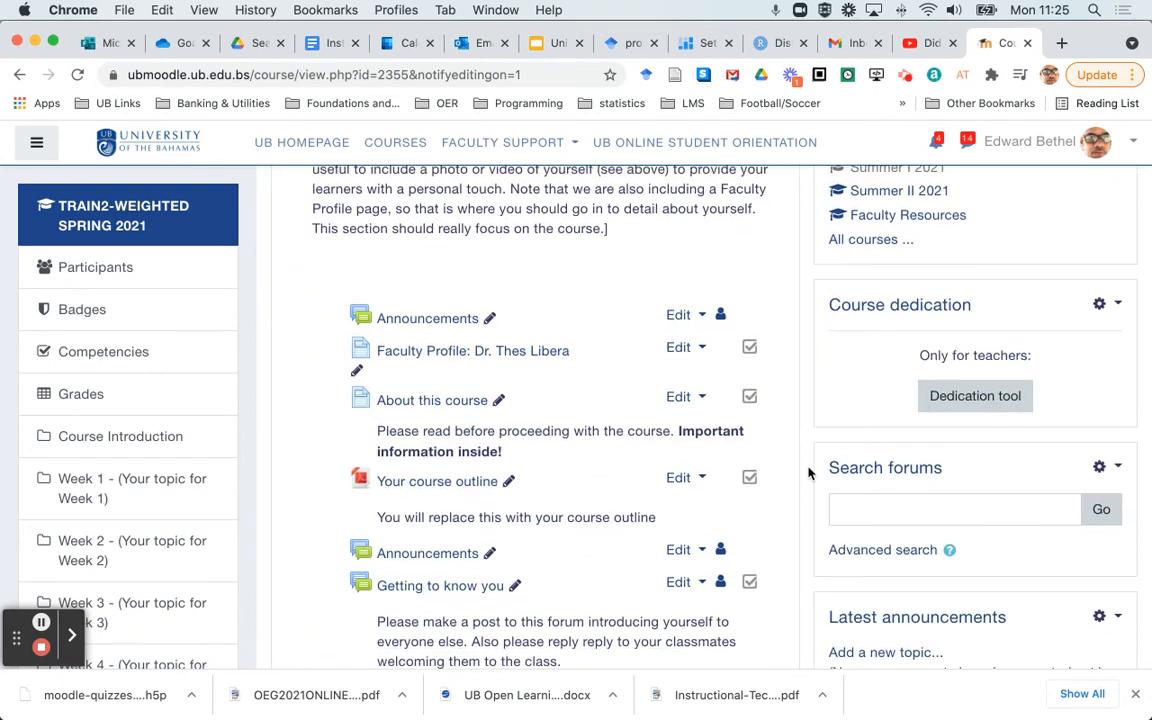
scroll("down", 3)
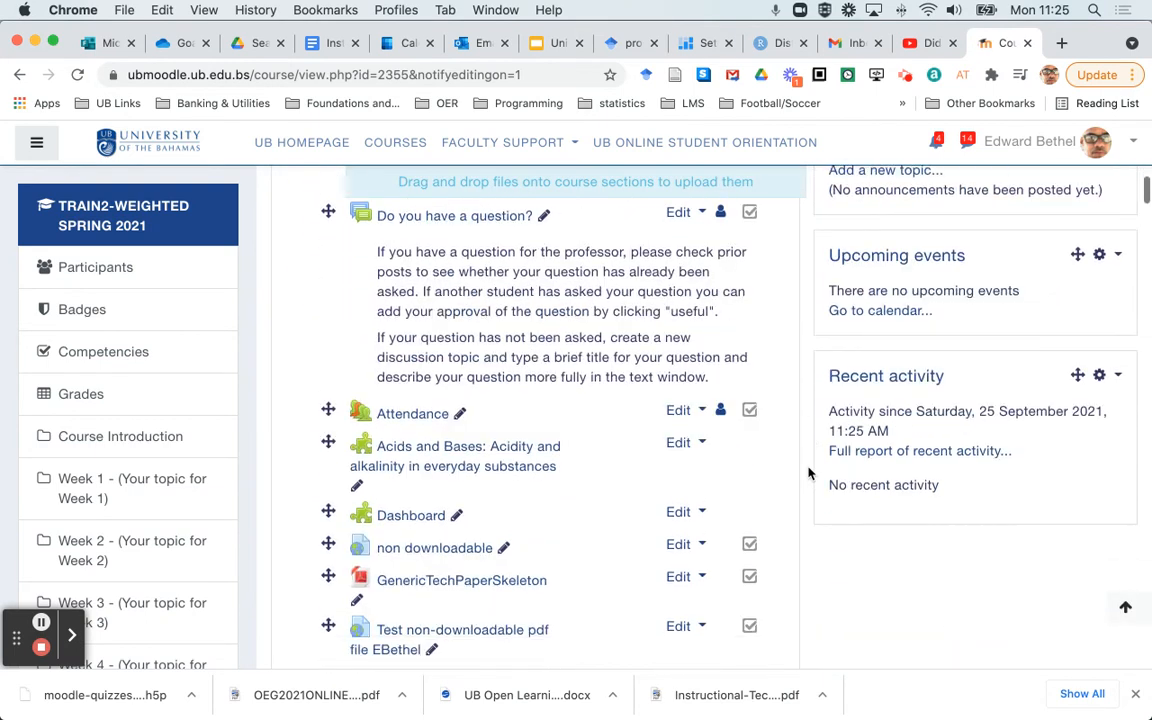
scroll("down", 3)
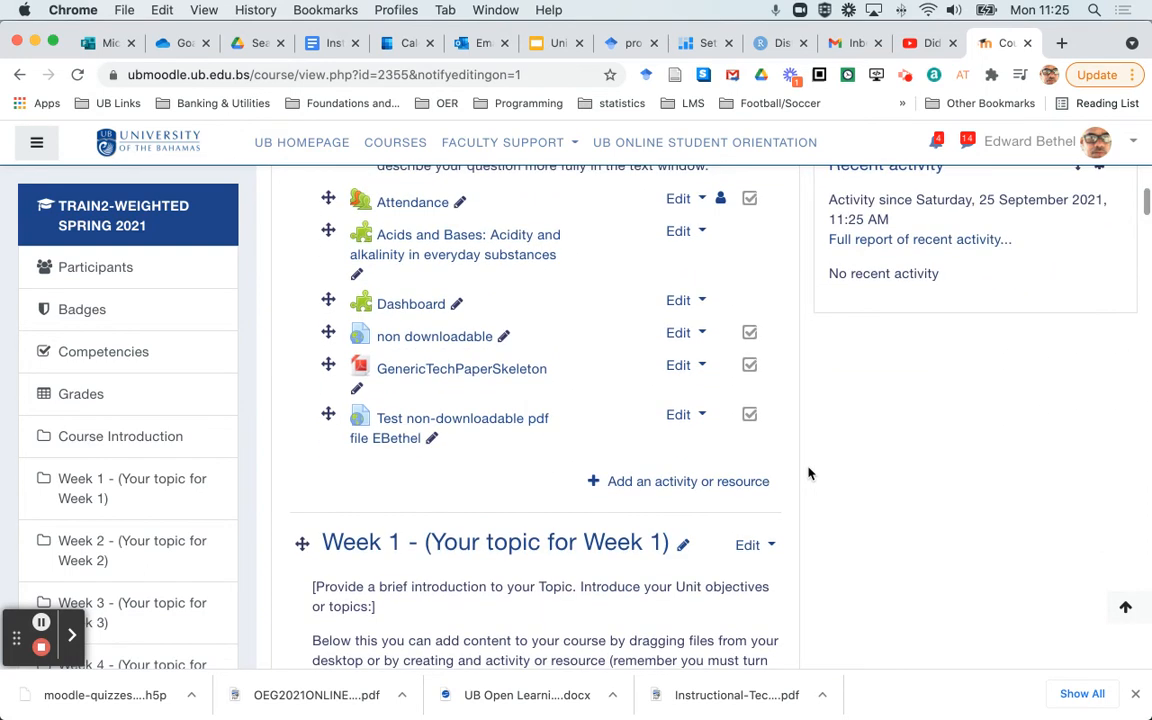
mouse_move(688, 480)
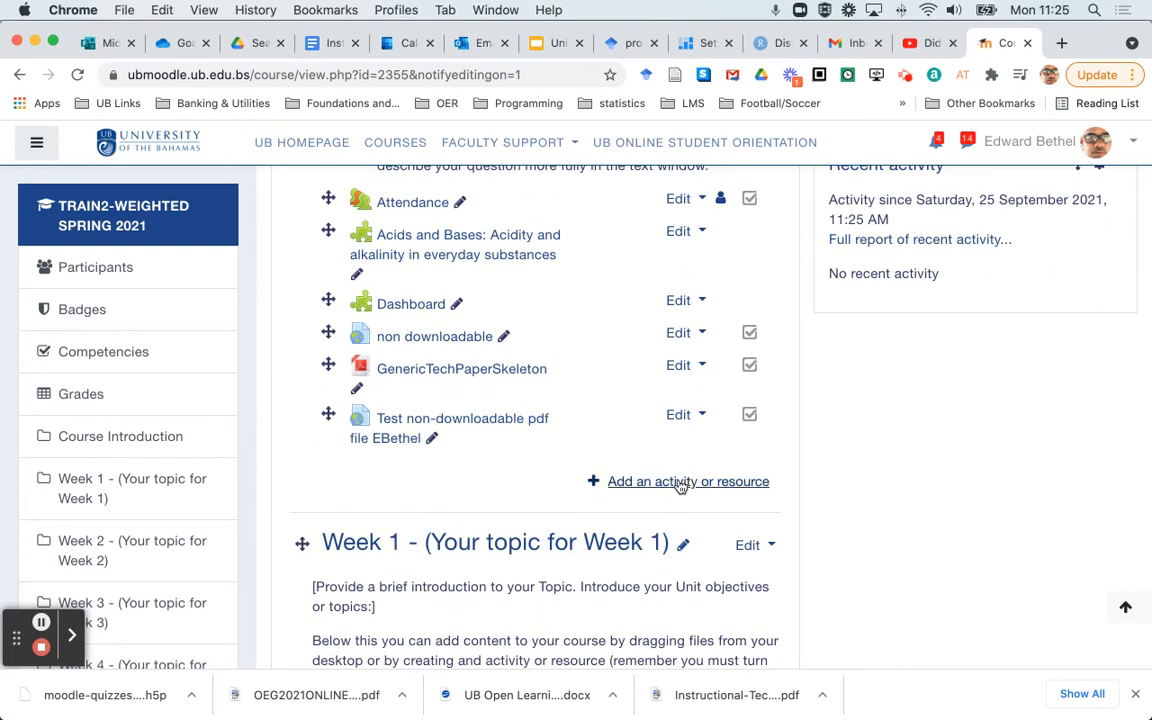
Add a new H5P activity to the Course Introduction section from the activity chooser
left_click(678, 480)
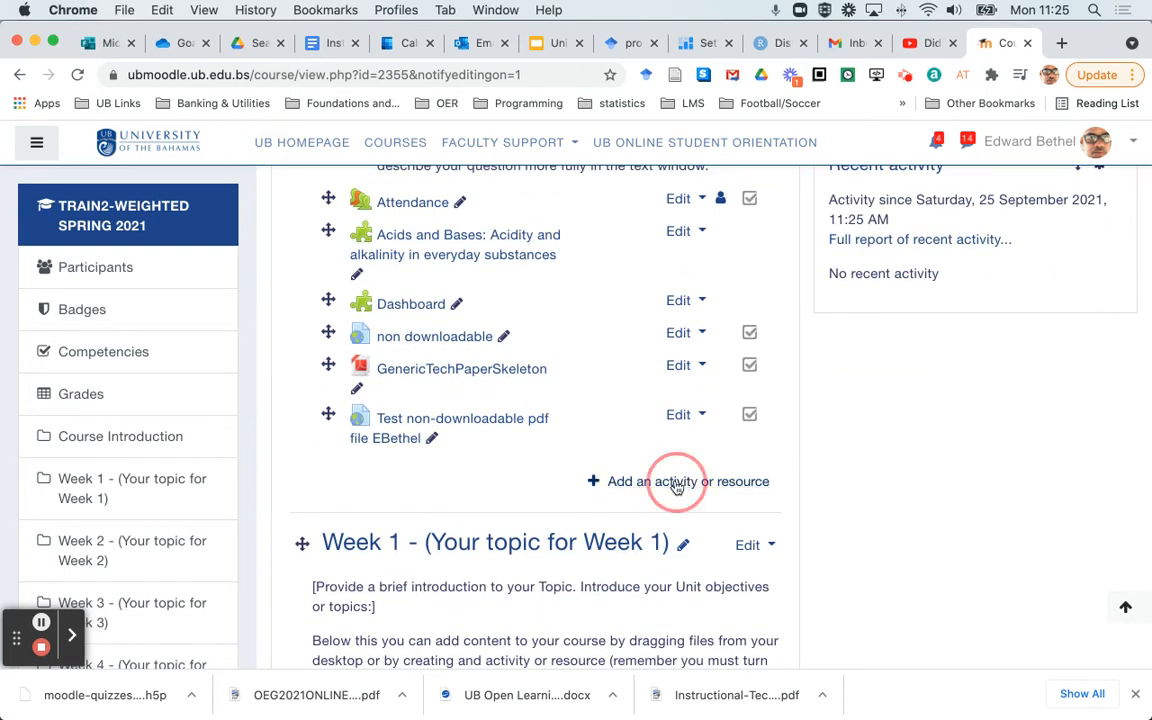
left_click(676, 480)
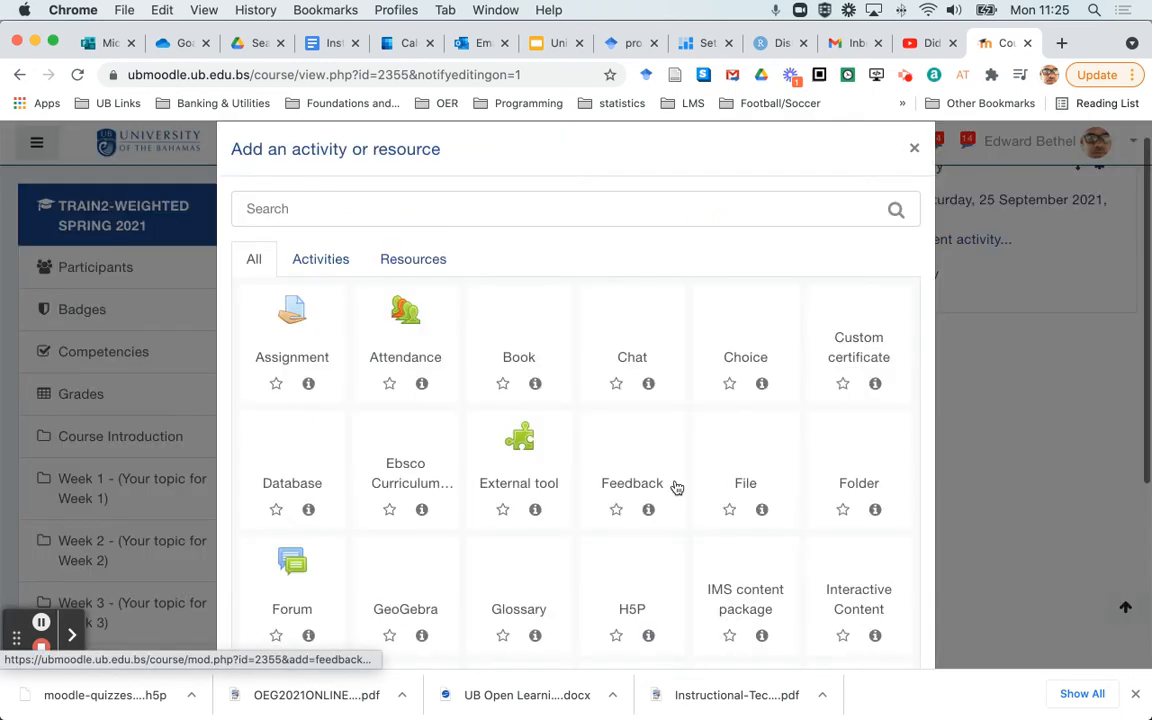
mouse_move(696, 462)
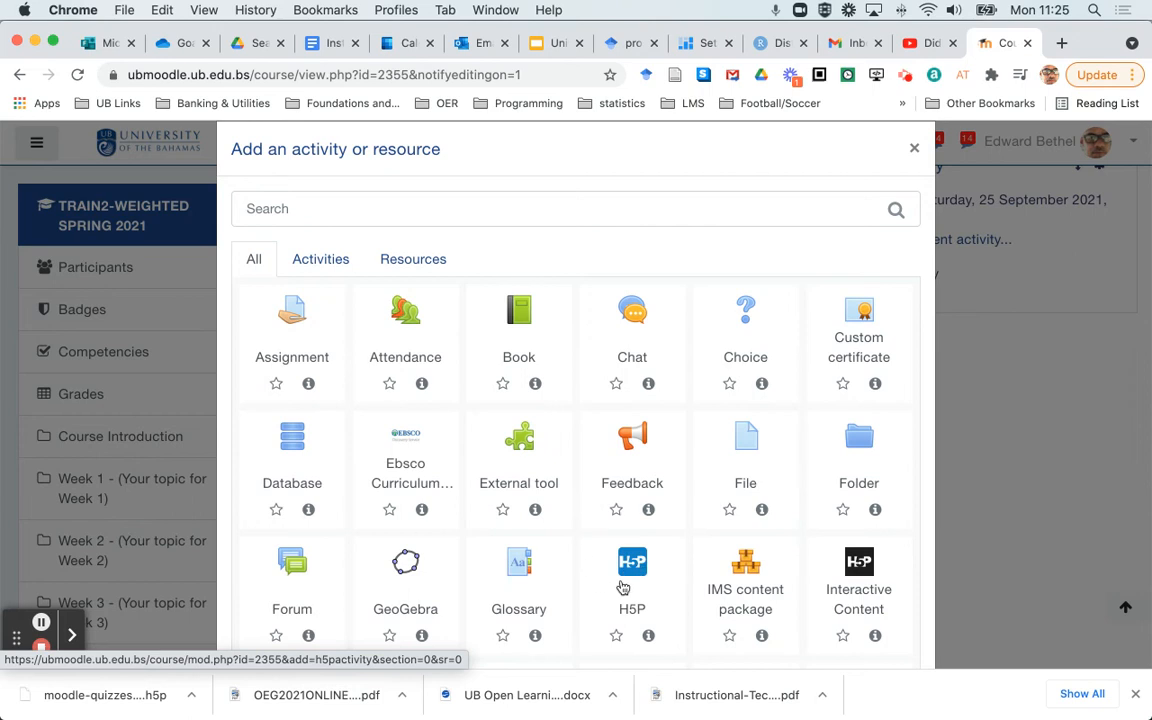
mouse_move(884, 560)
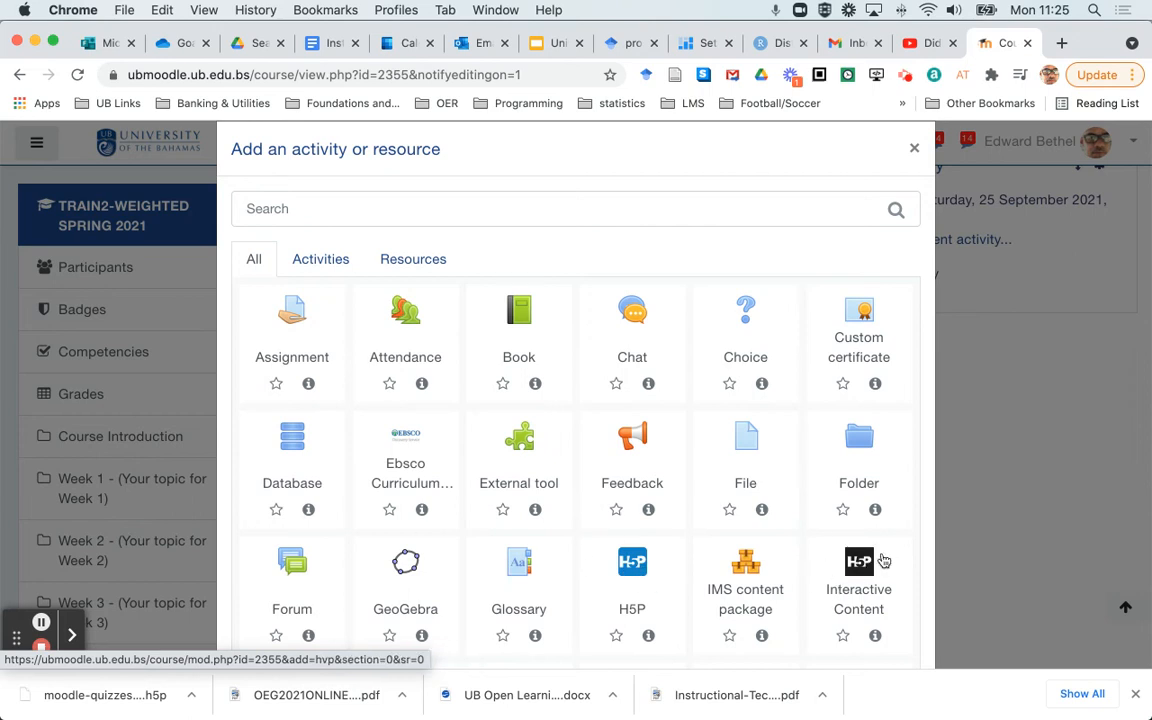
mouse_move(848, 560)
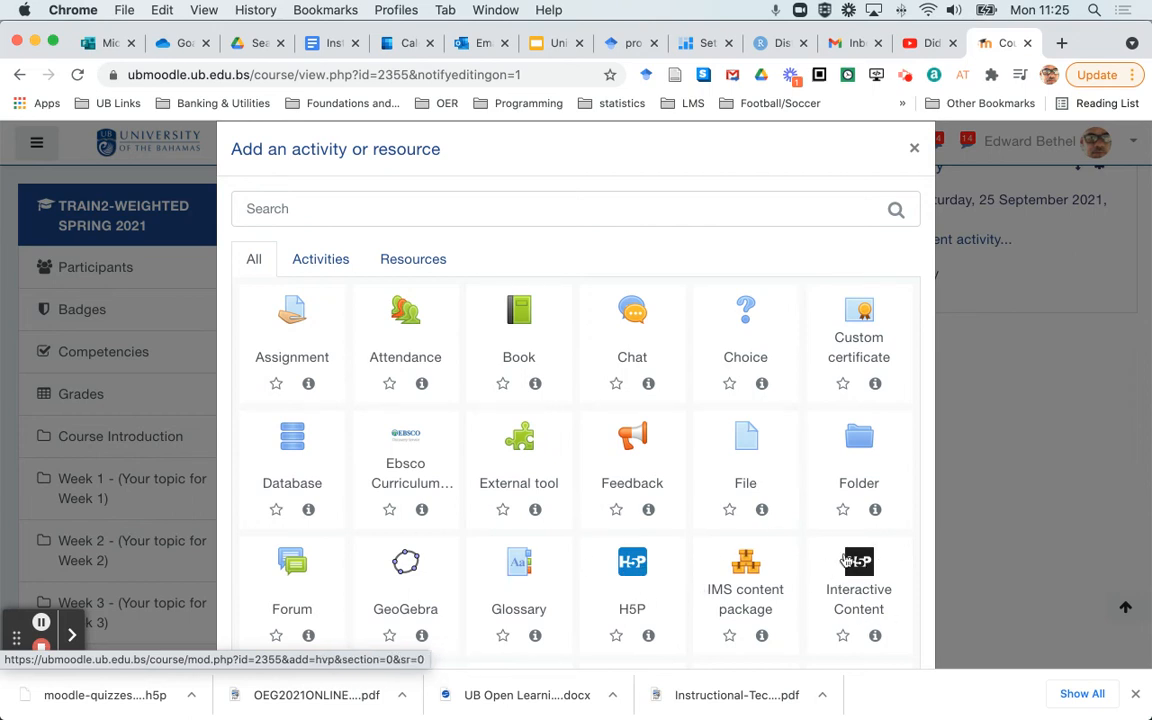
mouse_move(632, 560)
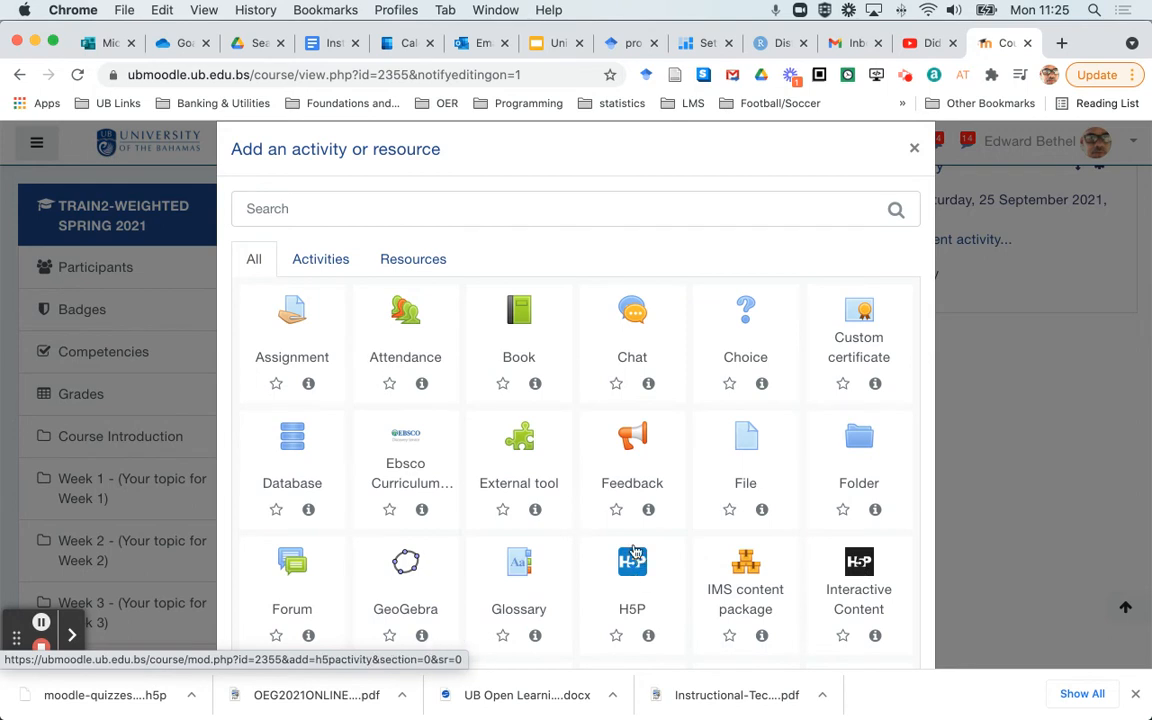
mouse_move(624, 598)
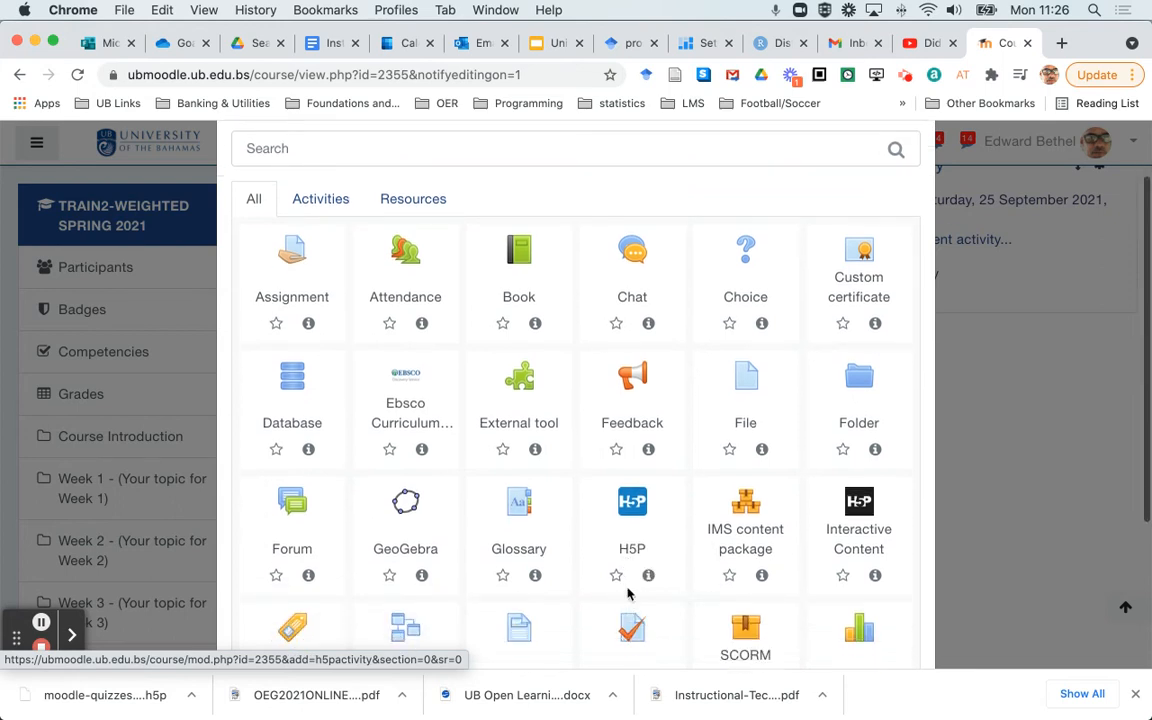
mouse_move(860, 520)
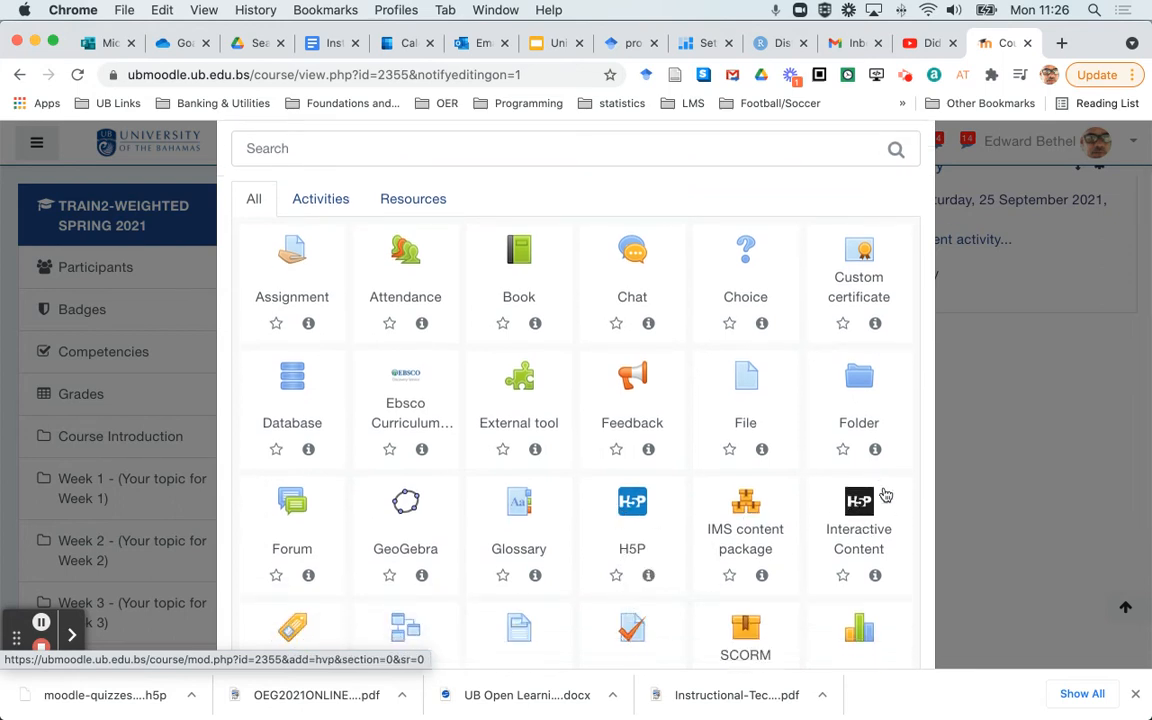
mouse_move(872, 536)
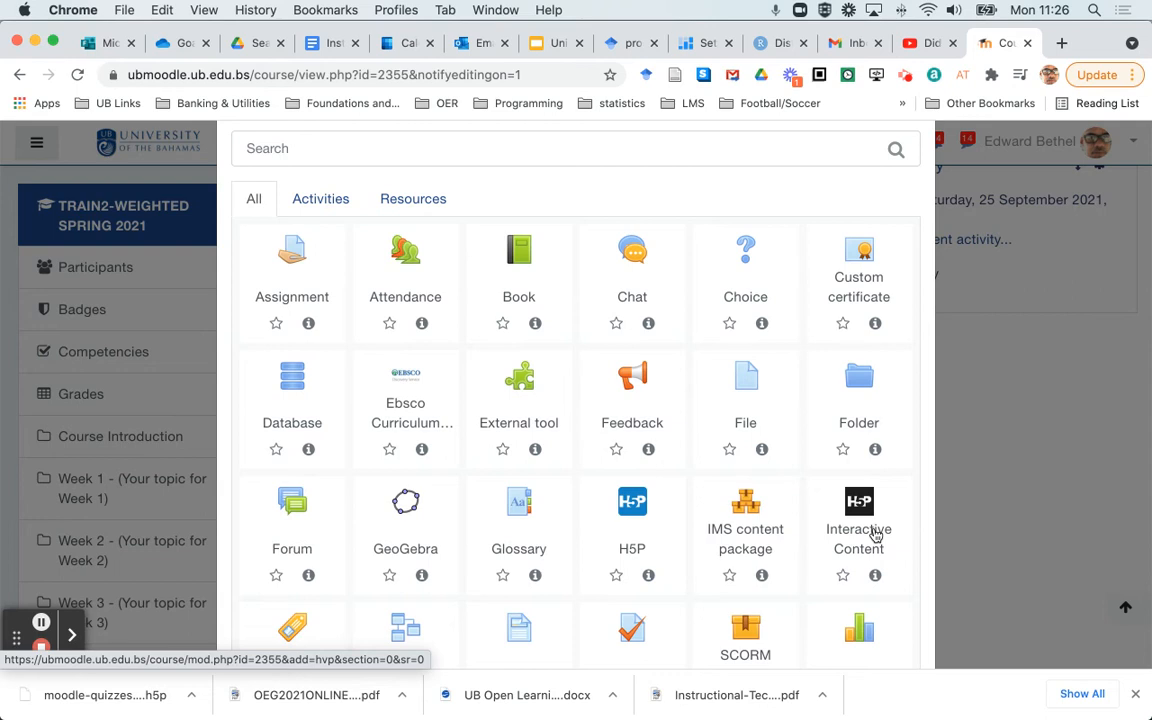
mouse_move(876, 530)
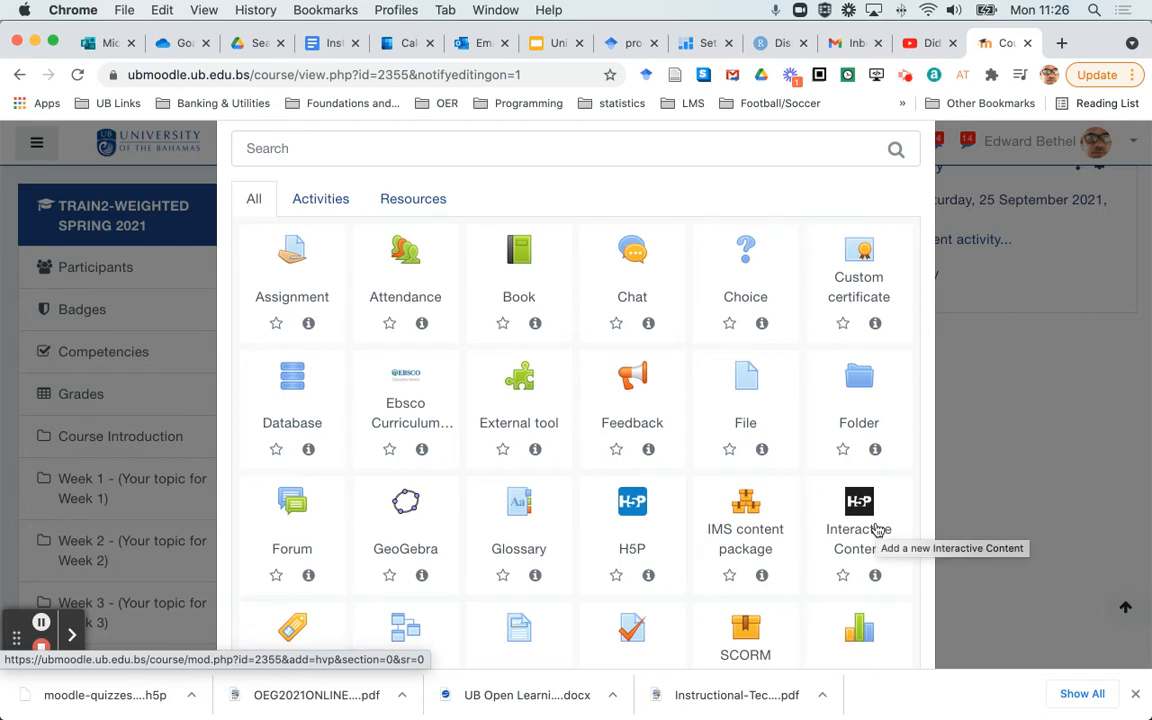
mouse_move(880, 516)
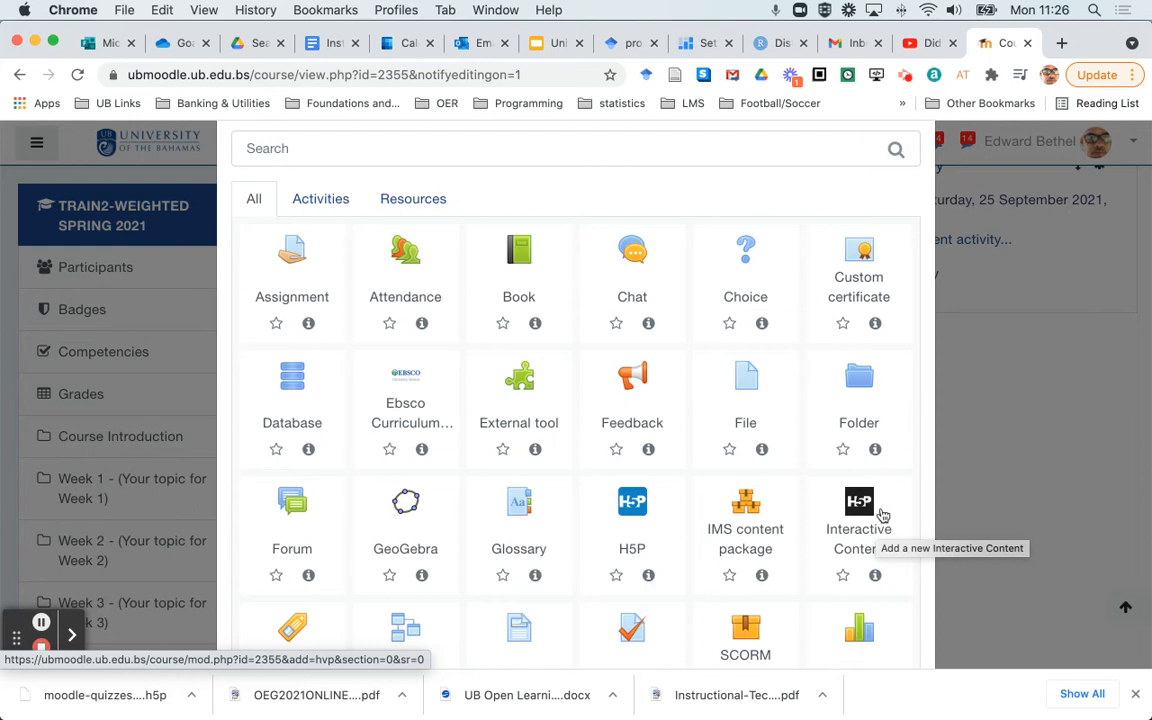
mouse_move(852, 520)
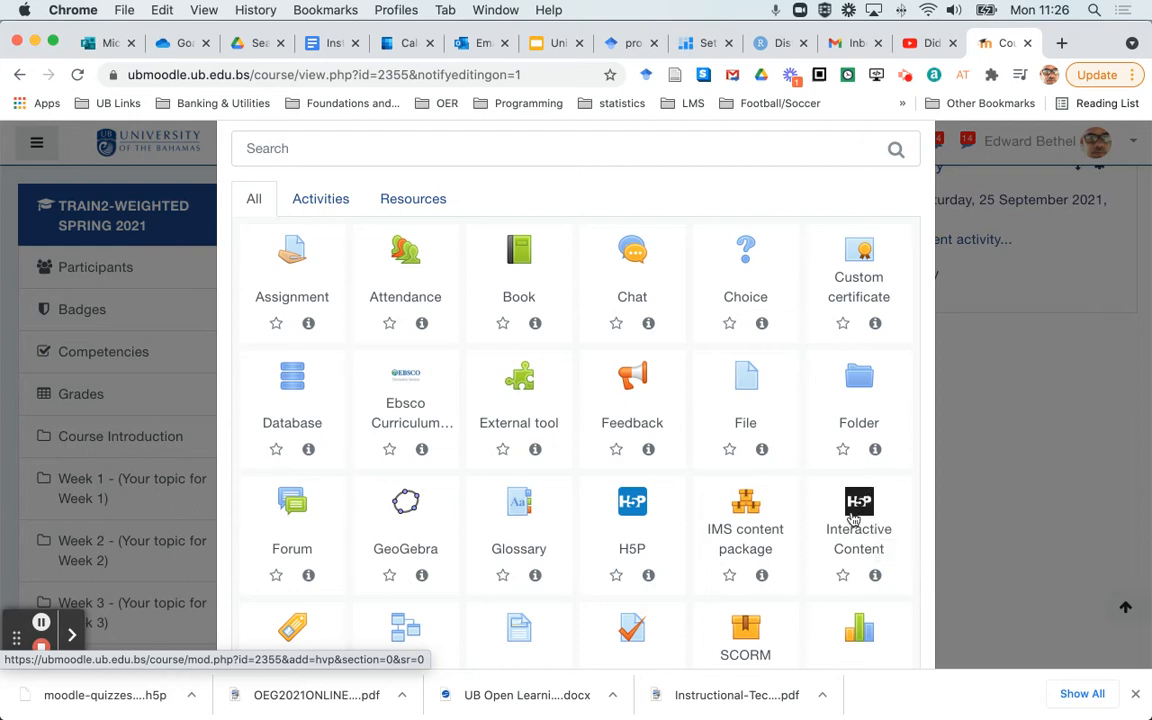
mouse_move(858, 510)
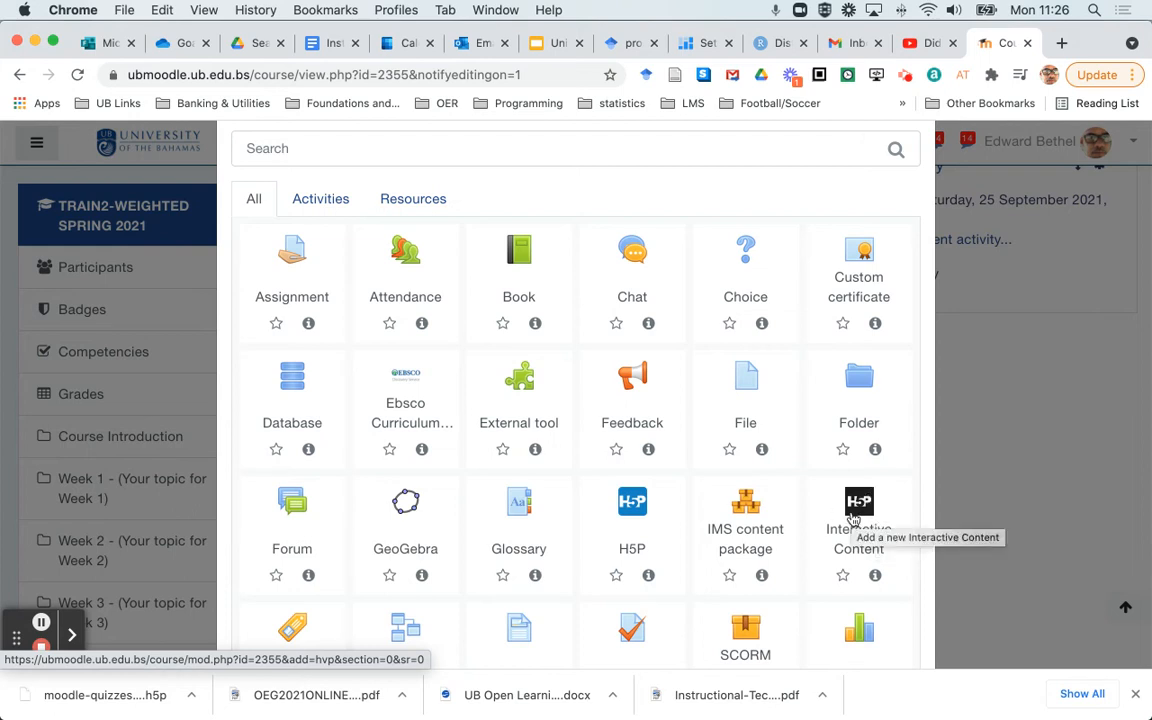
mouse_move(596, 472)
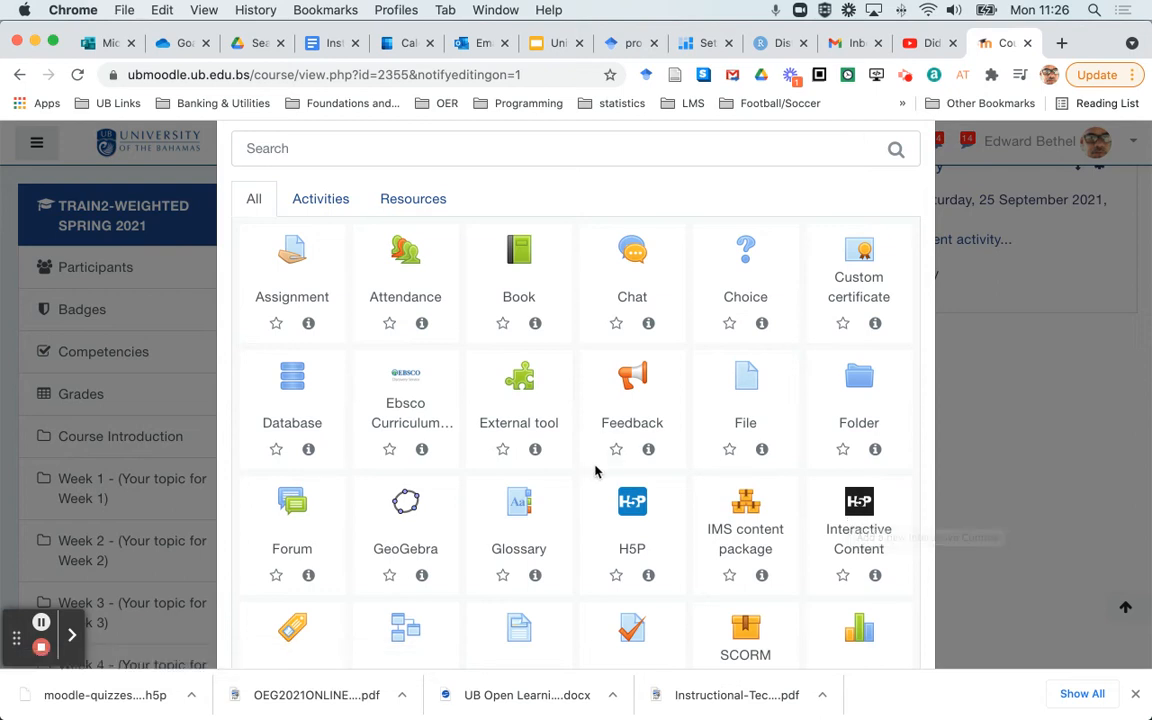
mouse_move(640, 504)
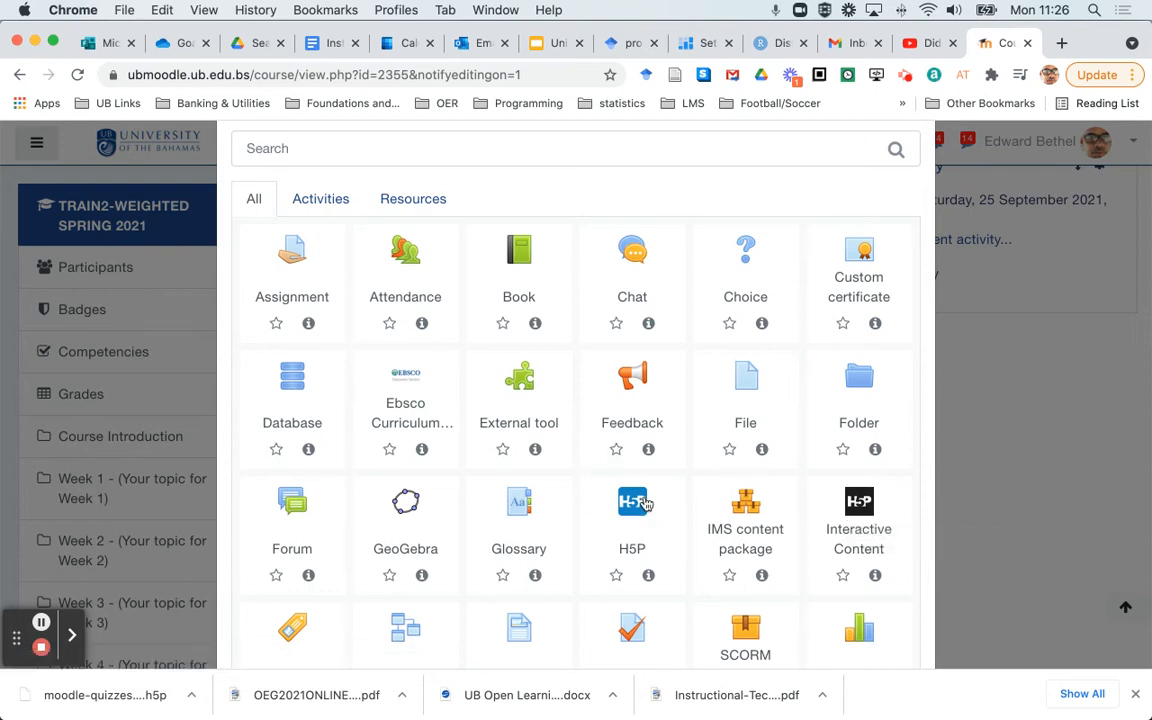
mouse_move(632, 500)
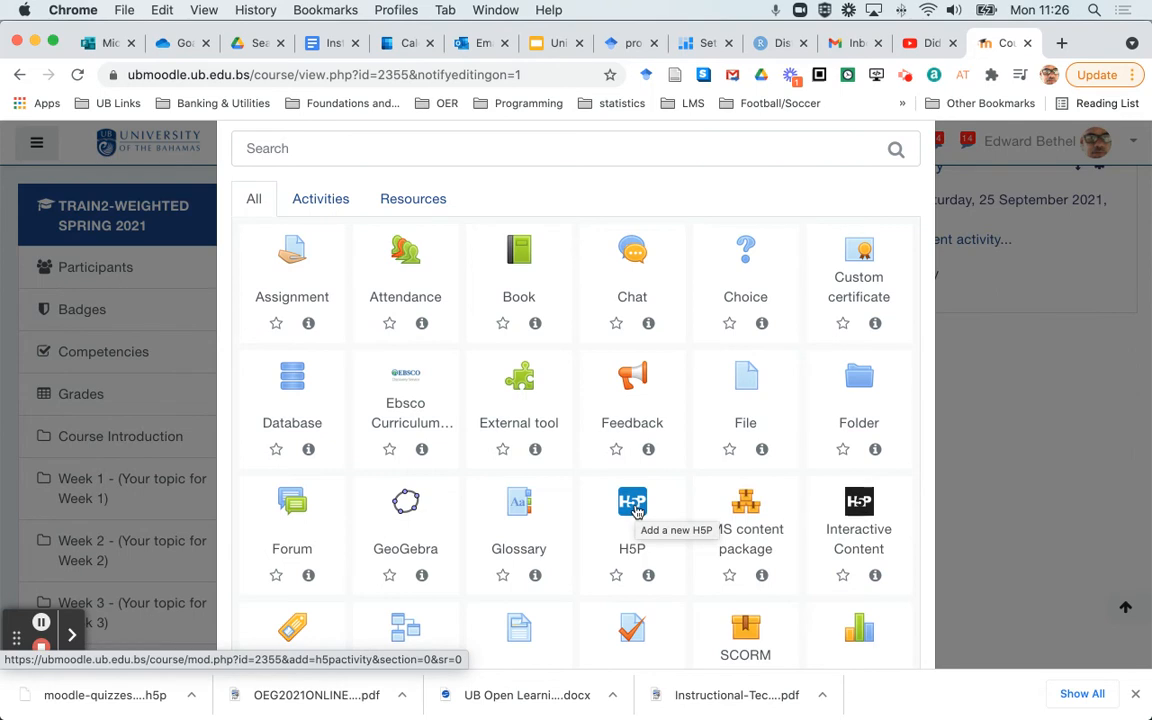
left_click(632, 502)
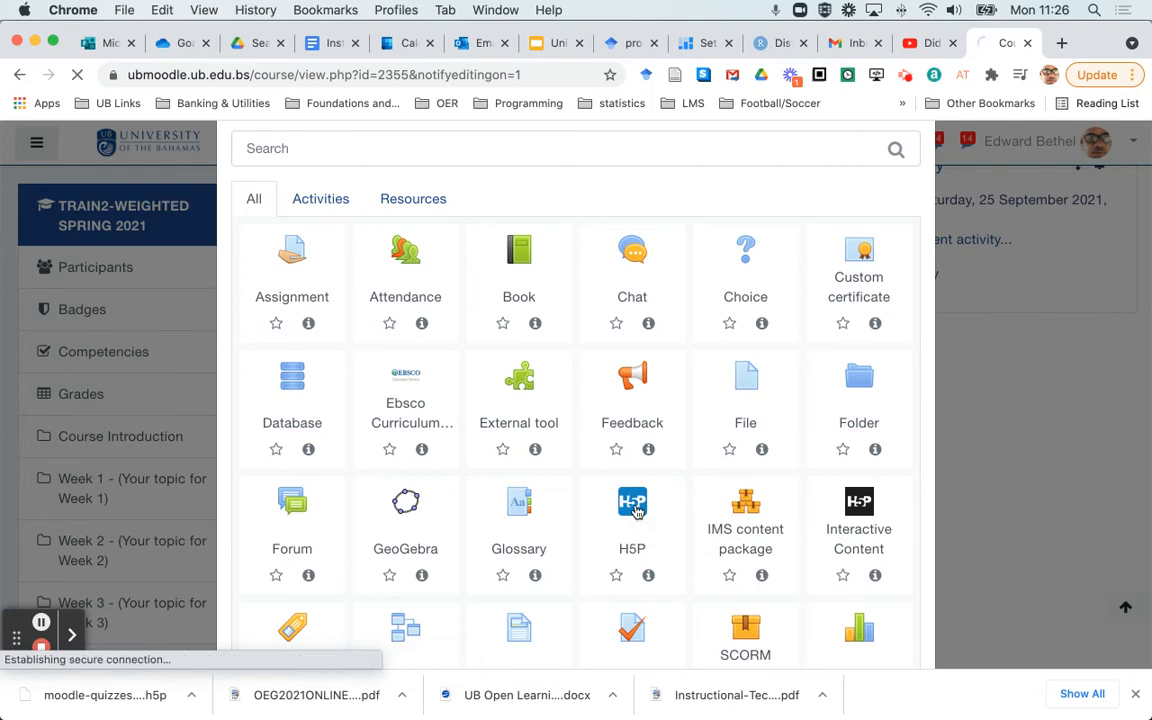
left_click(632, 504)
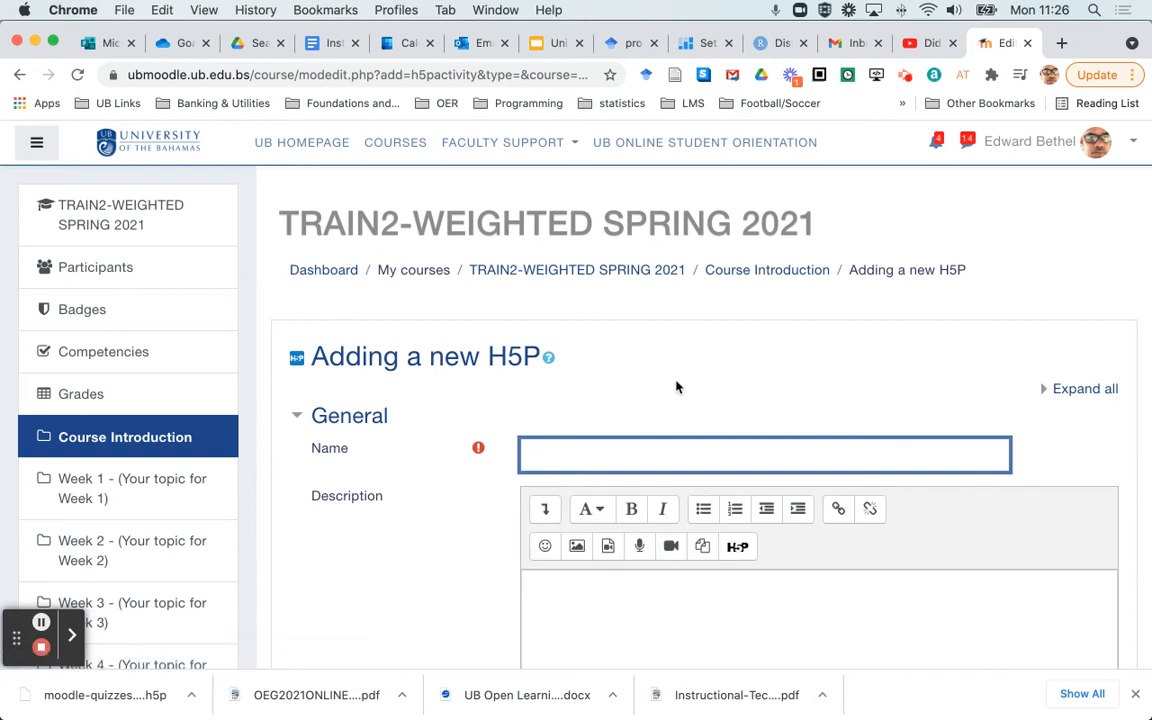
Name the activity 'Moodle Quizzes', with the .h5p package uploaded, and expand its H5P options
left_click(764, 456)
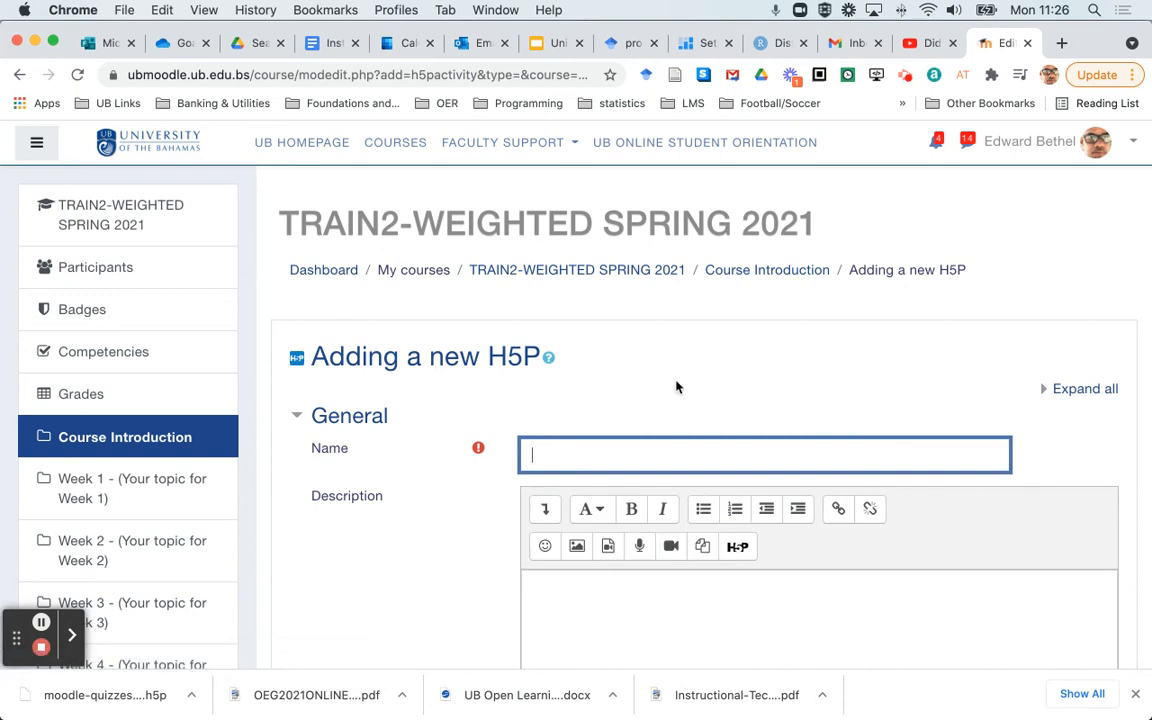
type("Moodle")
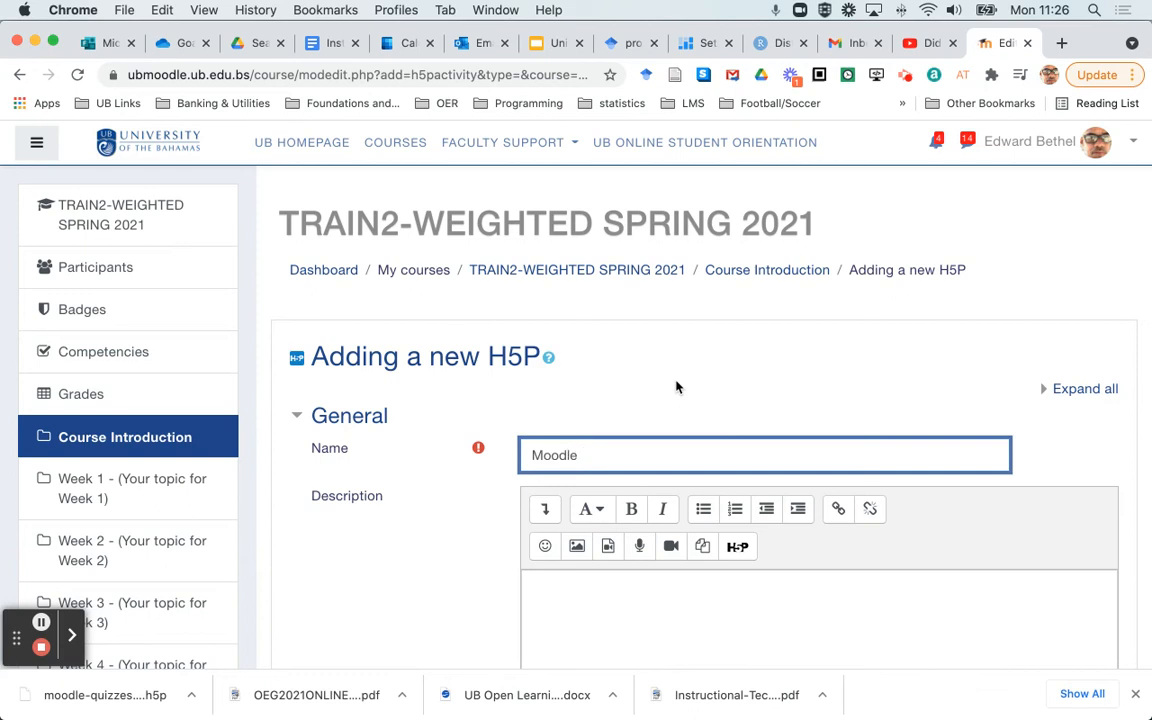
type("Quizzes")
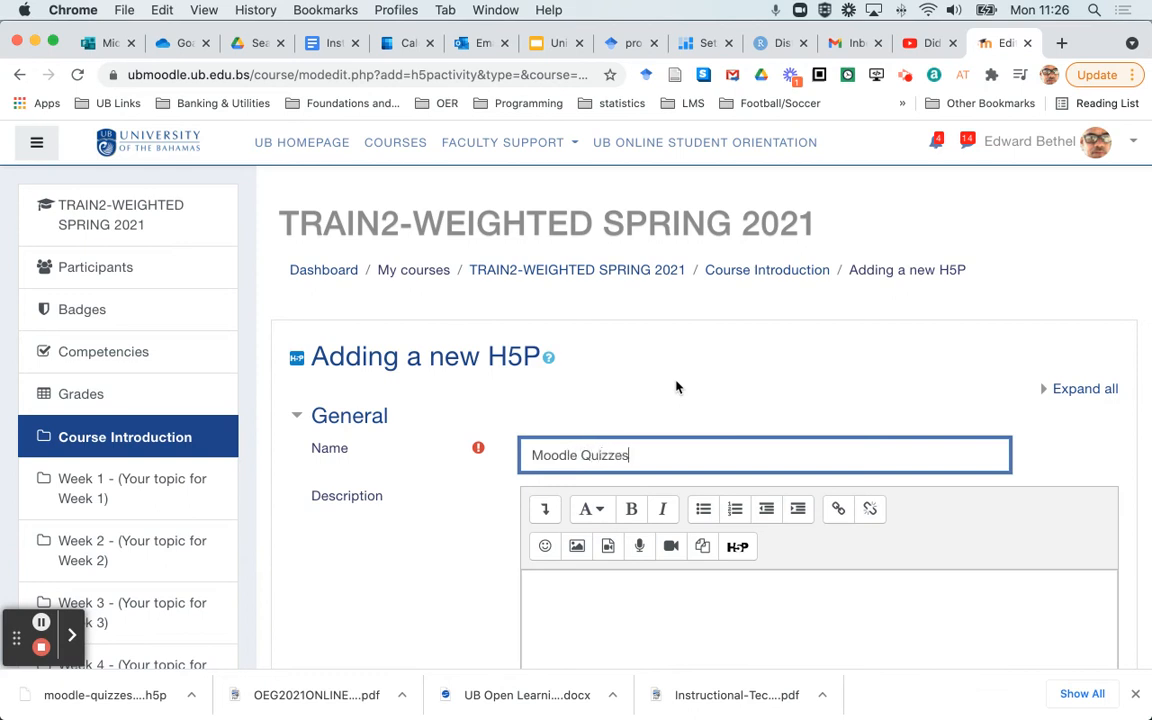
scroll("down", 3)
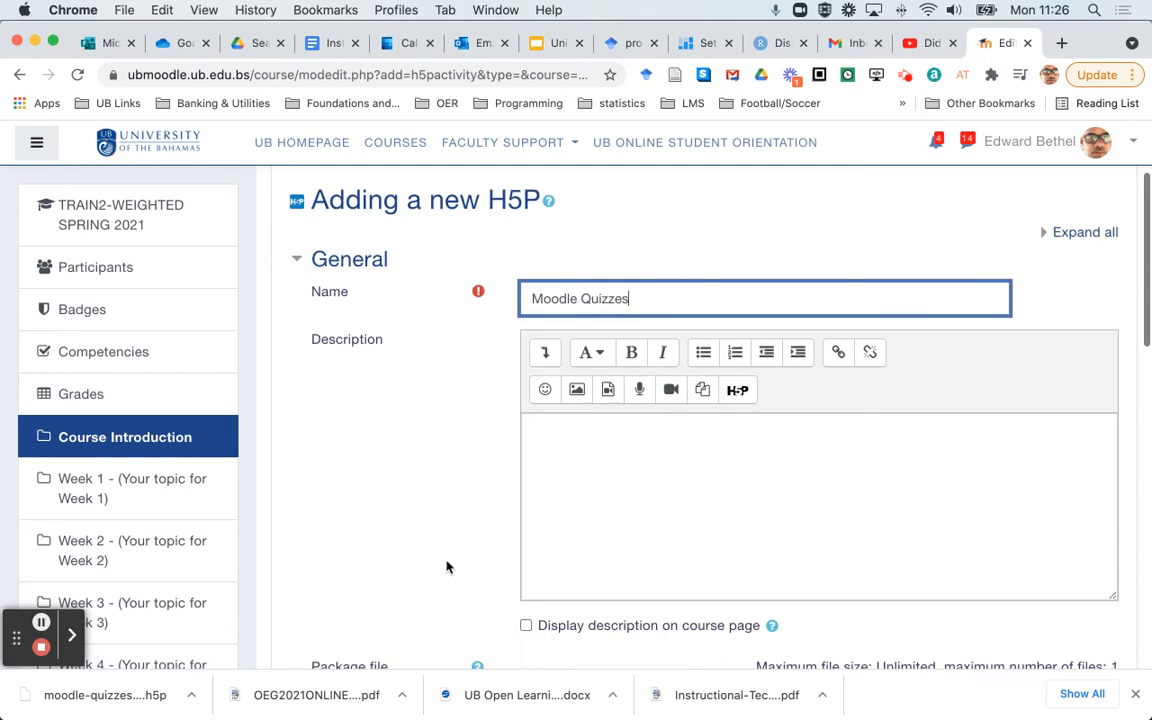
scroll("down", 3)
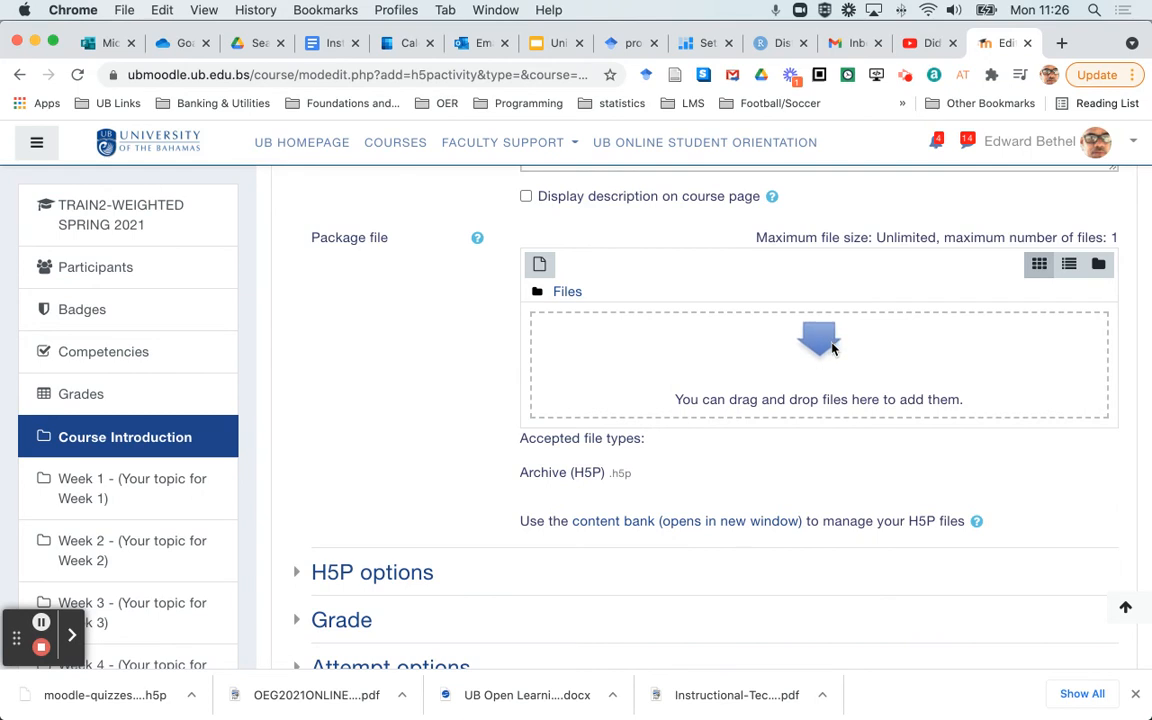
mouse_move(364, 486)
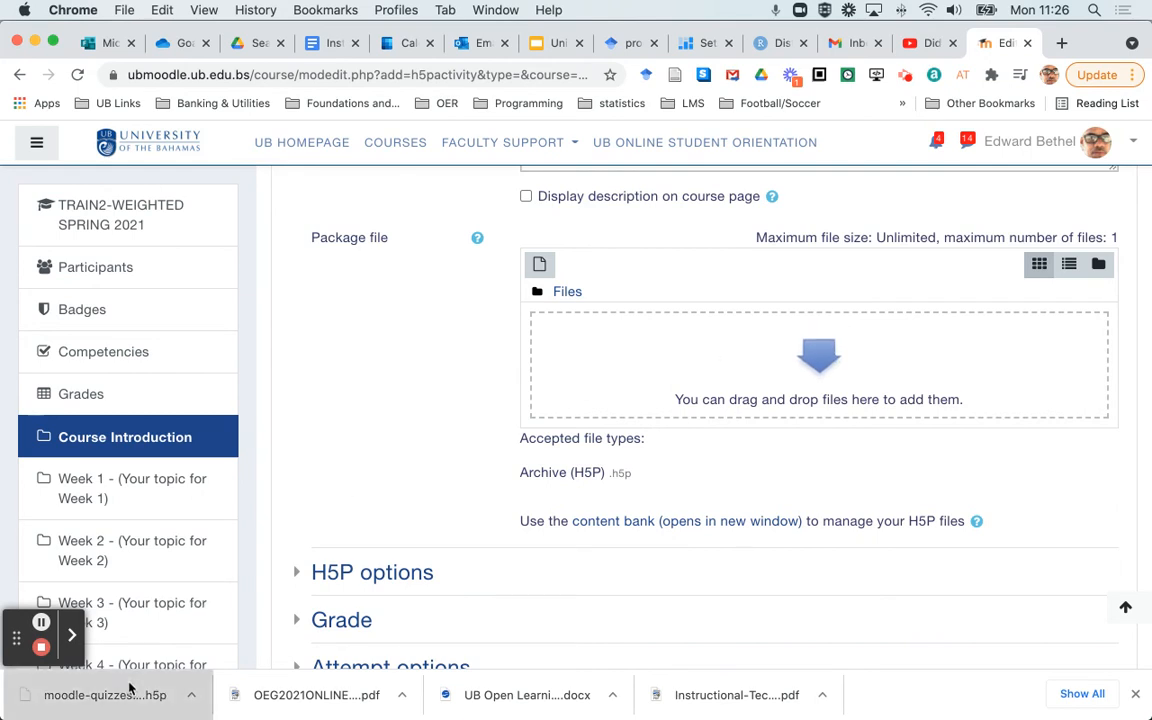
mouse_move(750, 384)
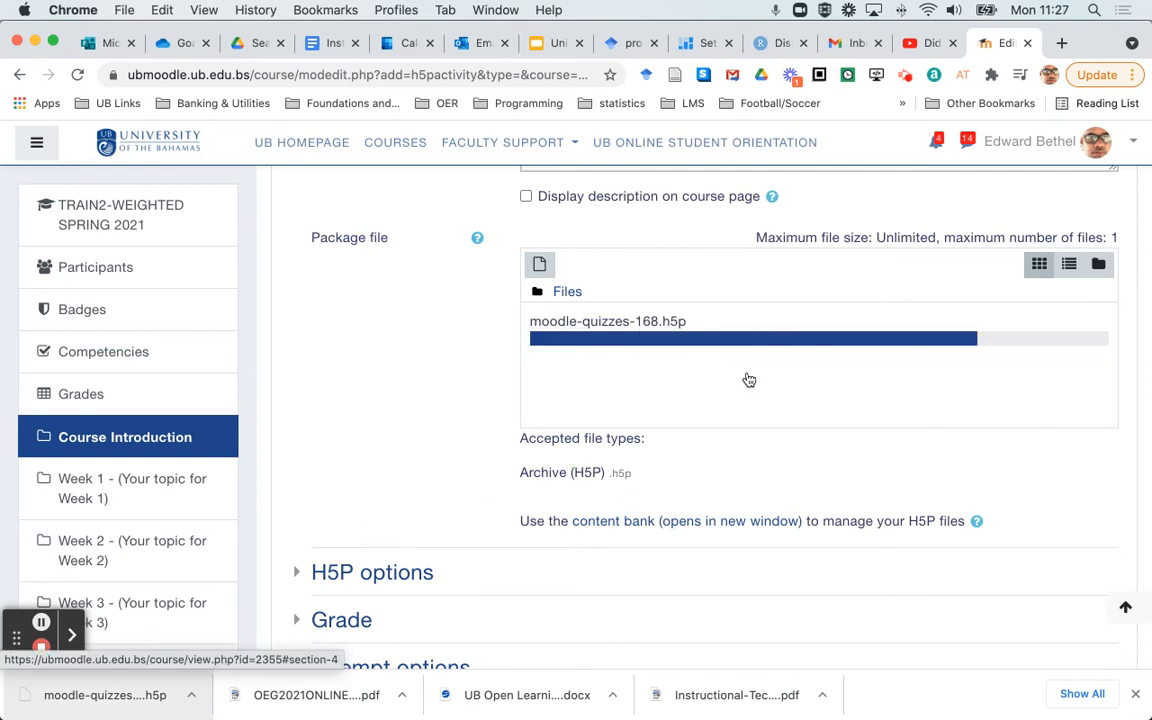
scroll("down", 3)
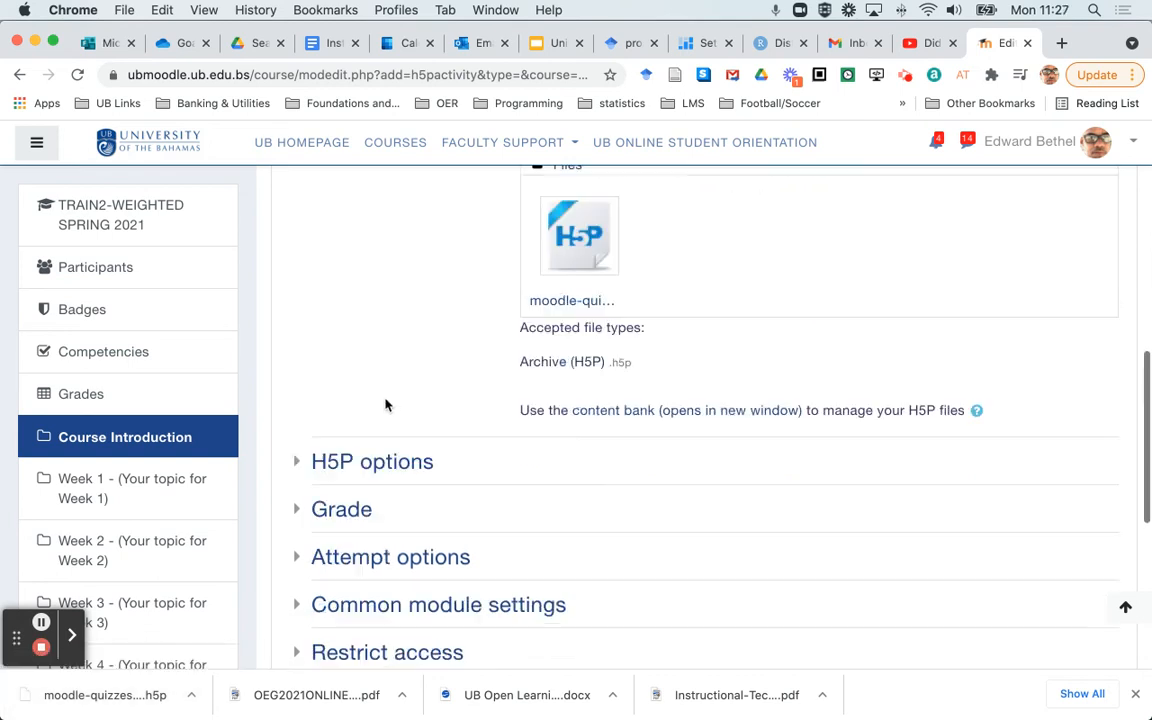
scroll("up", 3)
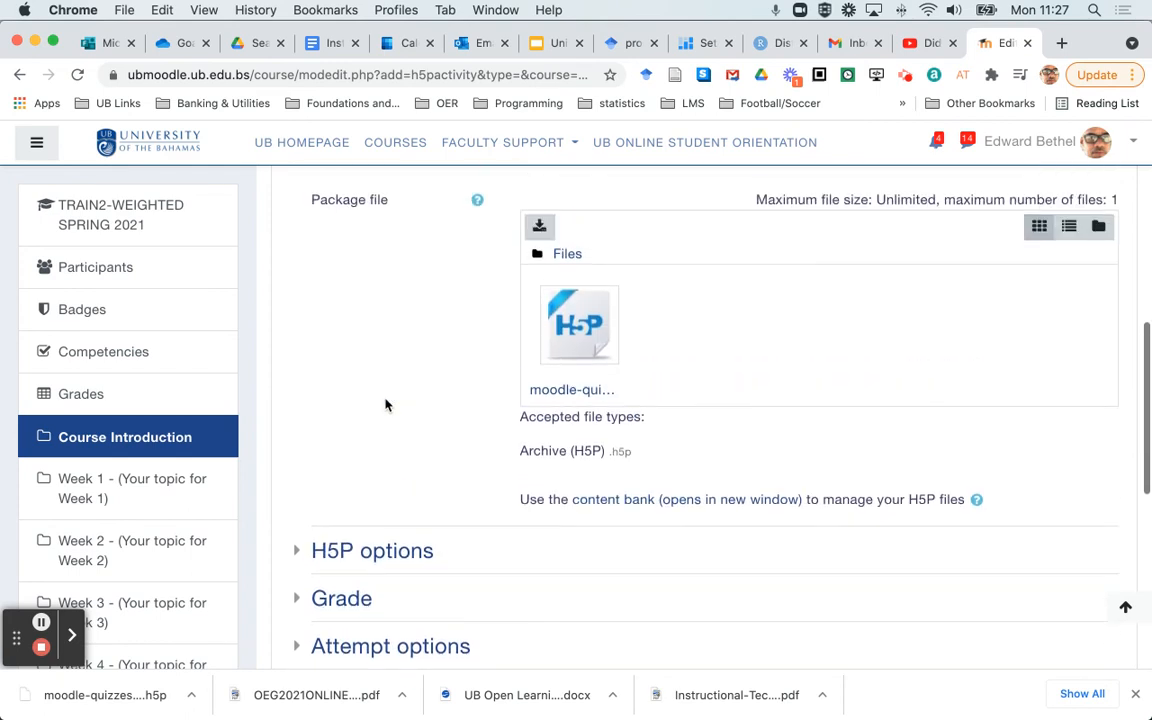
left_click(372, 550)
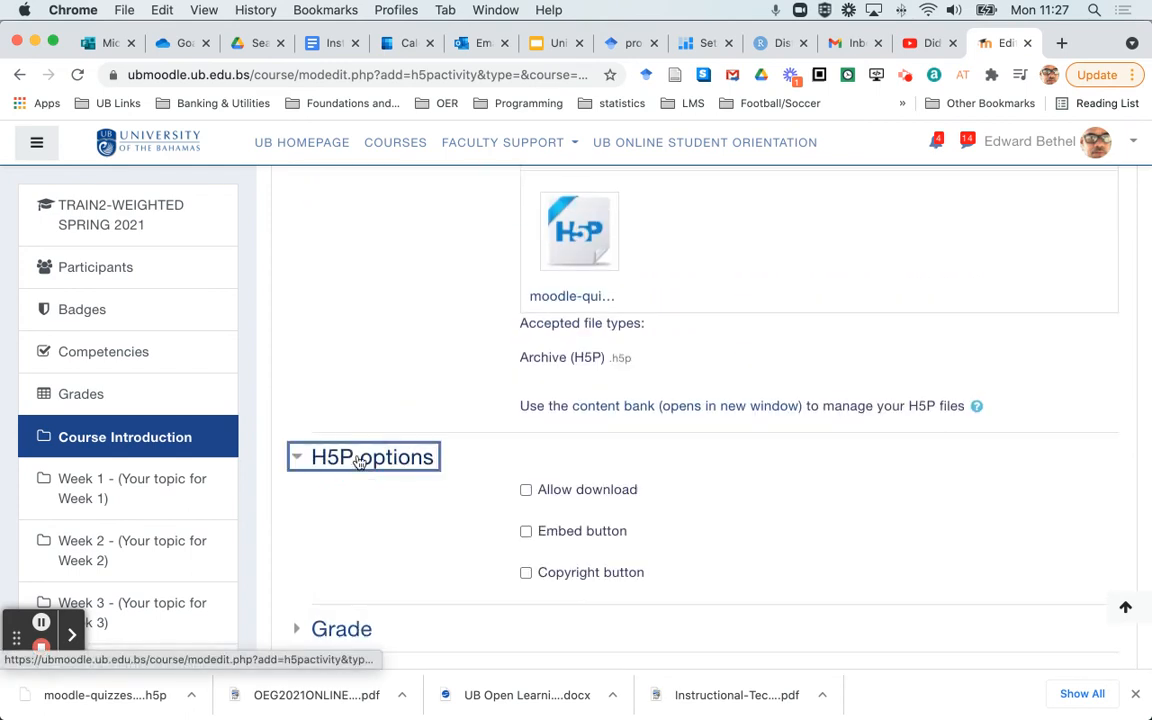
Switch on Allow download so learners can download the H5P content
scroll("down", 3)
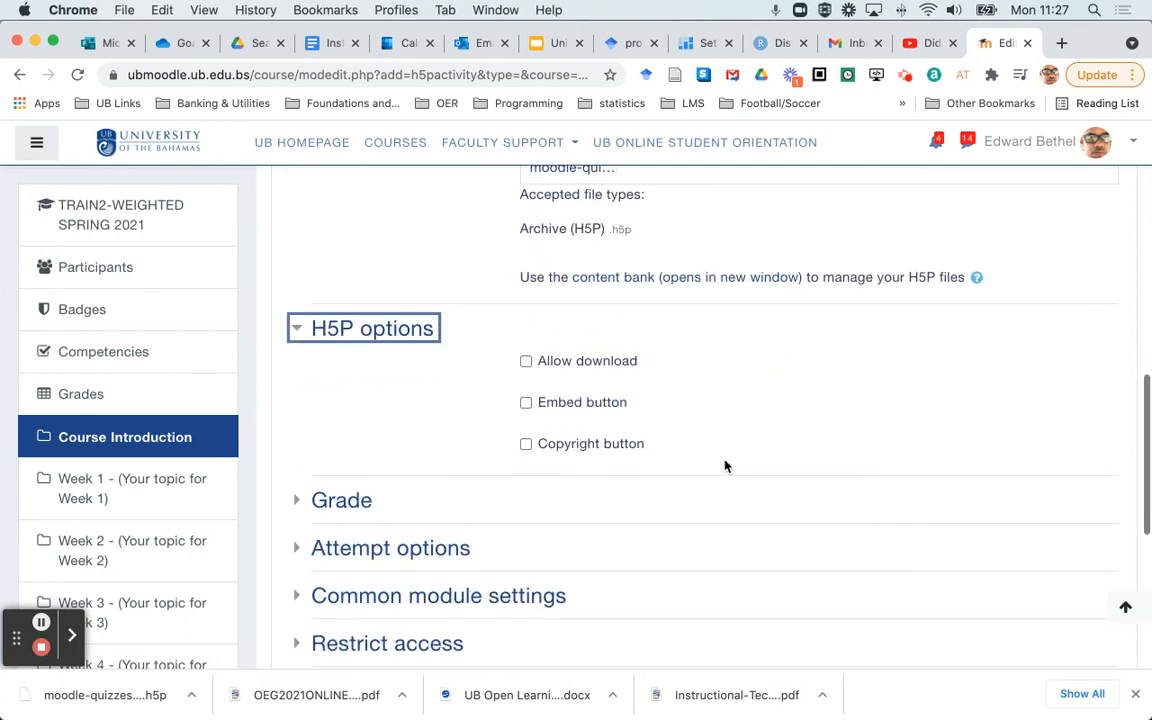
left_click(526, 360)
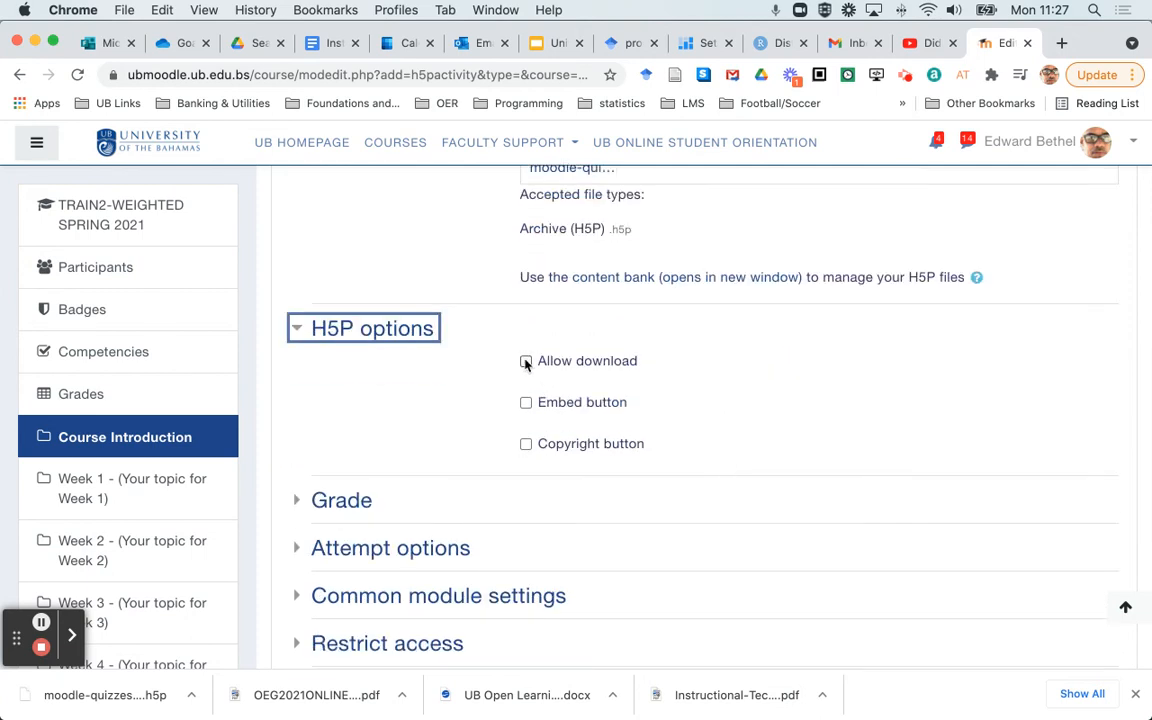
left_click(524, 360)
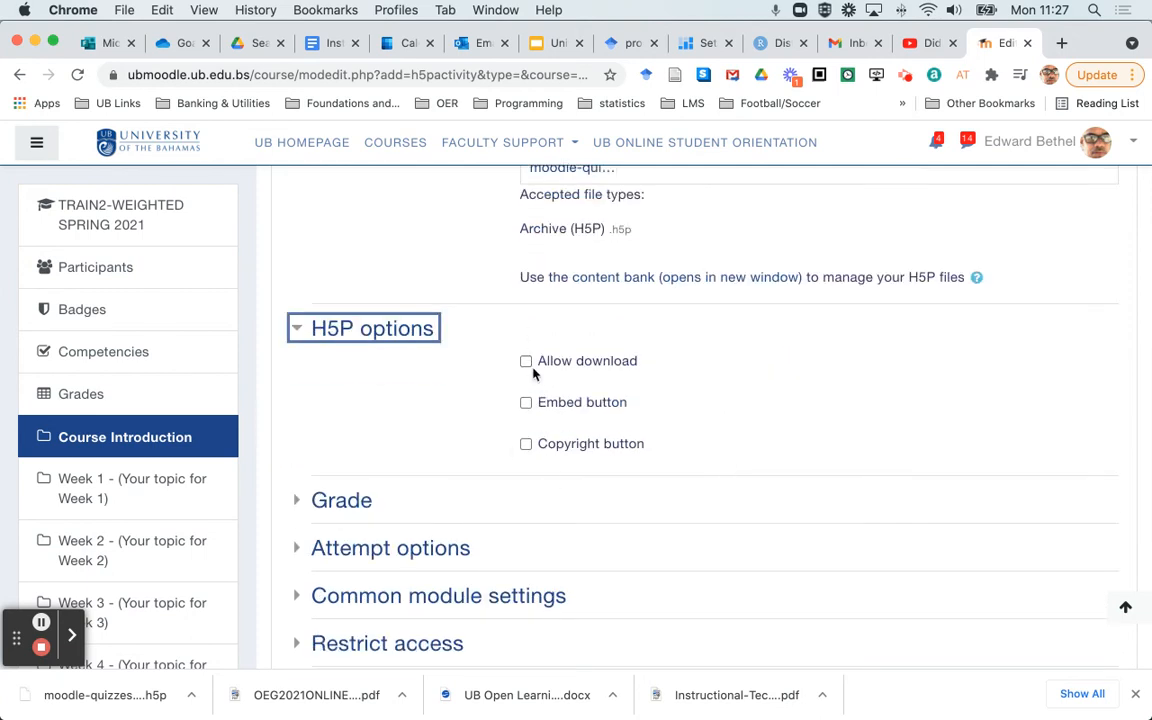
left_click(526, 360)
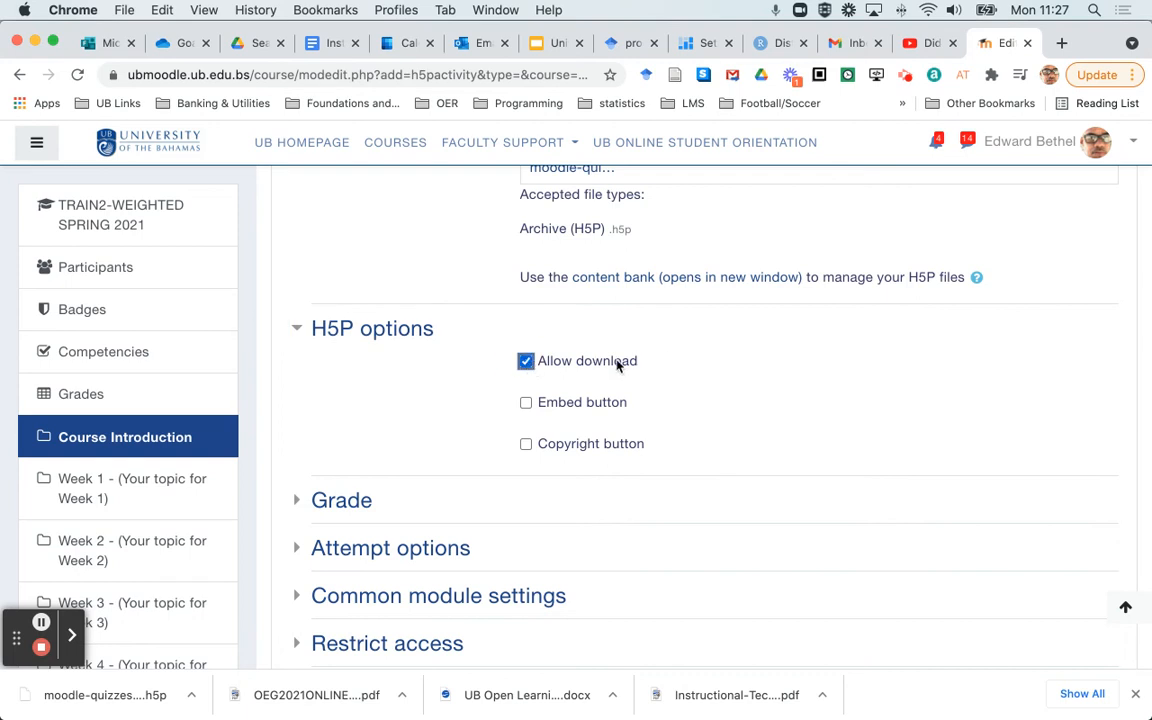
mouse_move(428, 436)
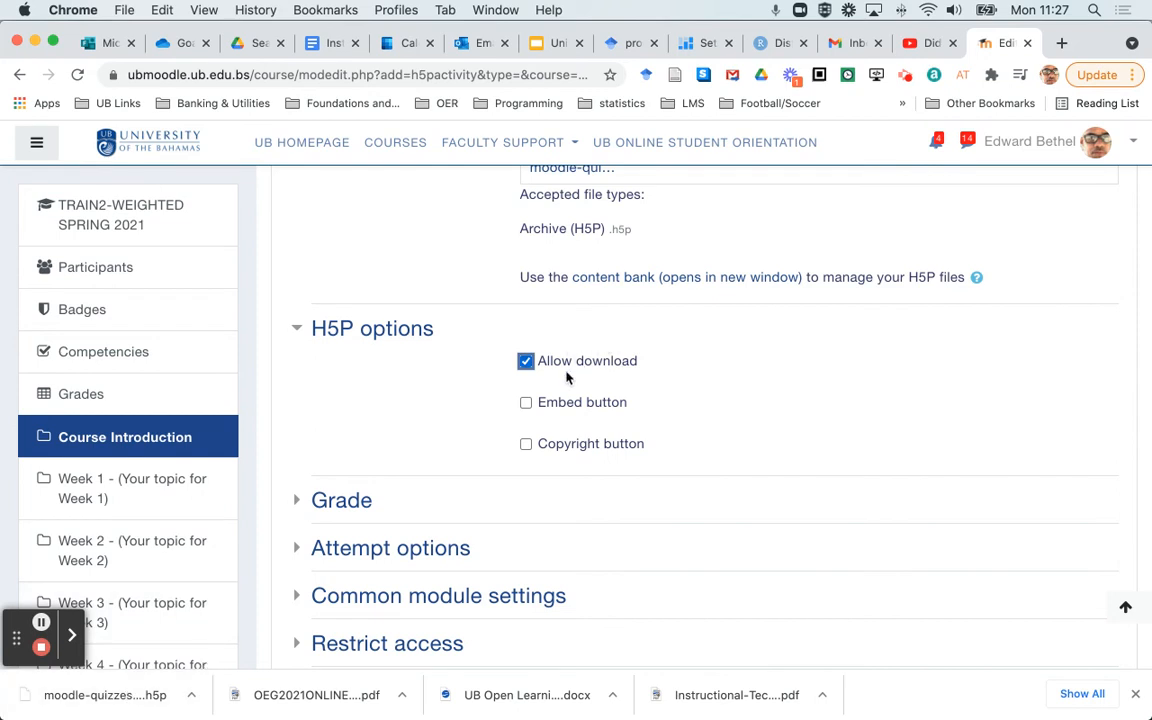
mouse_move(490, 238)
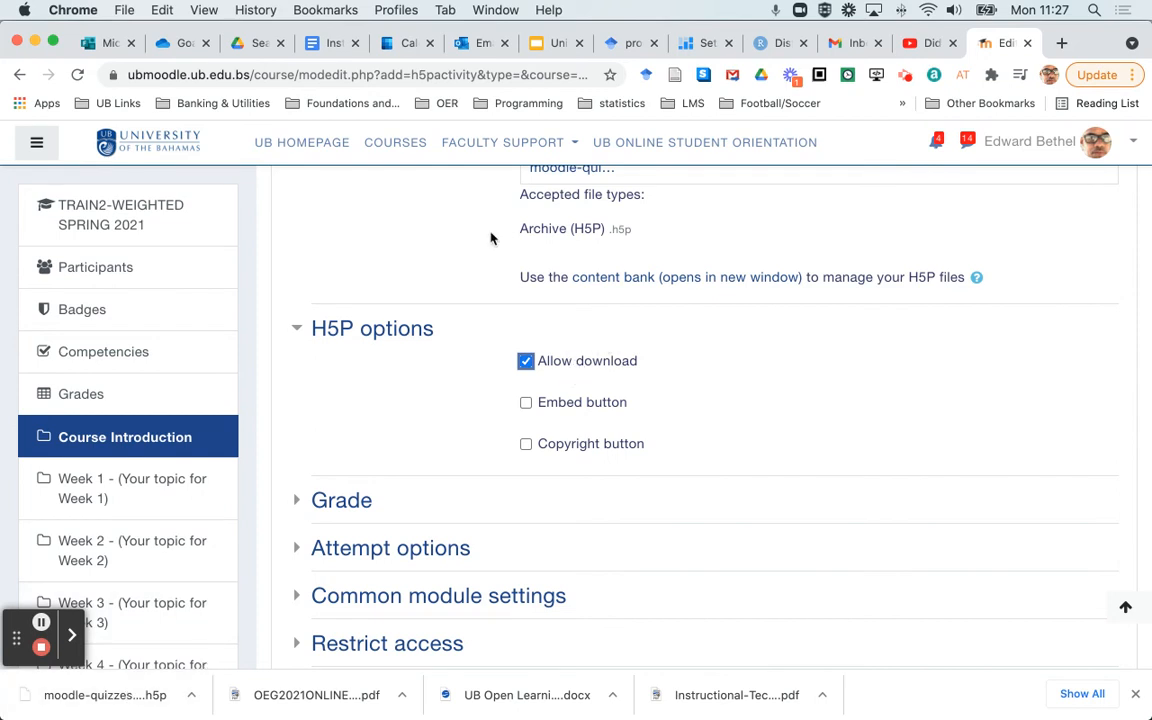
mouse_move(528, 458)
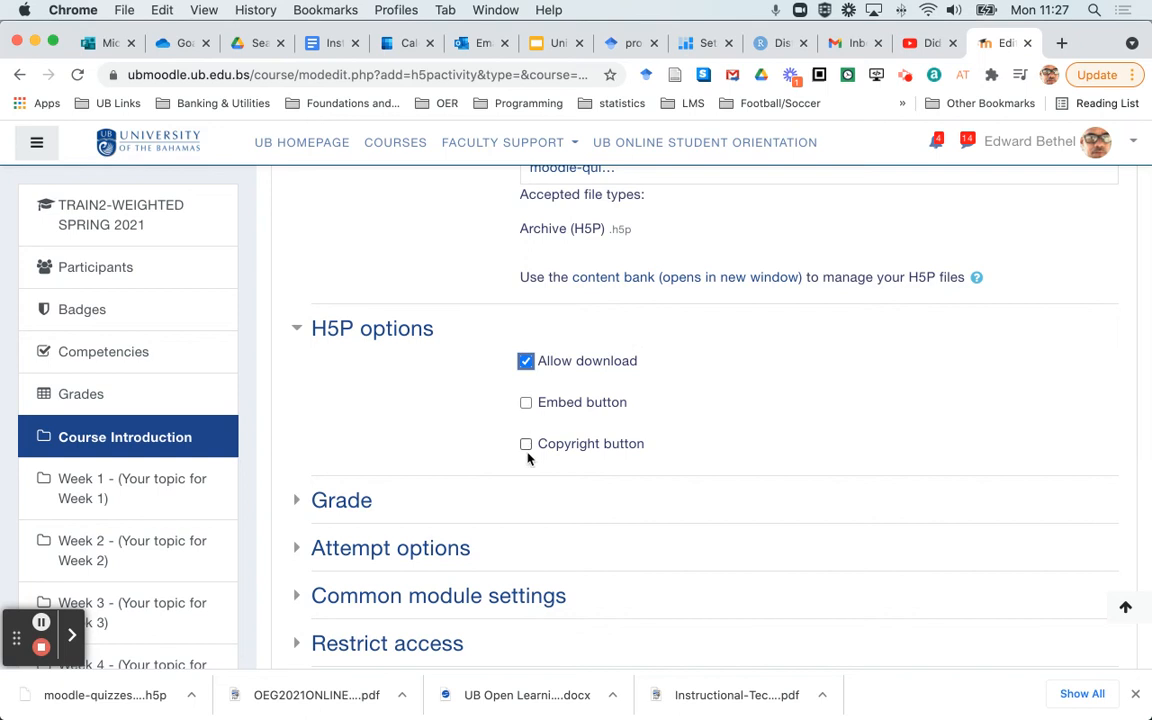
mouse_move(340, 500)
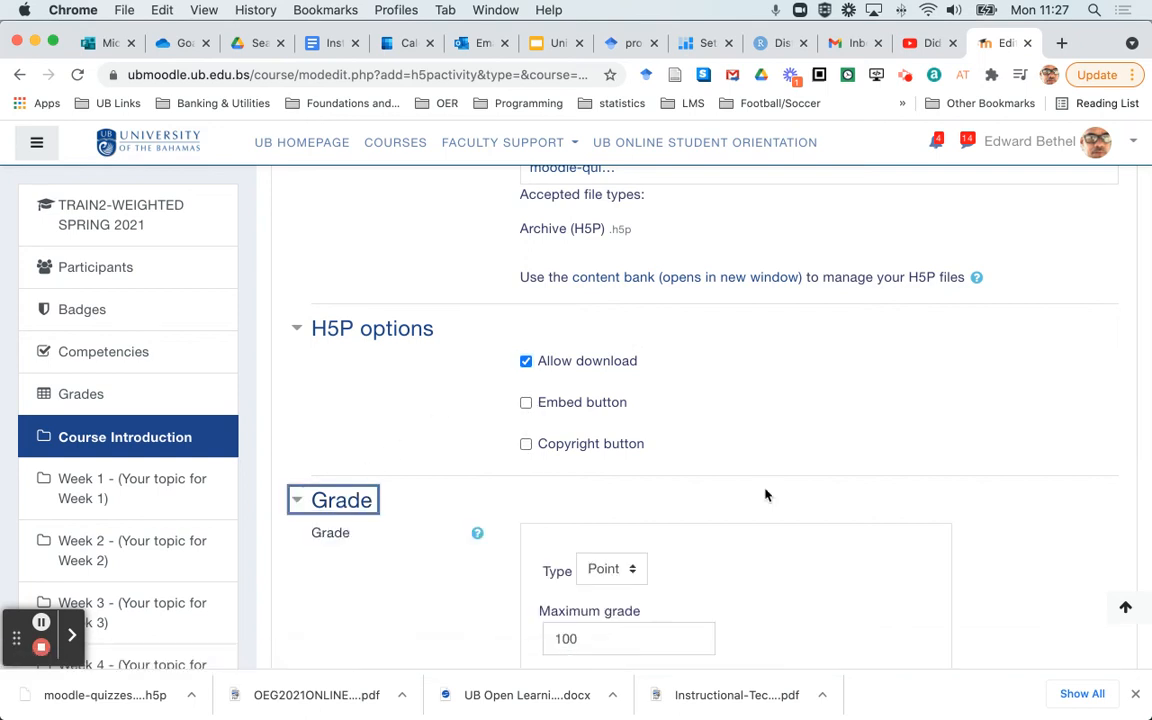
Review the Grade and Attempt options, keeping maximum grade 100, attempt tracking on and highest-grade scoring
scroll("down", 3)
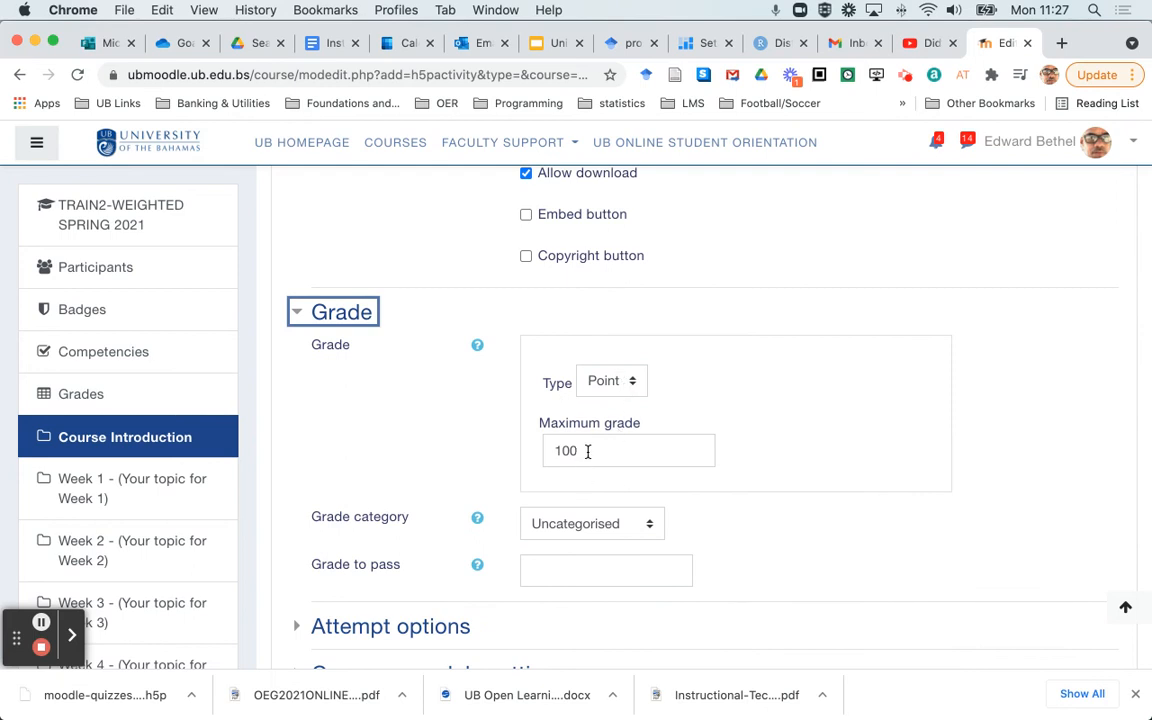
scroll("down", 3)
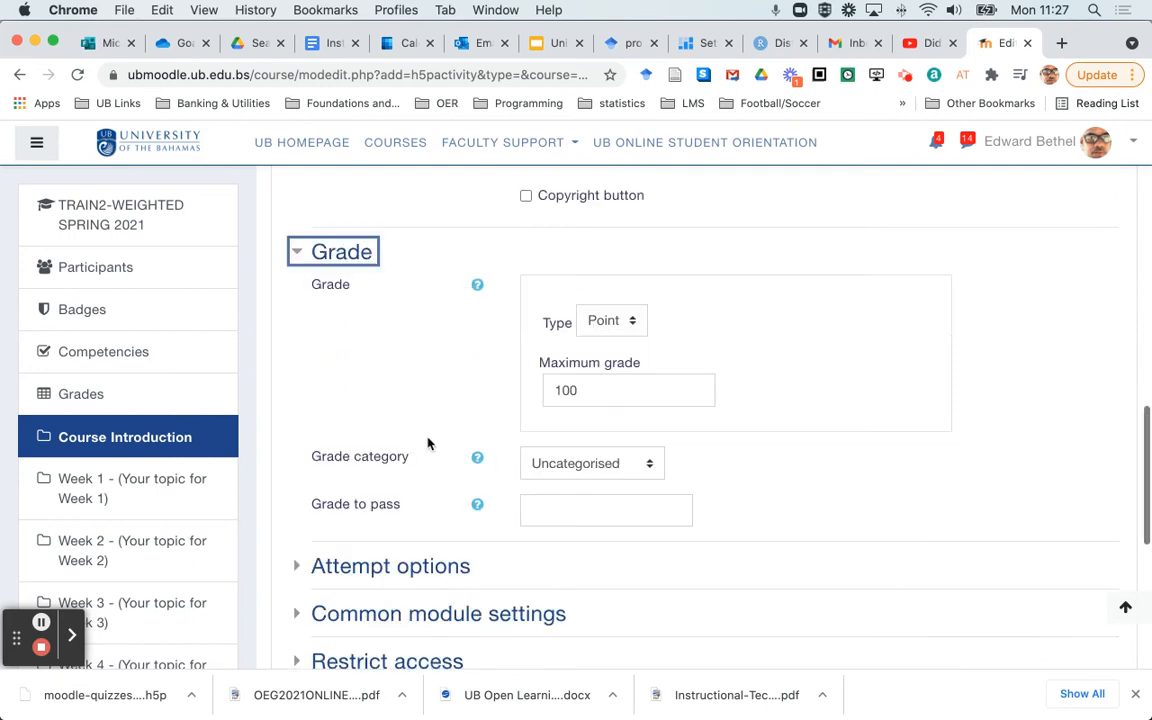
left_click(390, 564)
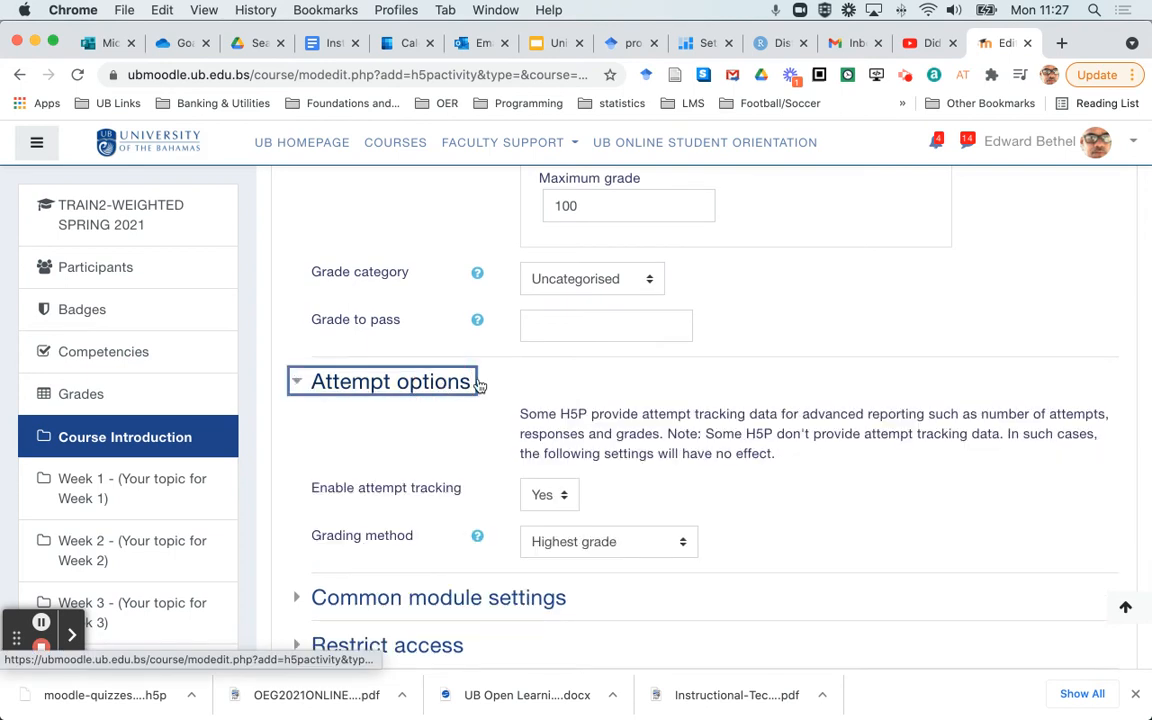
scroll("down", 3)
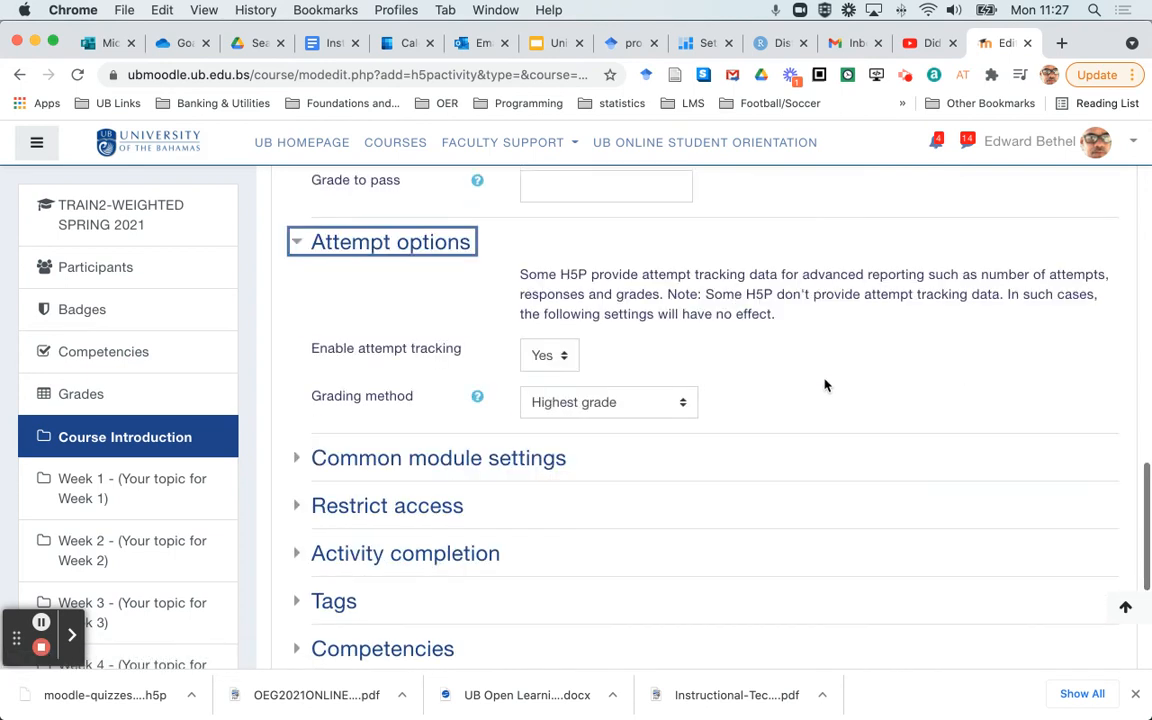
mouse_move(768, 330)
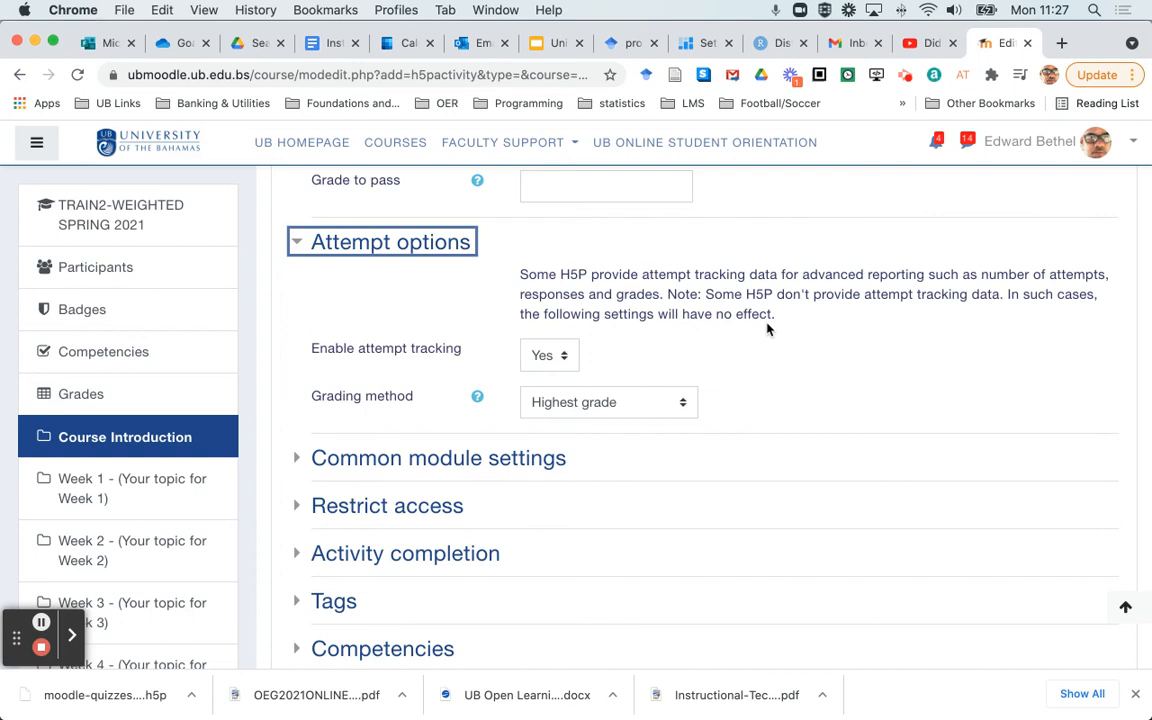
mouse_move(578, 308)
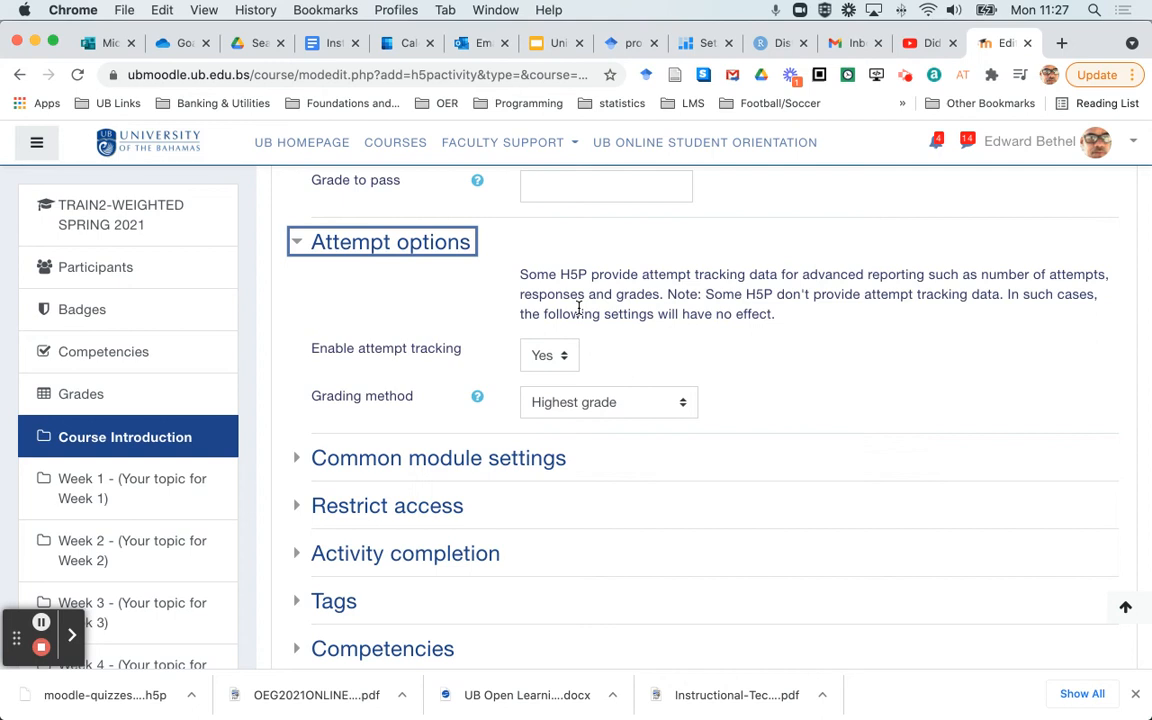
mouse_move(586, 410)
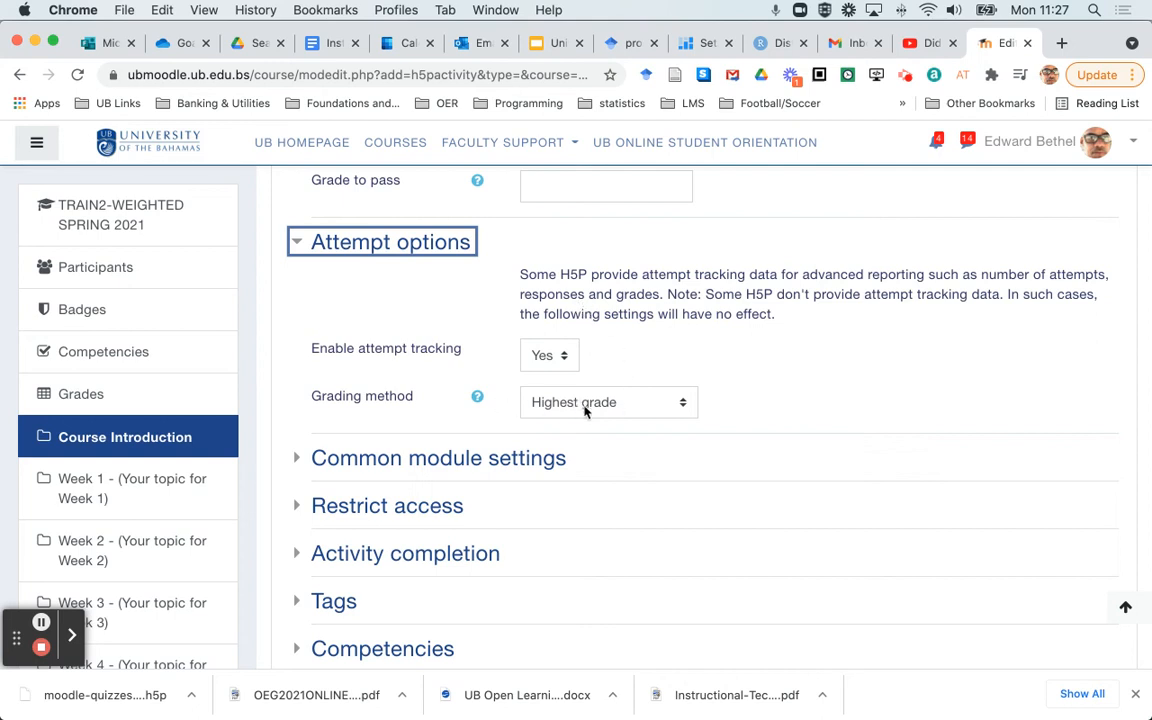
mouse_move(624, 408)
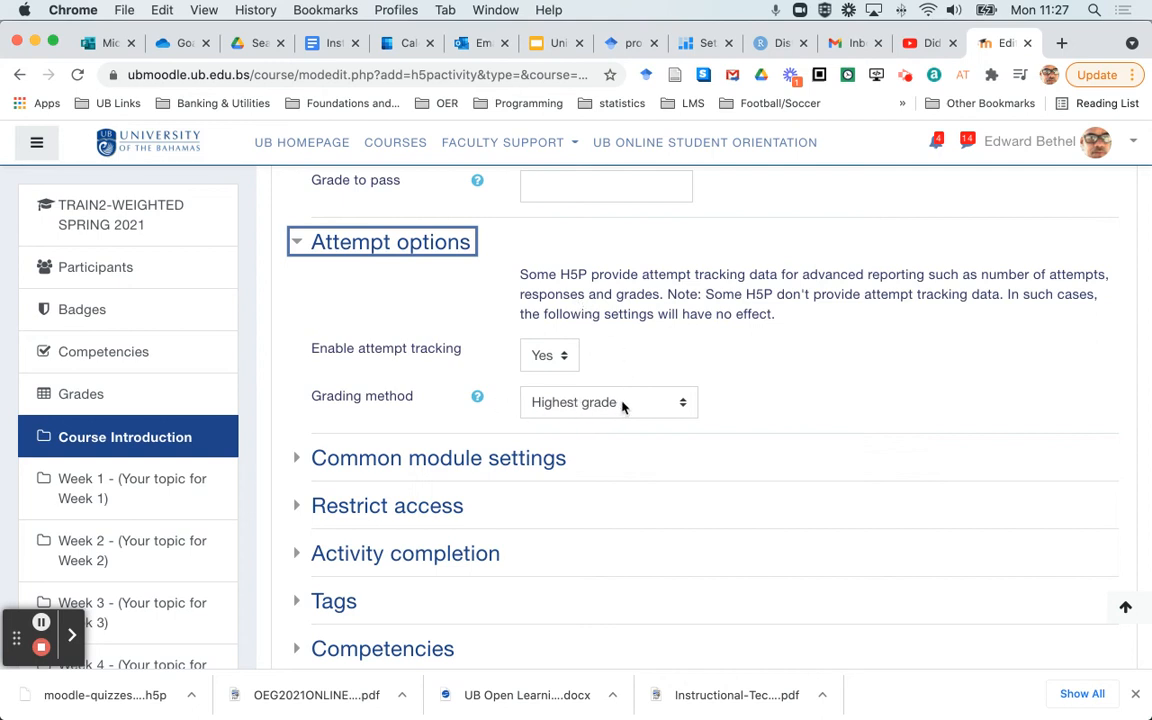
mouse_move(478, 270)
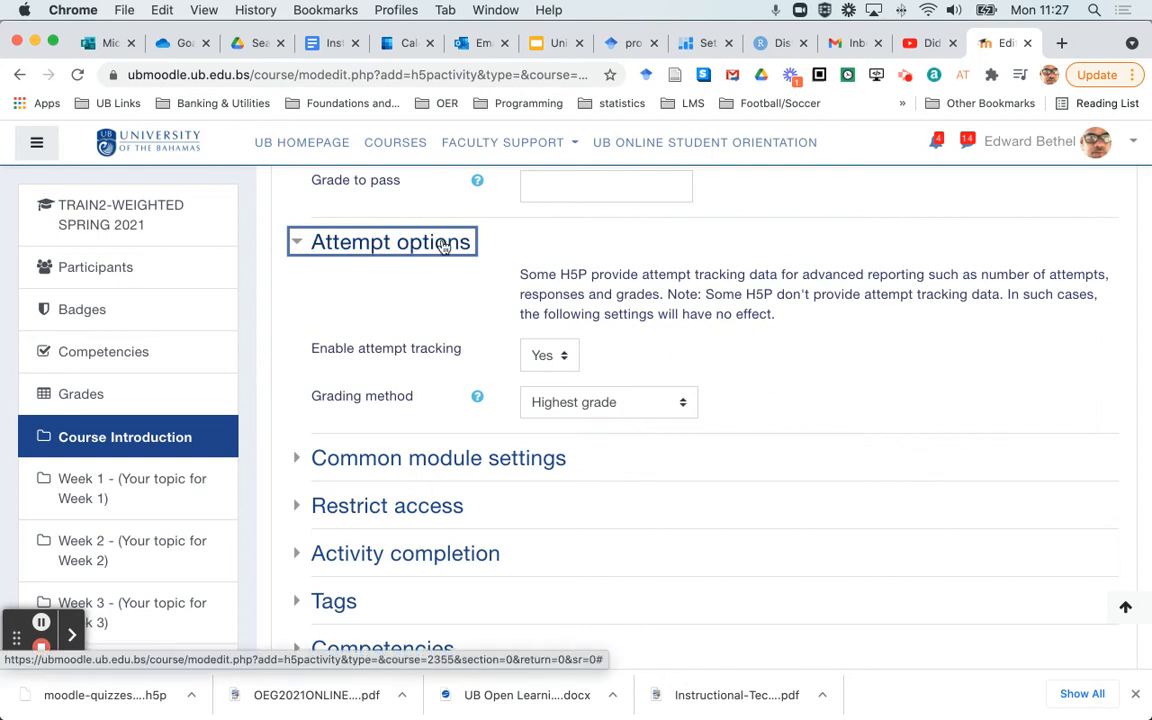
scroll("up", 3)
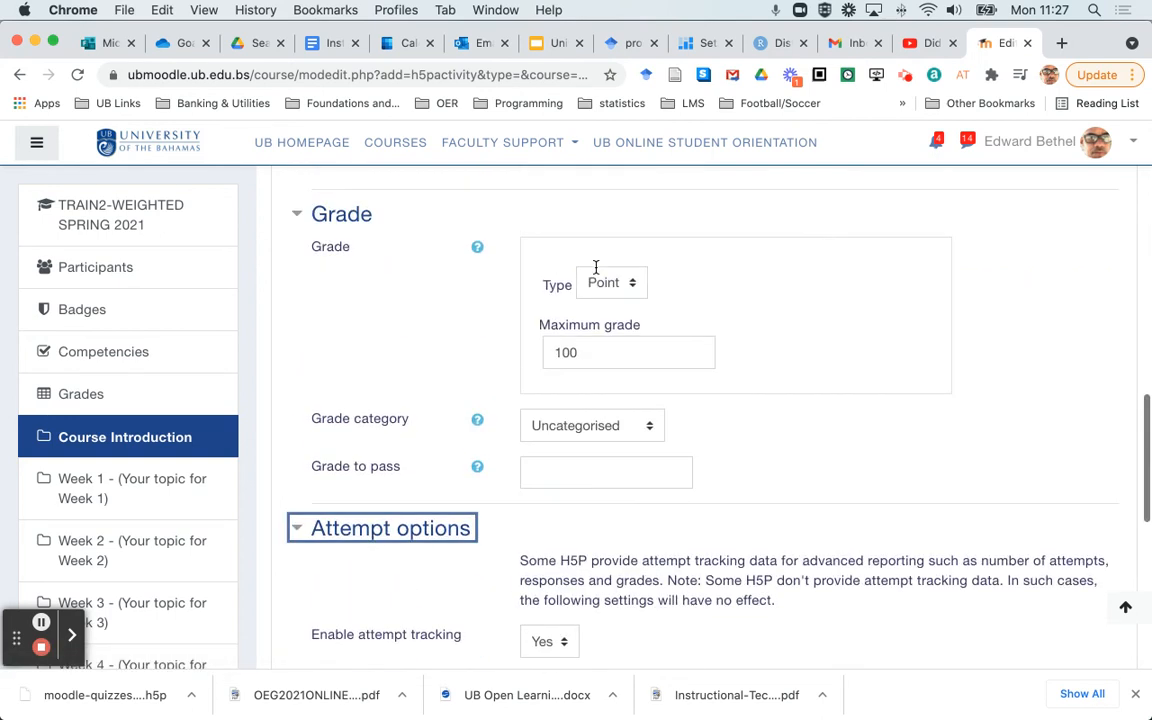
mouse_move(404, 316)
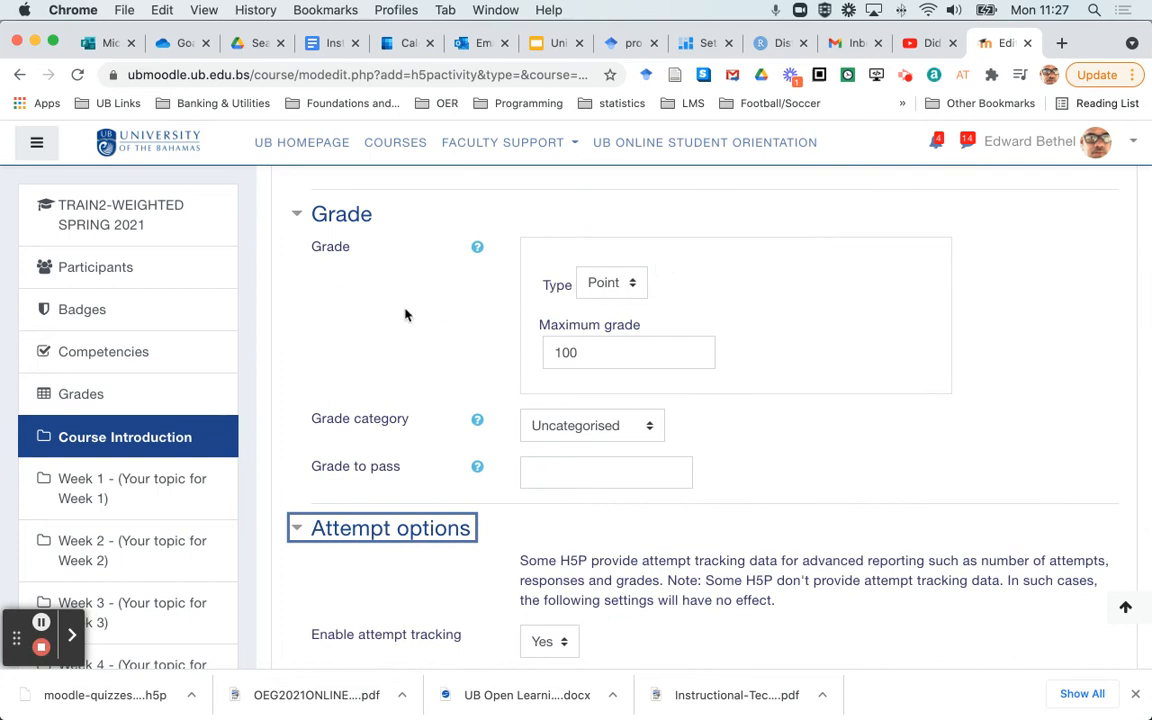
scroll("down", 3)
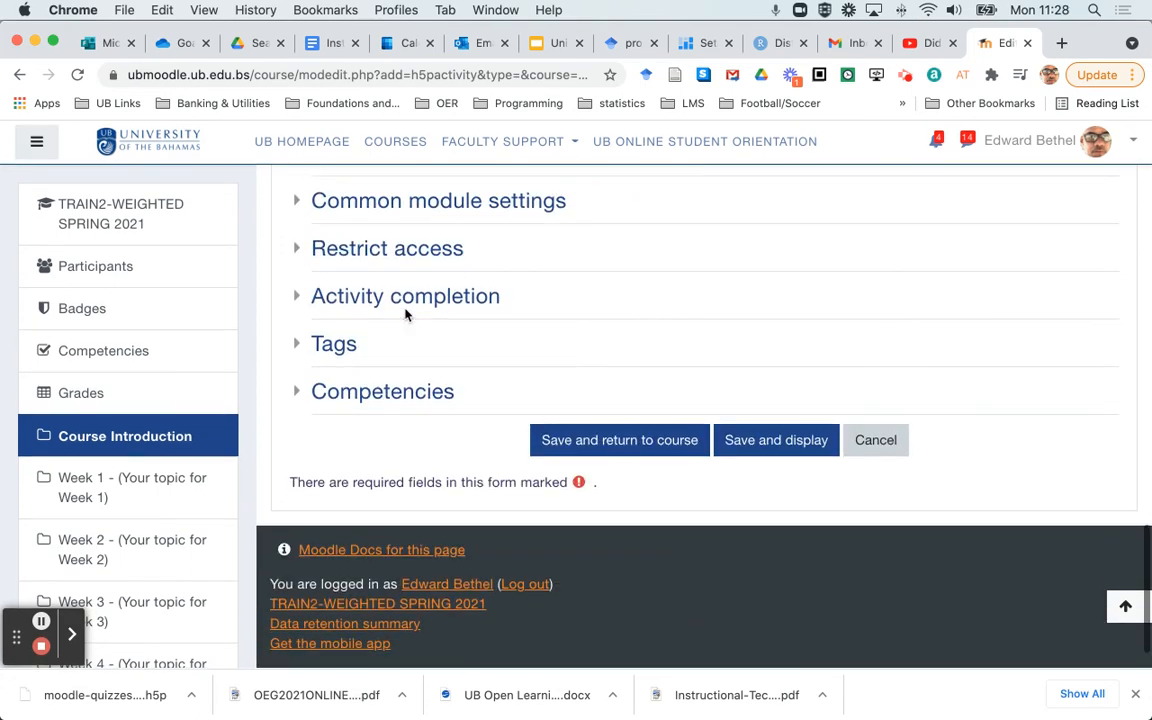
mouse_move(620, 442)
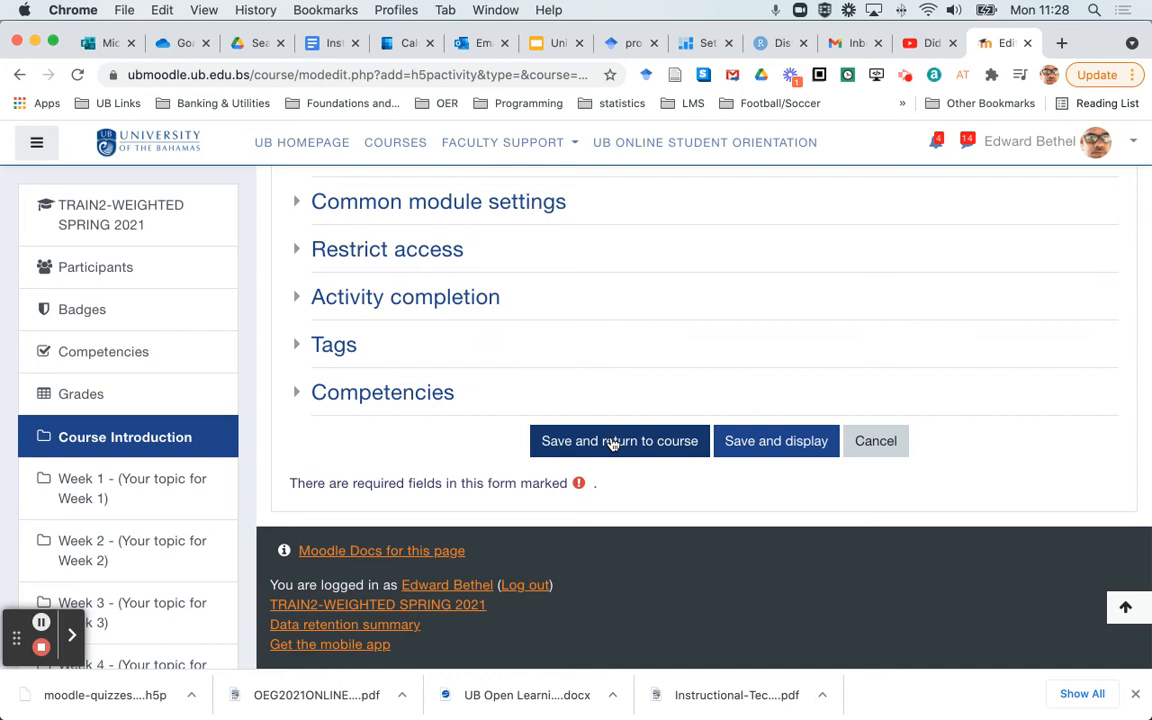
Save and return to the course, finding Moodle Quizzes listed in Course Introduction
left_click(620, 442)
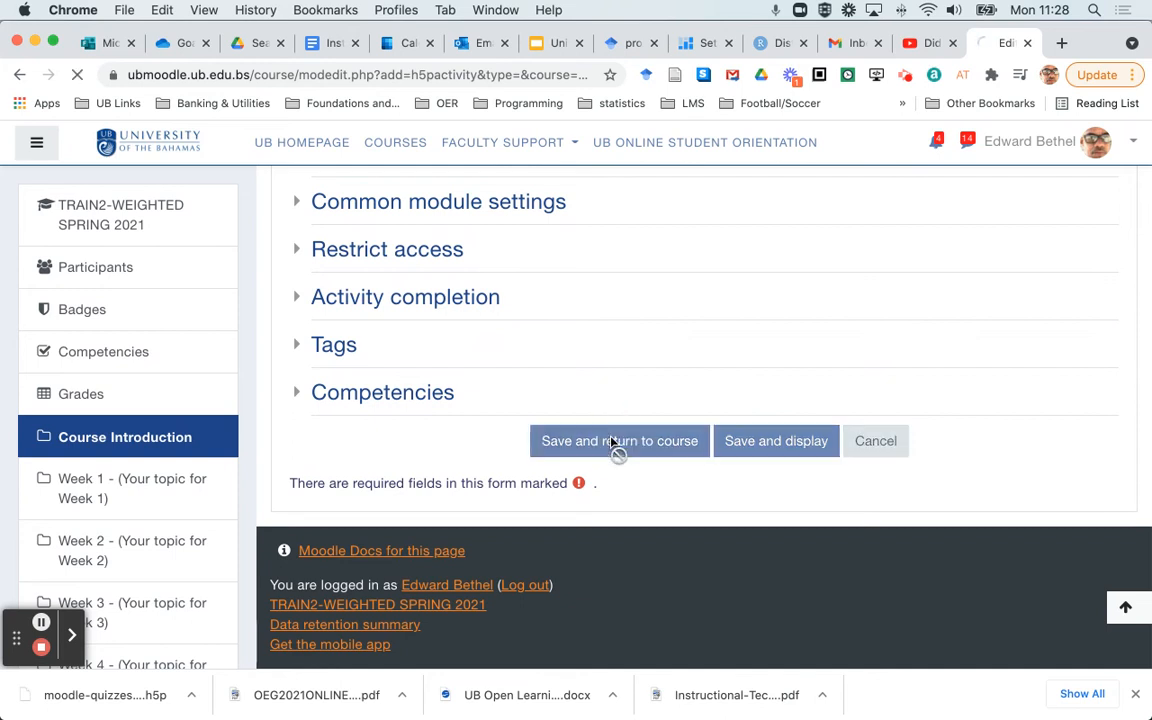
left_click(620, 442)
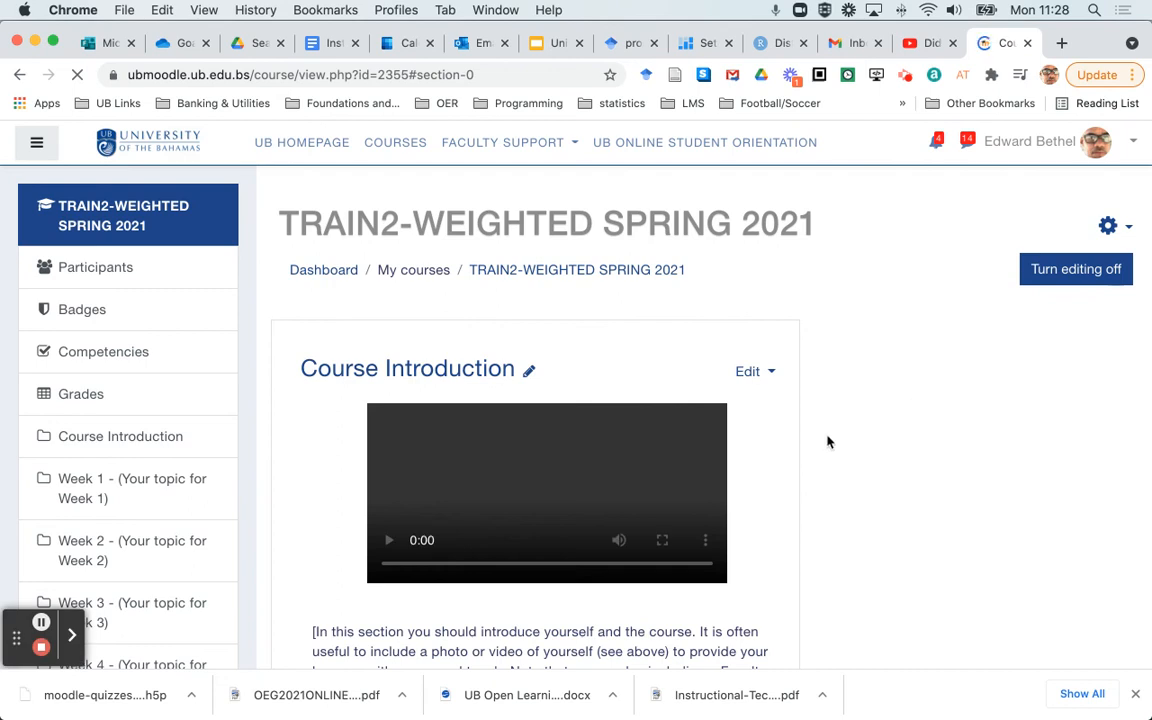
scroll("down", 3)
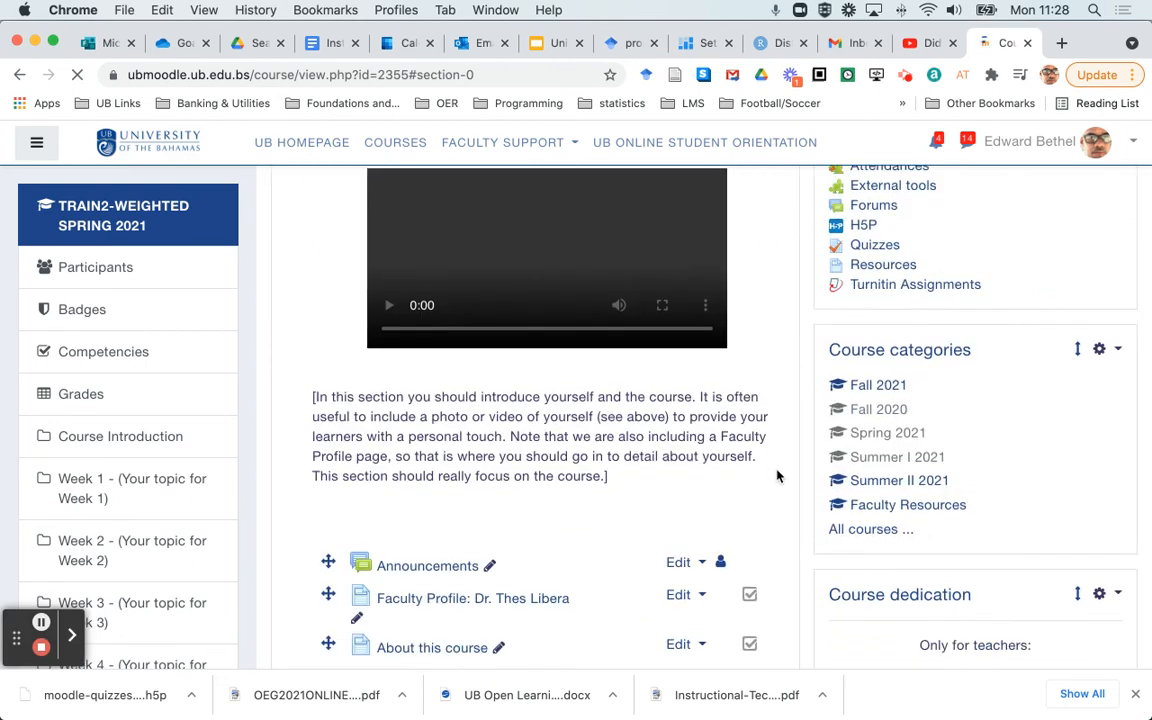
scroll("down", 3)
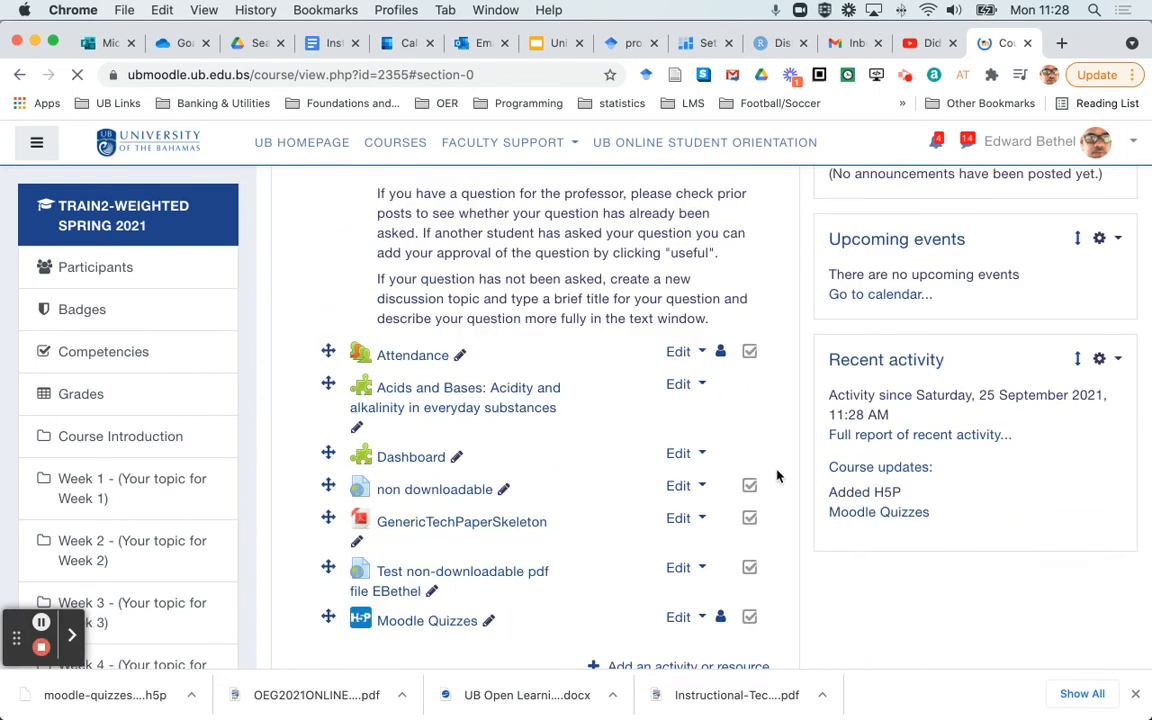
scroll("down", 3)
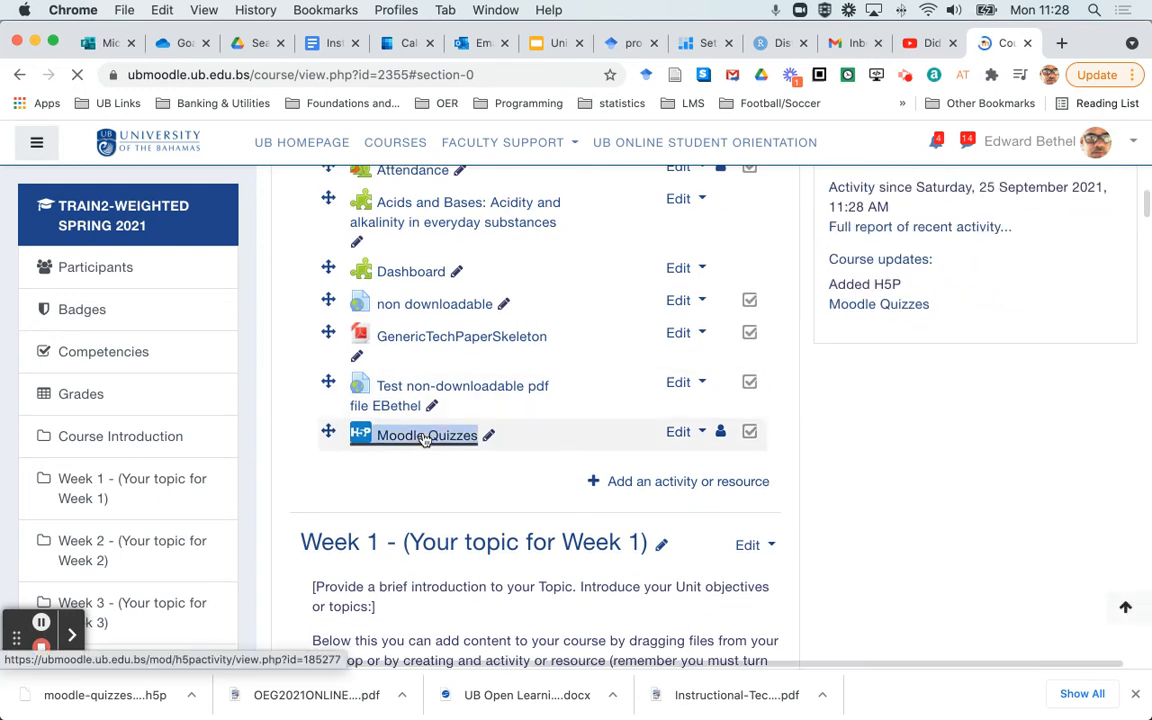
Open the new Moodle Quizzes activity and look over its loaded eight-slide presentation
left_click(426, 436)
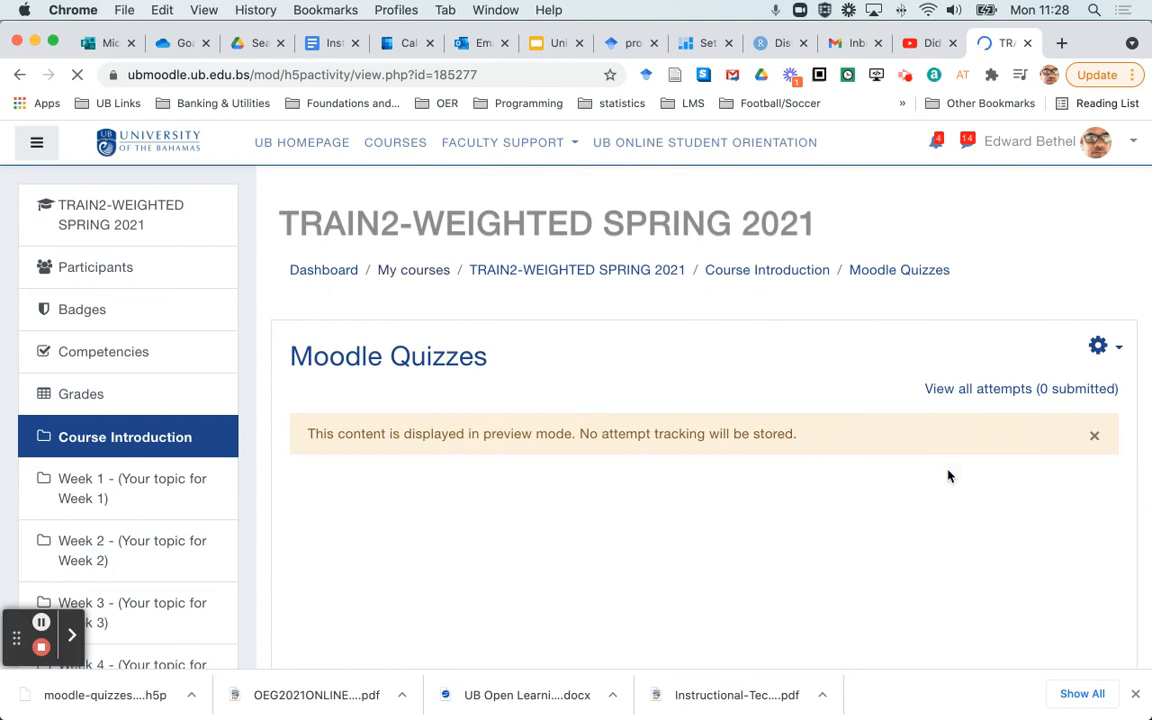
mouse_move(1006, 460)
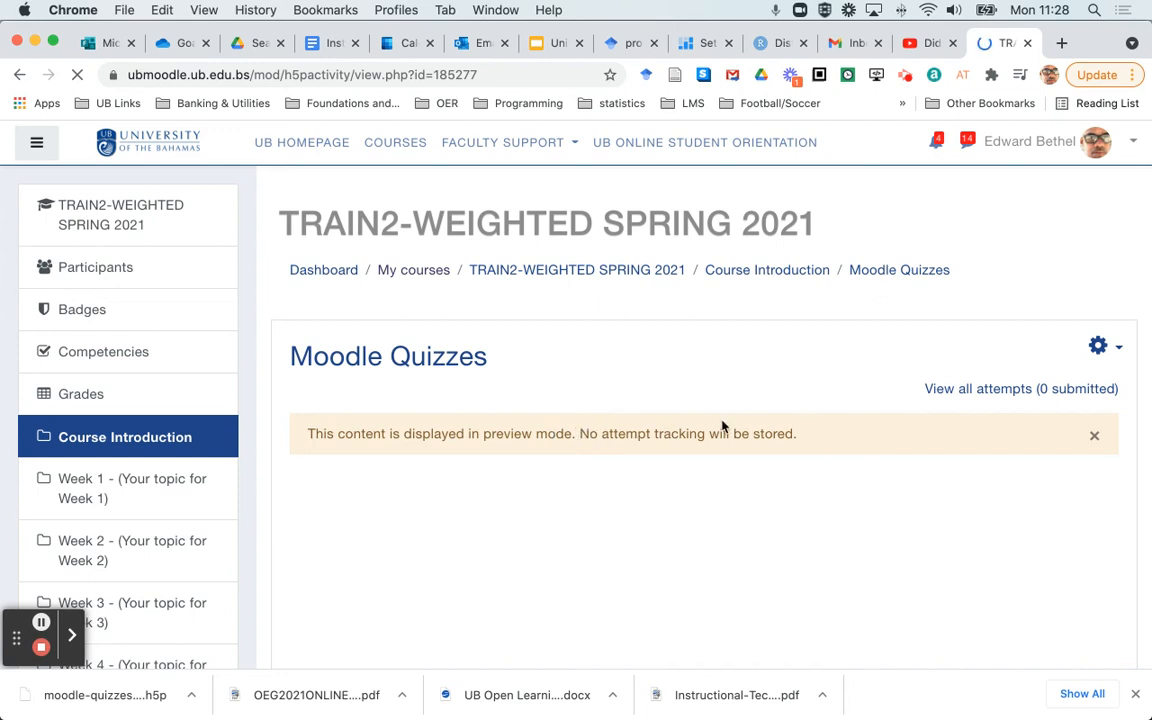
mouse_move(948, 434)
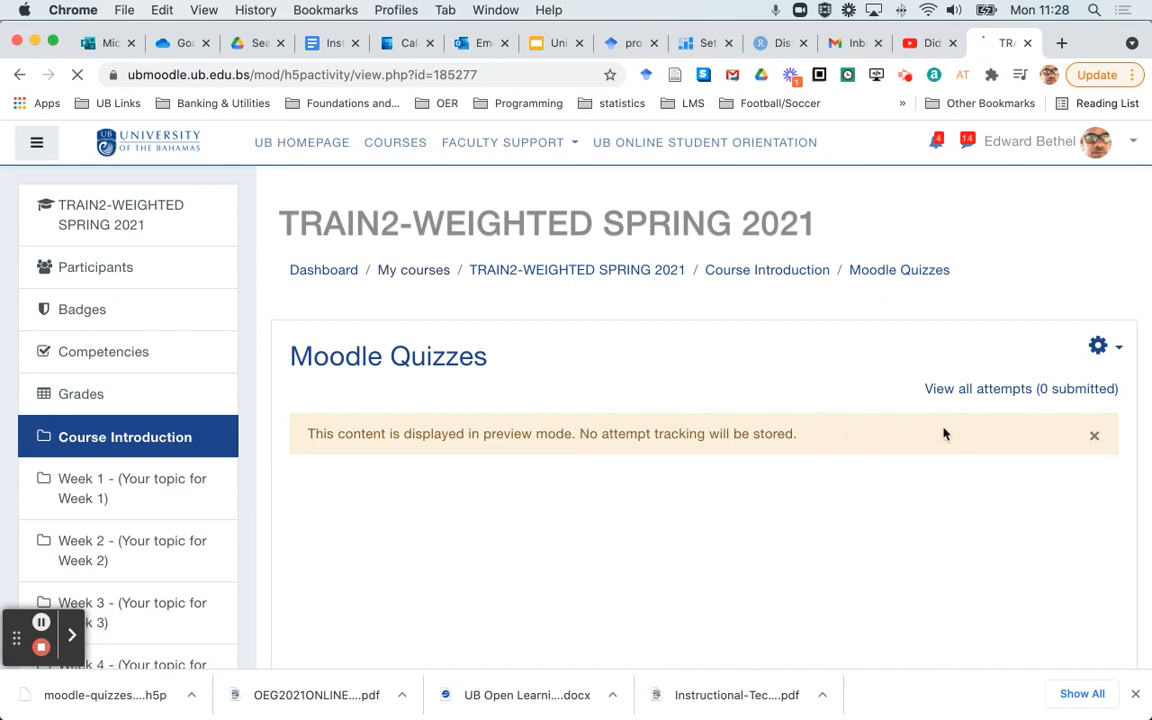
scroll("down", 3)
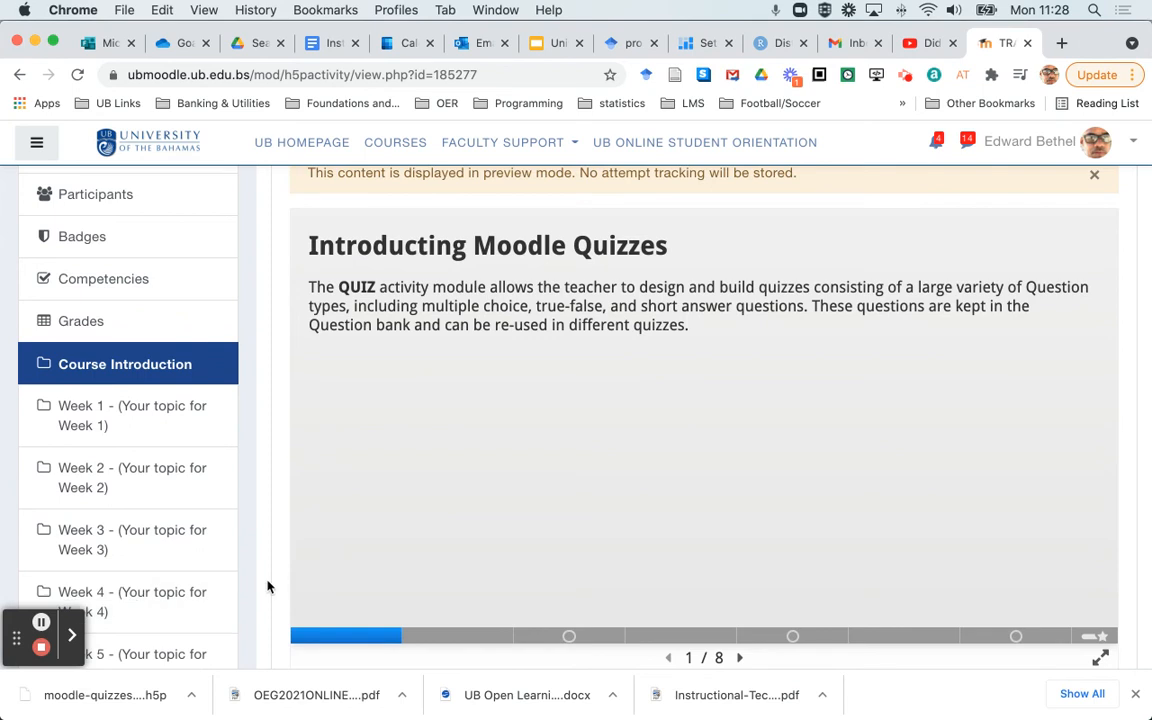
mouse_move(644, 440)
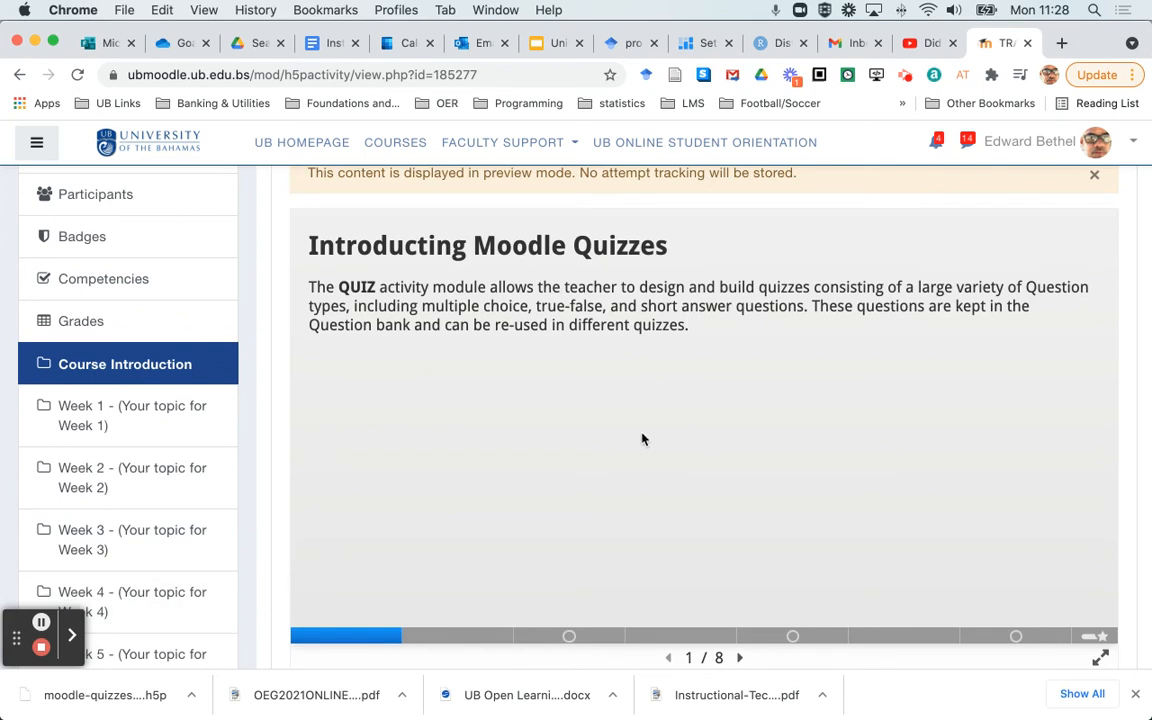
mouse_move(460, 636)
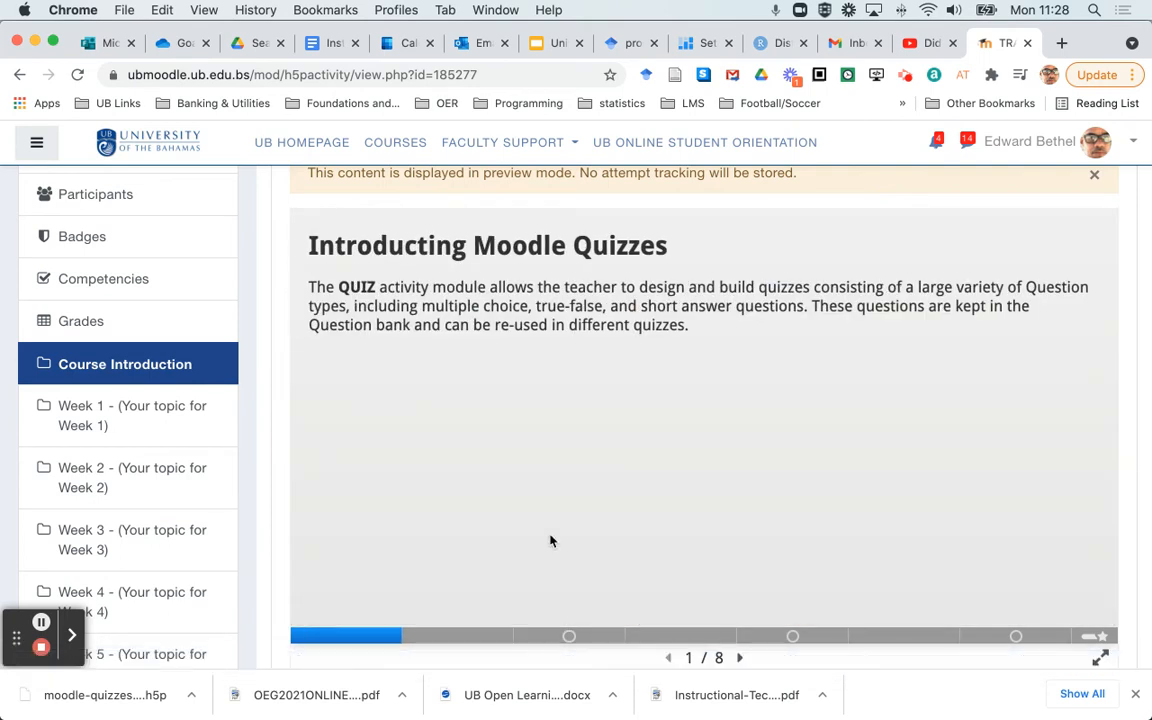
scroll("up", 3)
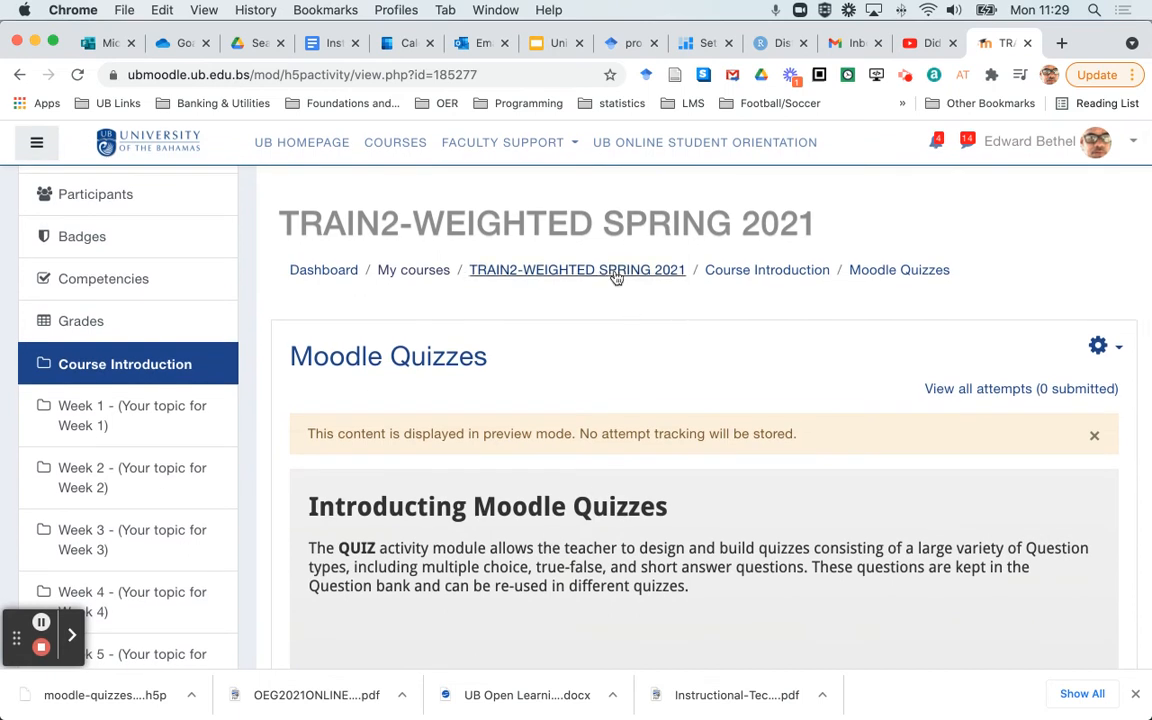
Return to the Dashboard from the TRAIN2-WEIGHTED SPRING 2021 course page
left_click(576, 270)
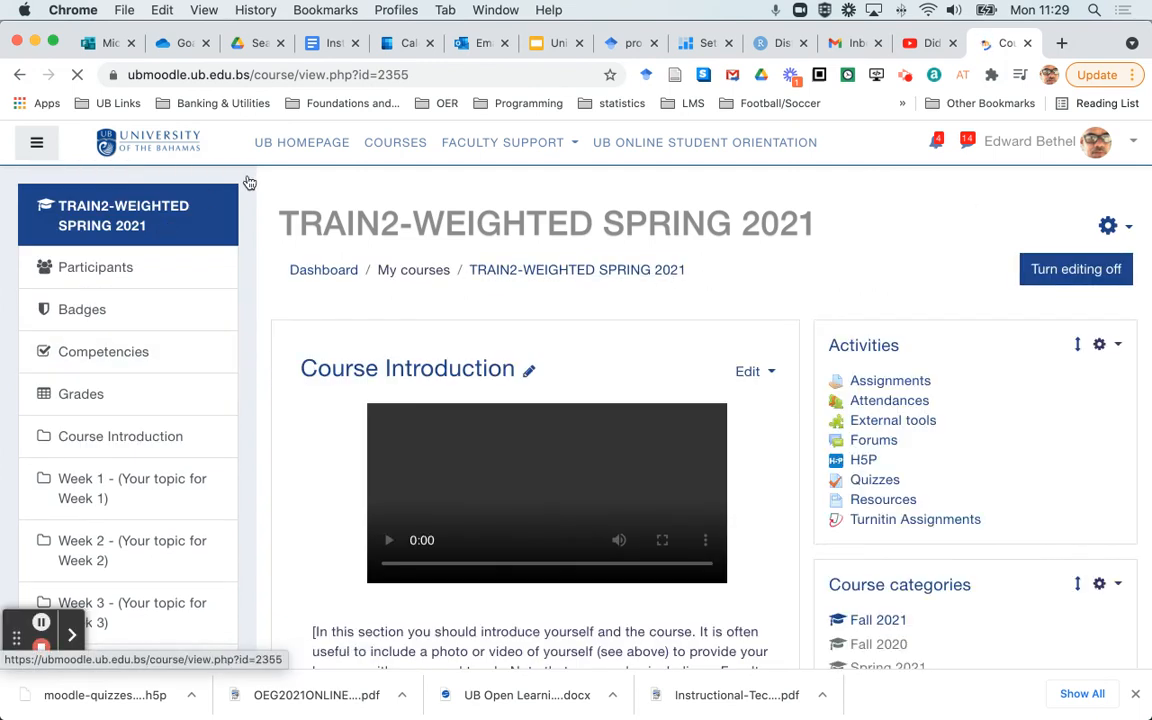
scroll("down", 3)
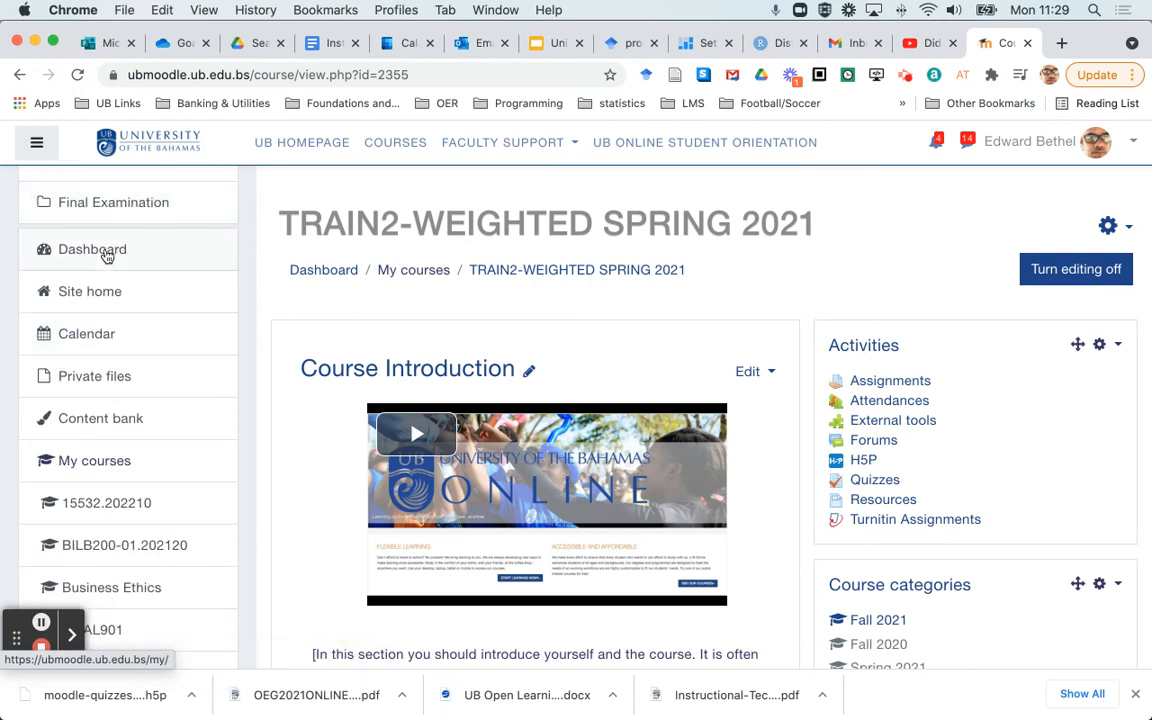
left_click(92, 248)
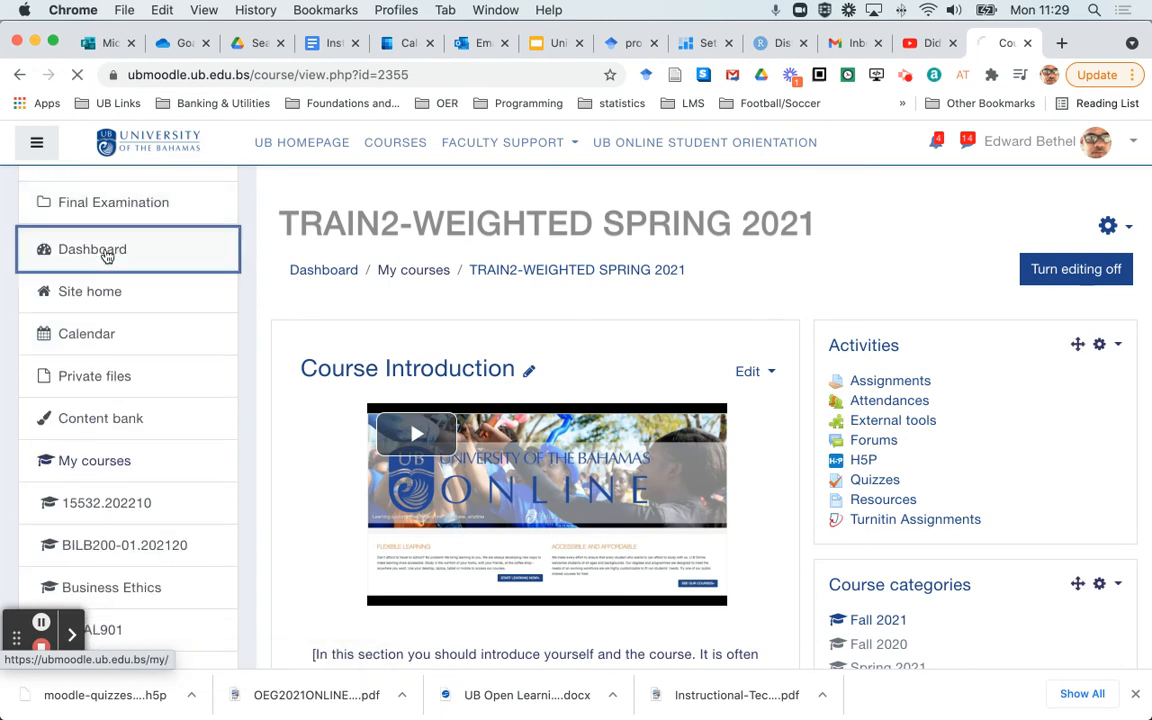
left_click(92, 248)
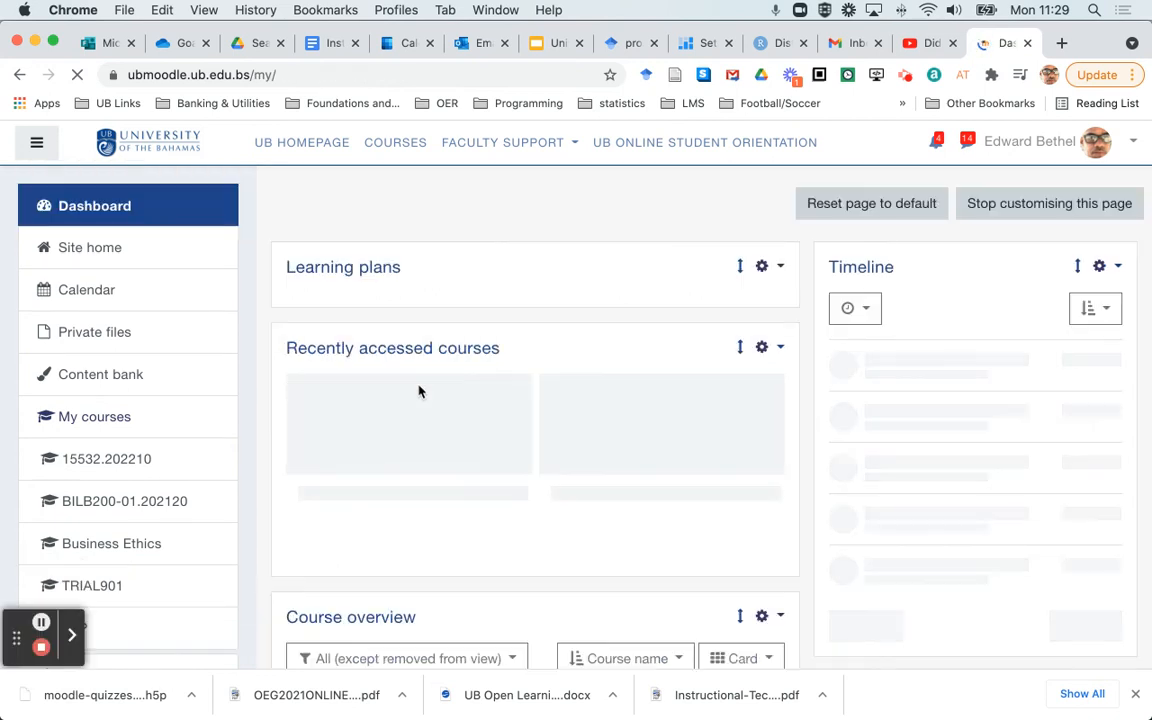
scroll("down", 3)
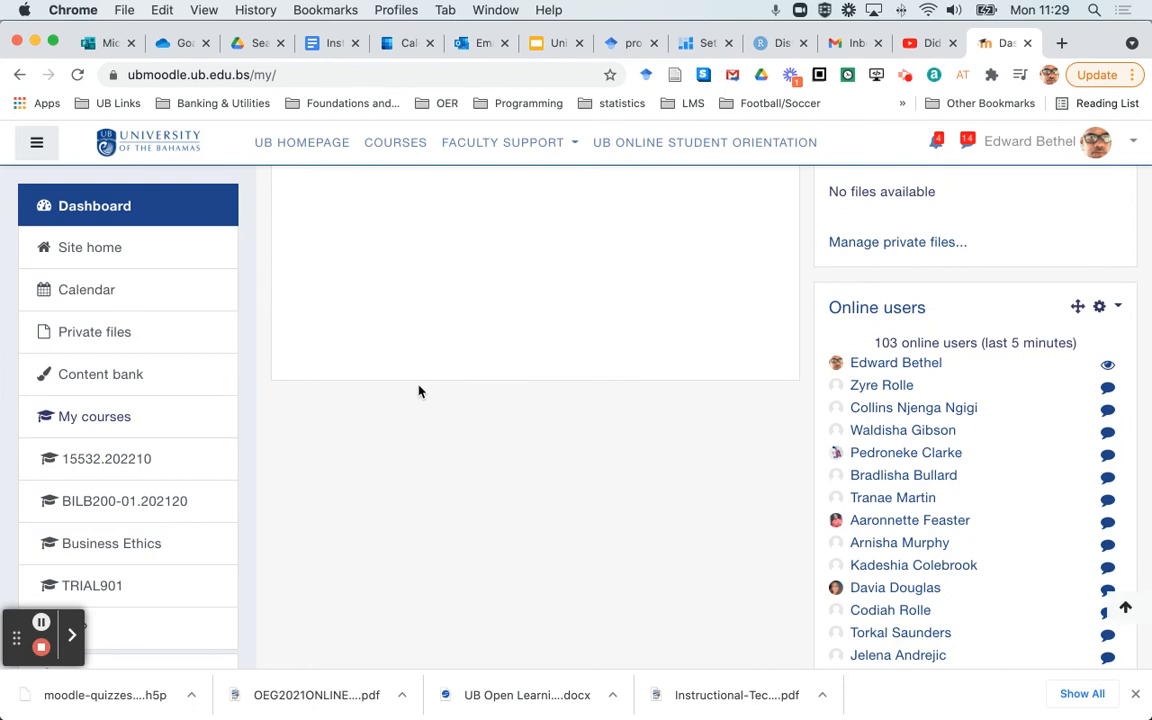
scroll("down", 3)
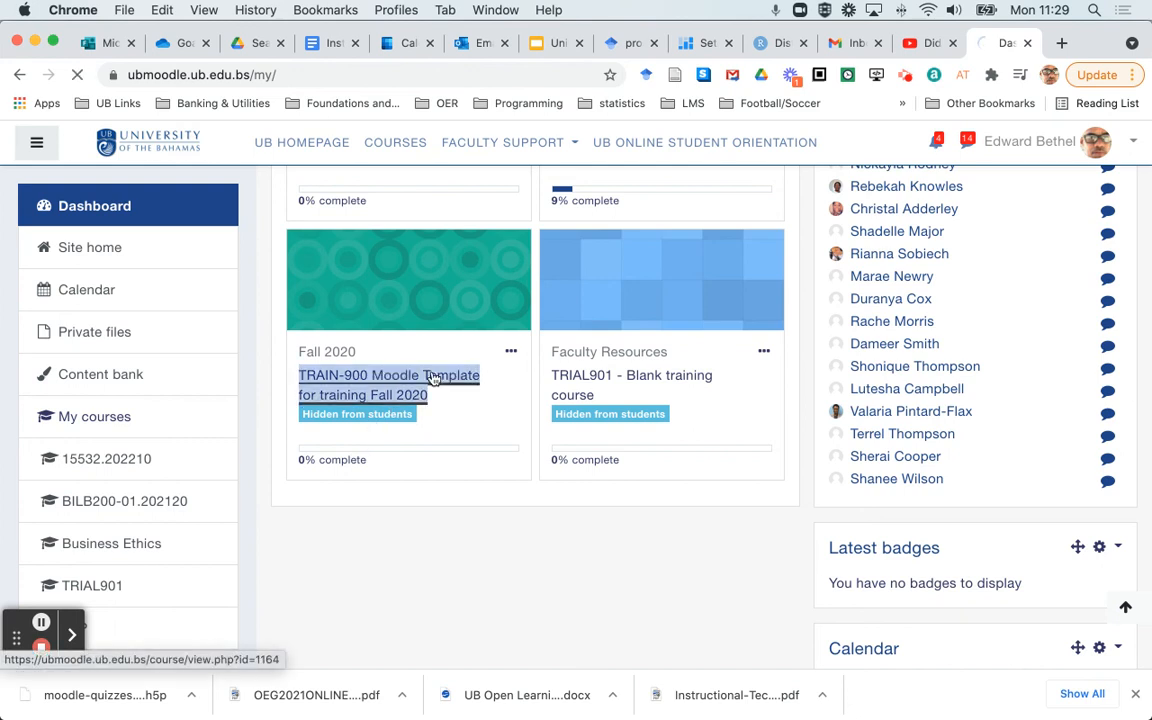
Open the TRAIN-900 Moodle Template for training course from its dashboard card
left_click(388, 376)
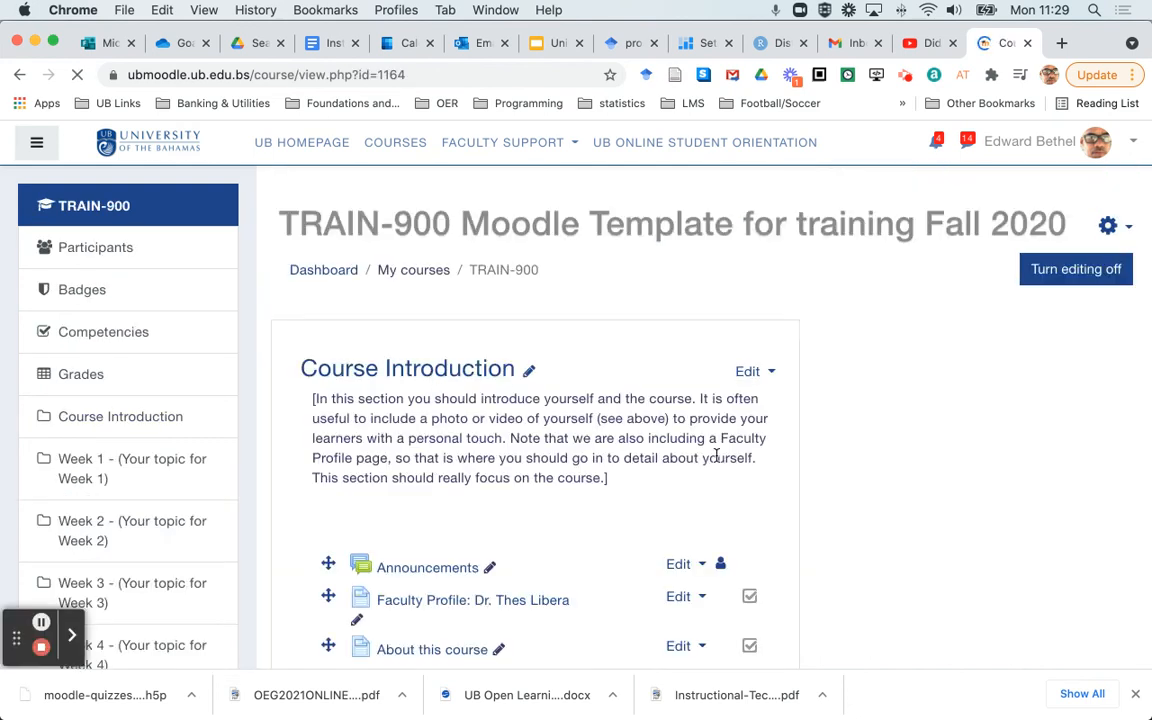
scroll("down", 3)
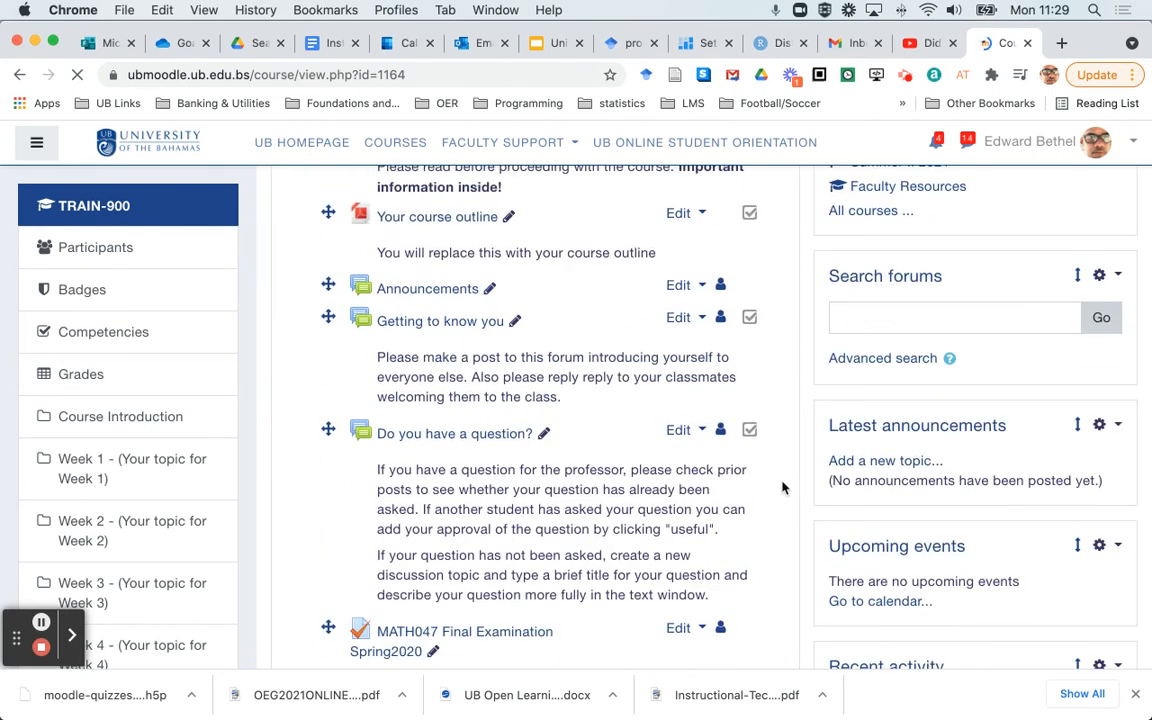
scroll("down", 3)
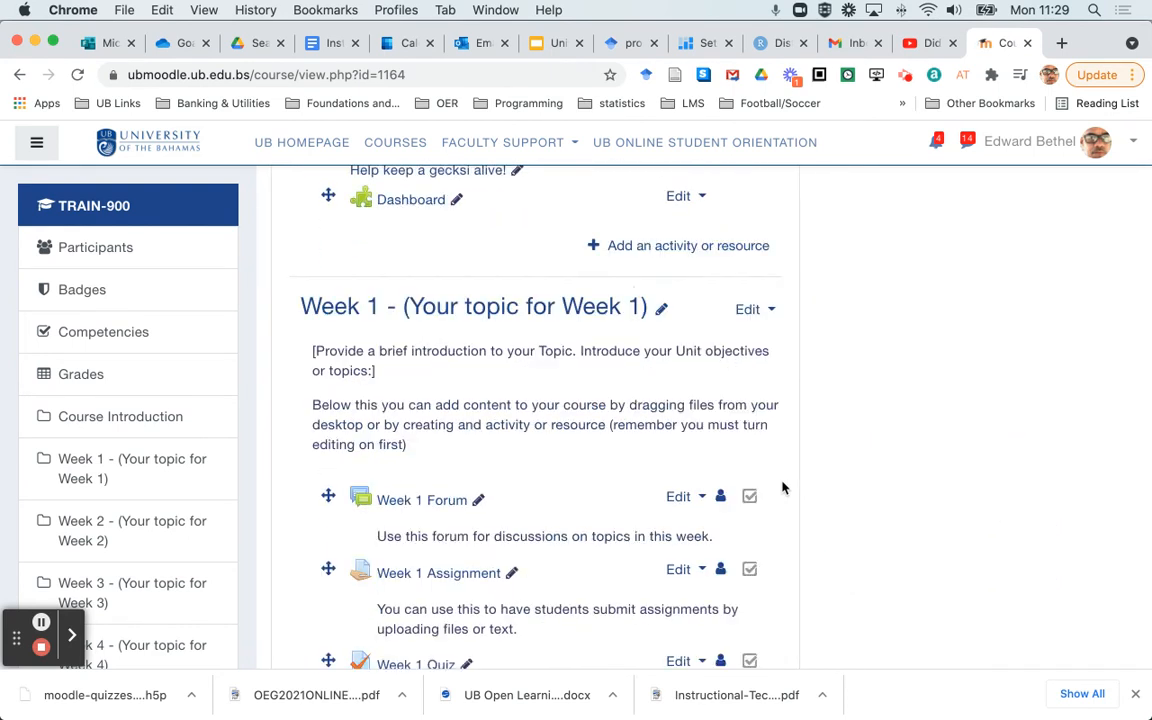
scroll("down", 3)
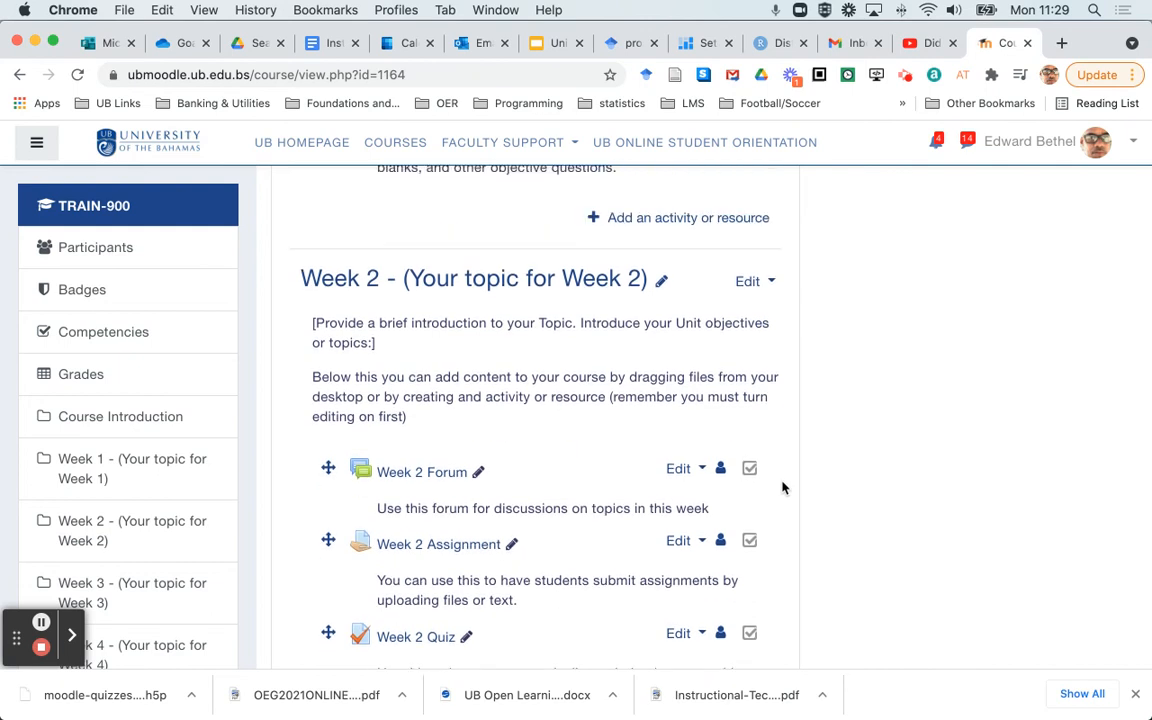
scroll("up", 3)
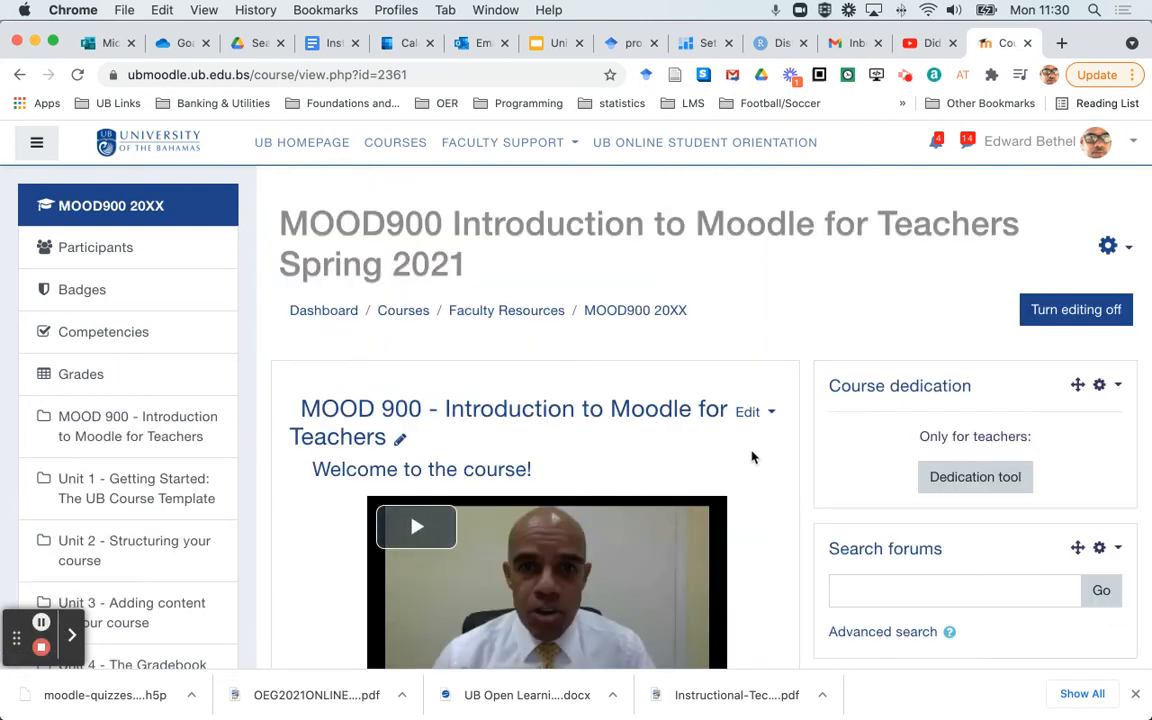
Open Unit 4's 'Manage your grades in the Moodle Gradebook' interactive presentation
scroll("down", 3)
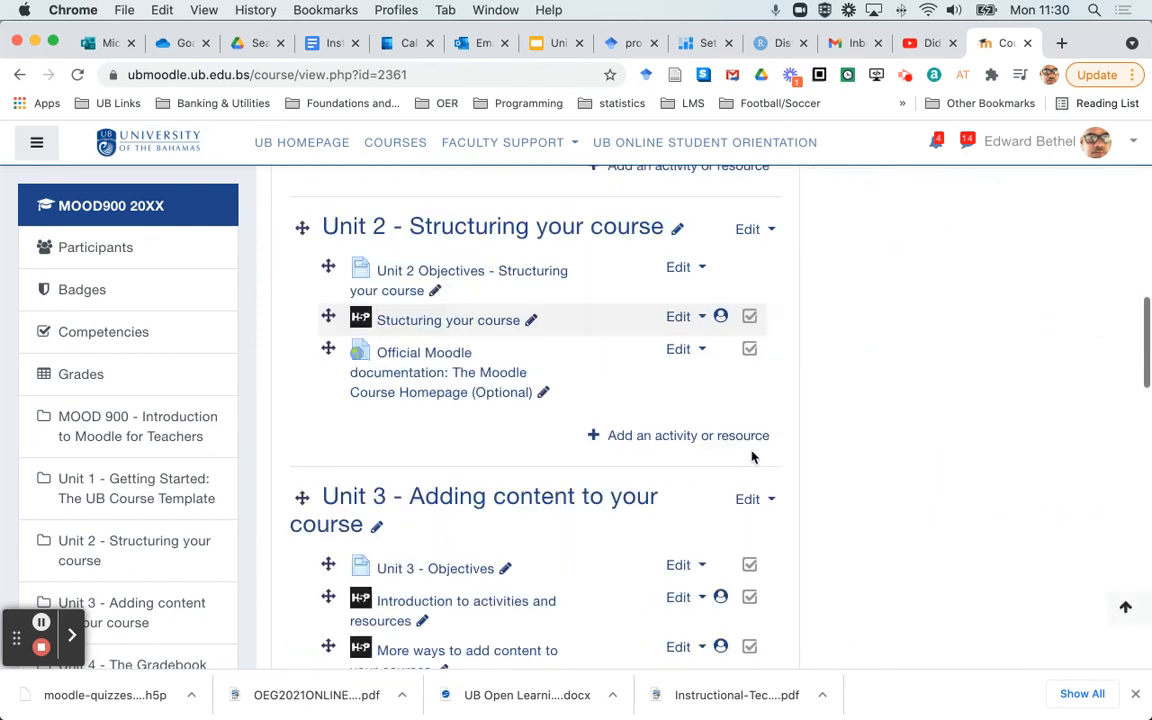
scroll("down", 3)
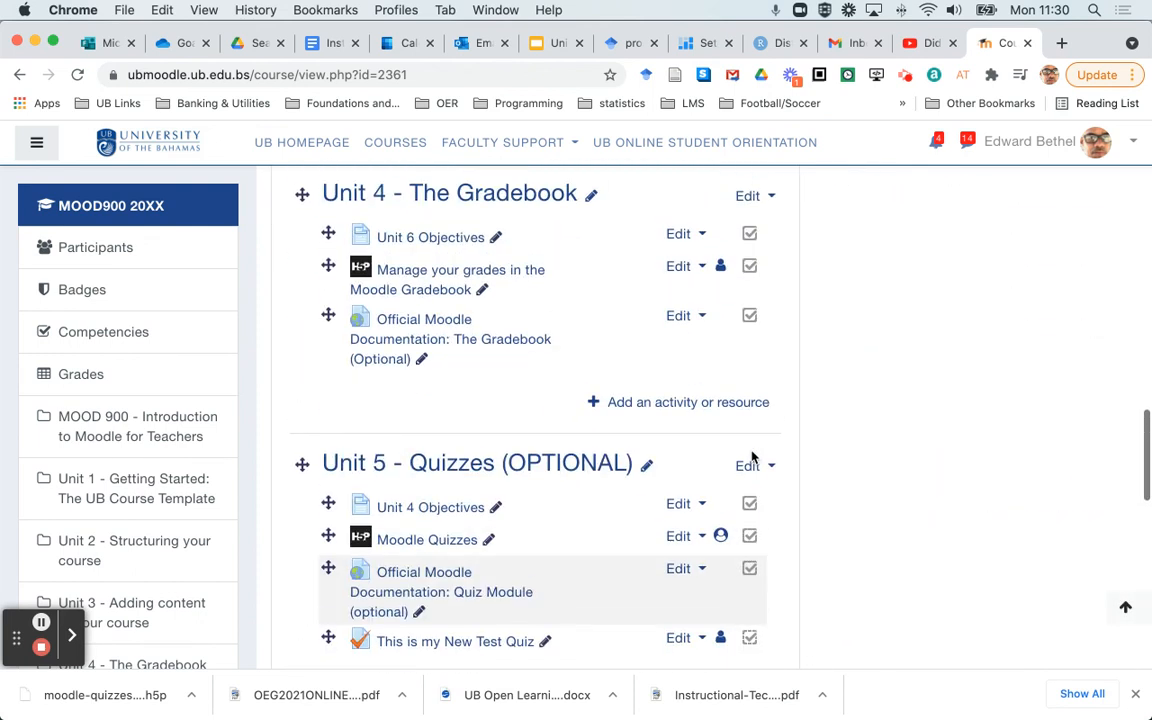
mouse_move(430, 272)
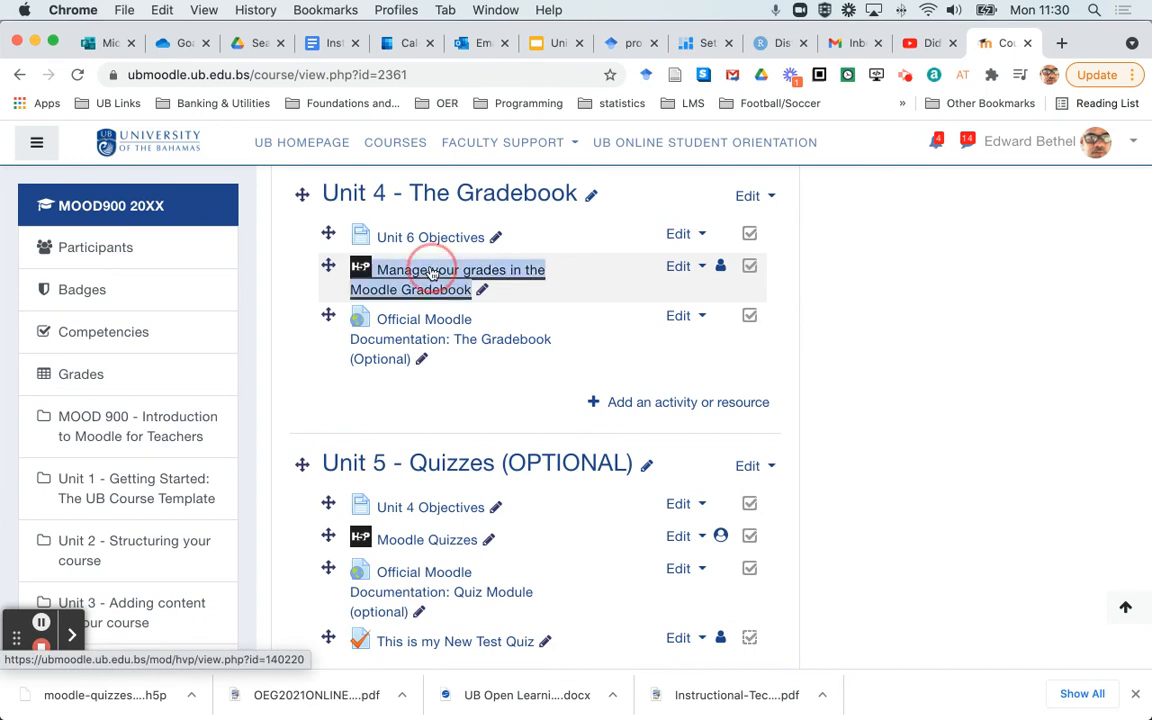
left_click(460, 268)
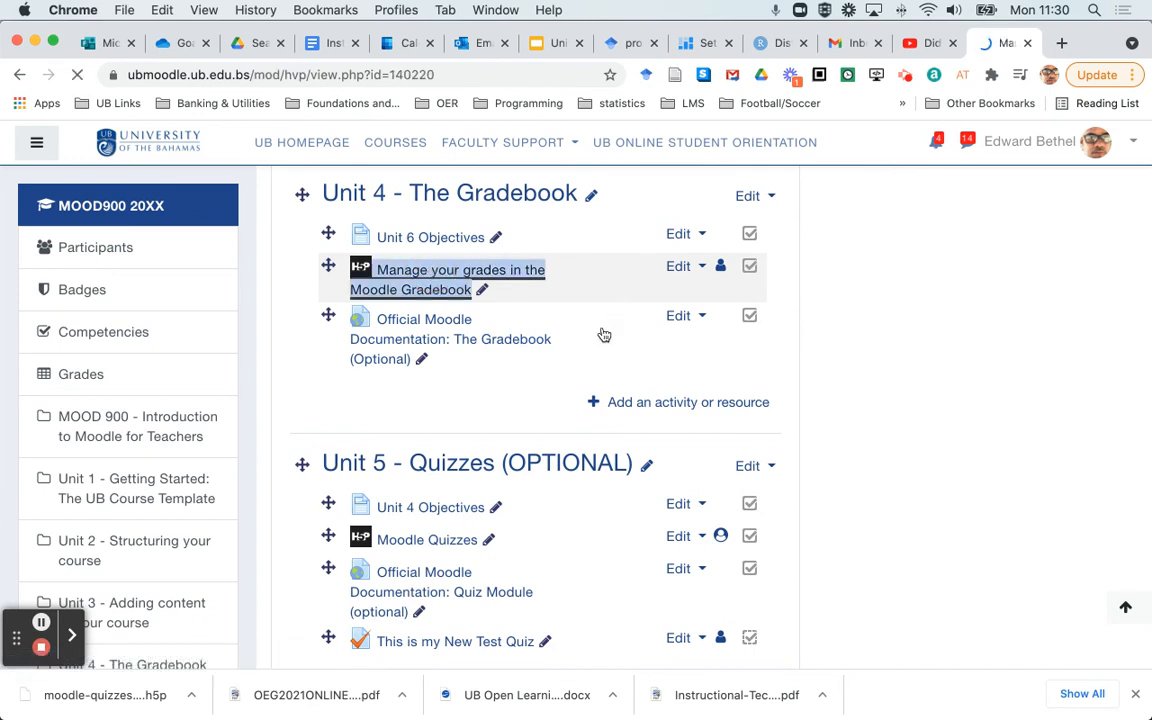
left_click(460, 268)
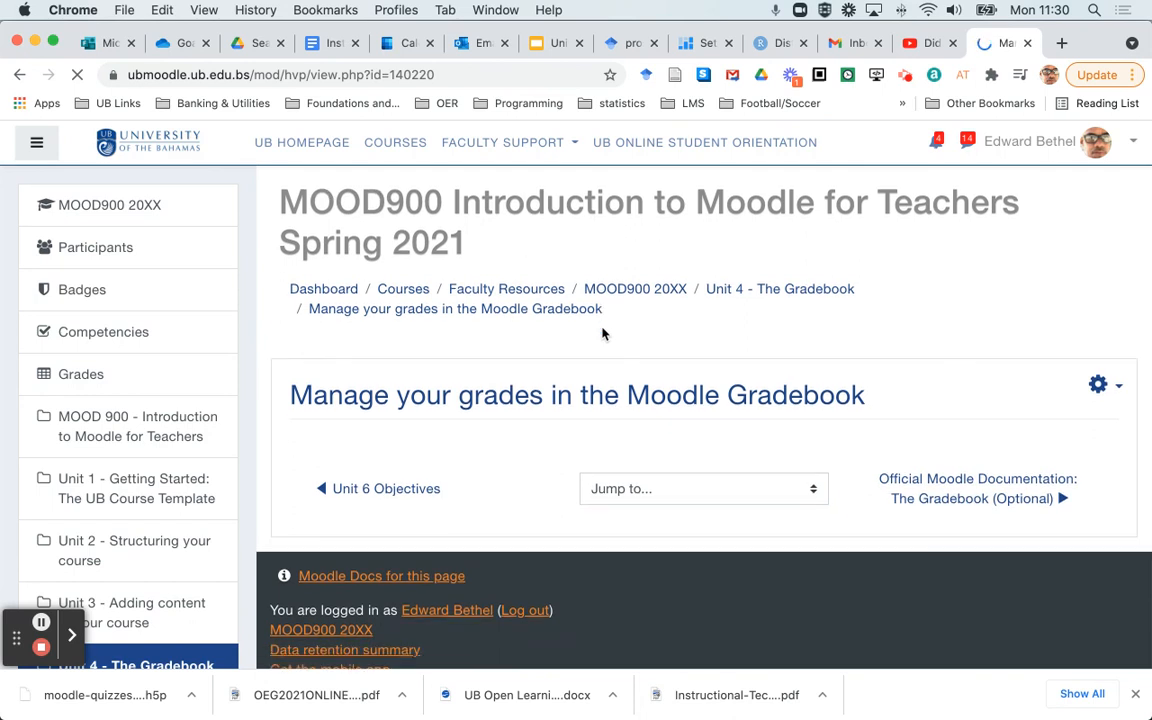
scroll("down", 3)
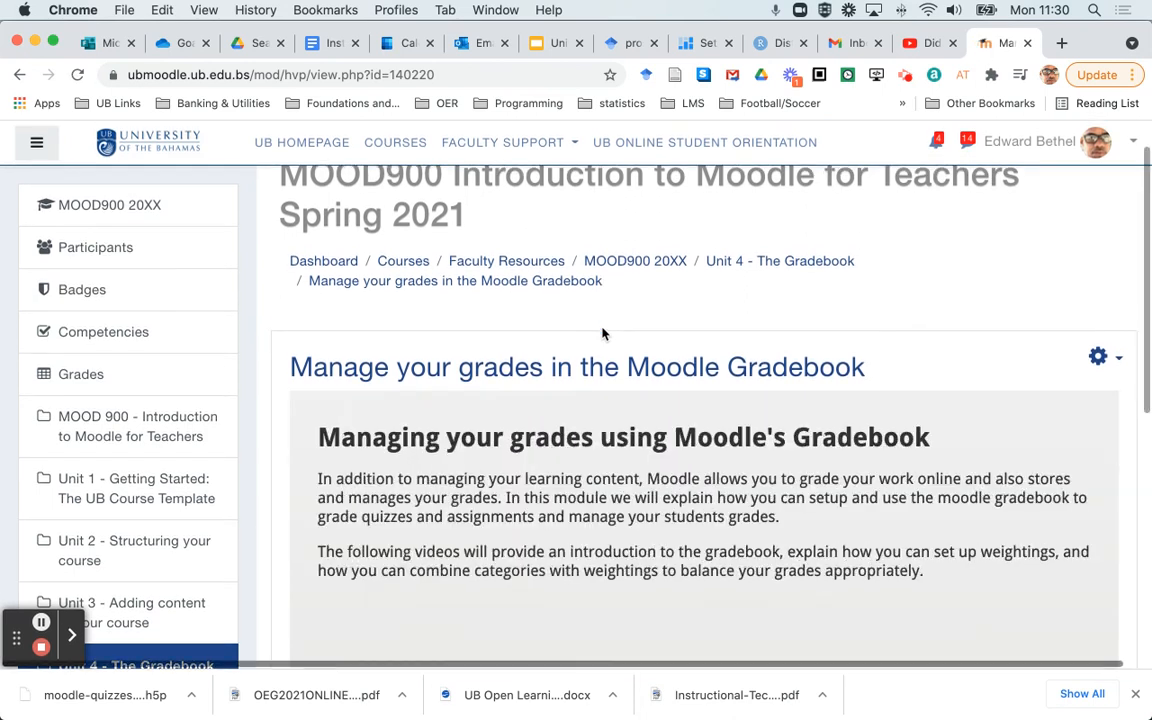
scroll("down", 3)
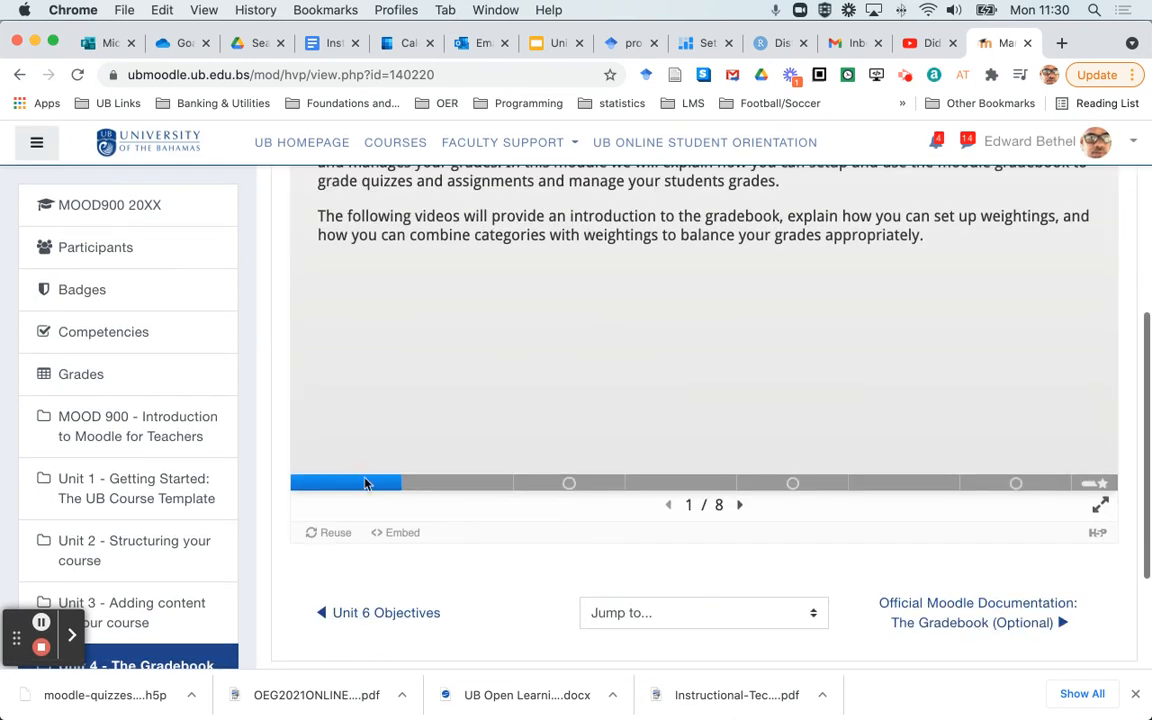
mouse_move(336, 532)
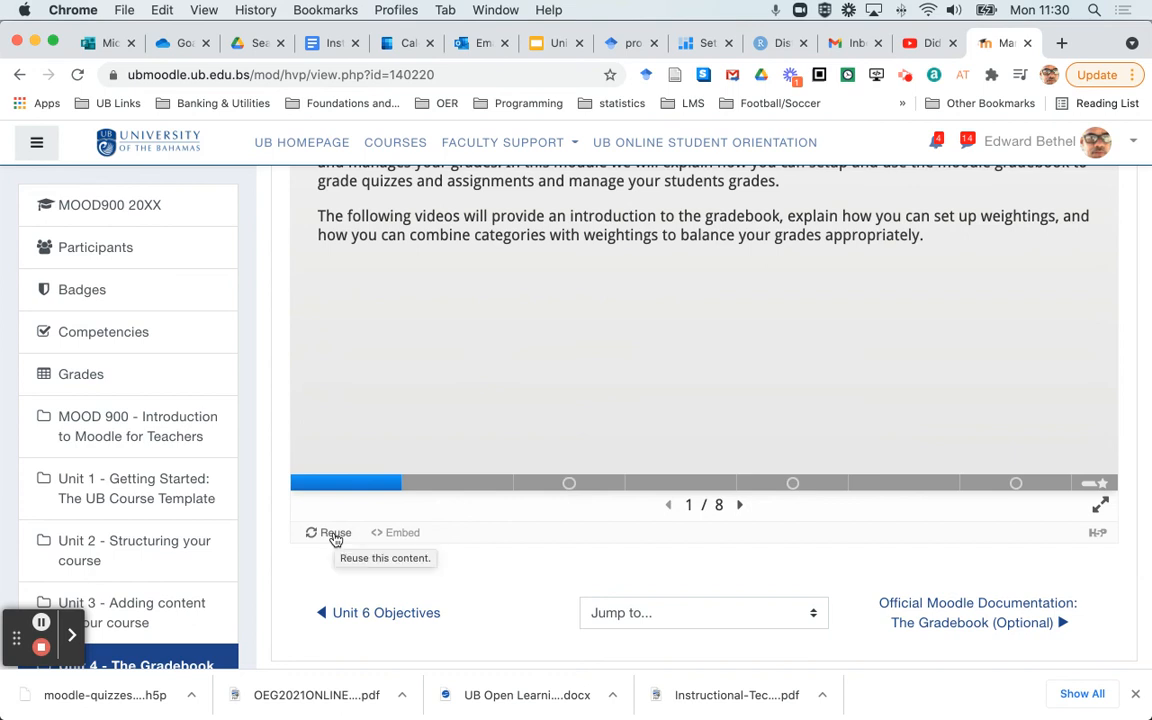
Download the gradebook presentation as a manage-your-grades .h5p file via Reuse
left_click(336, 532)
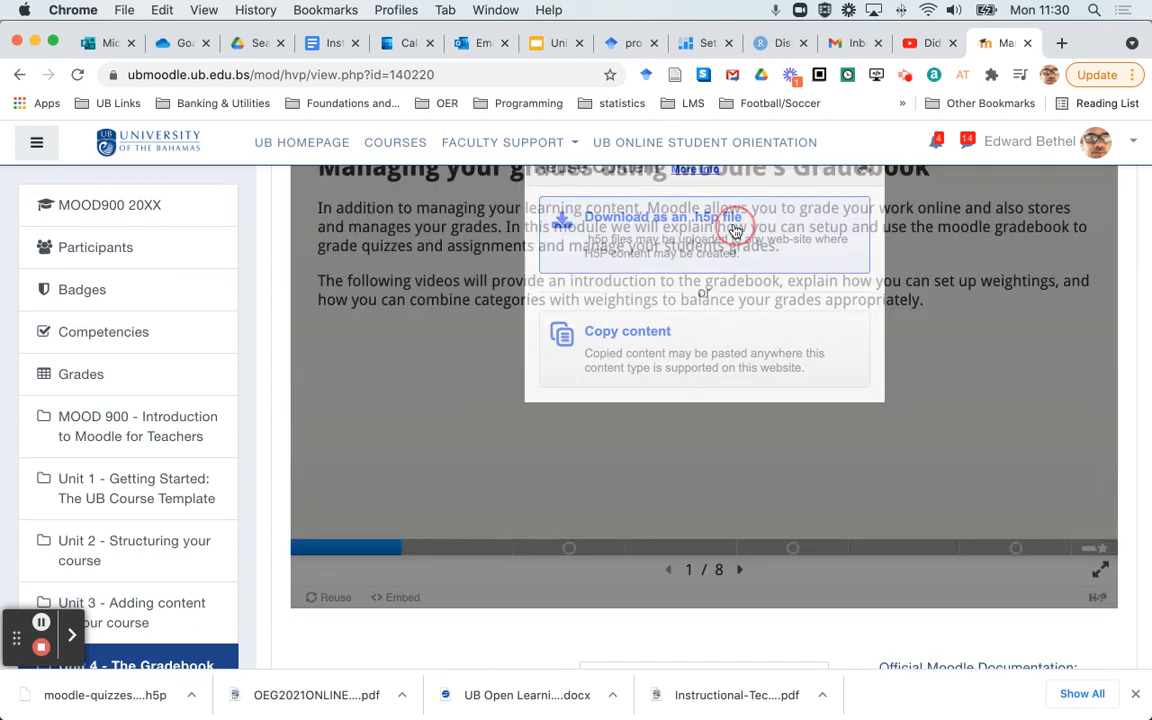
left_click(662, 216)
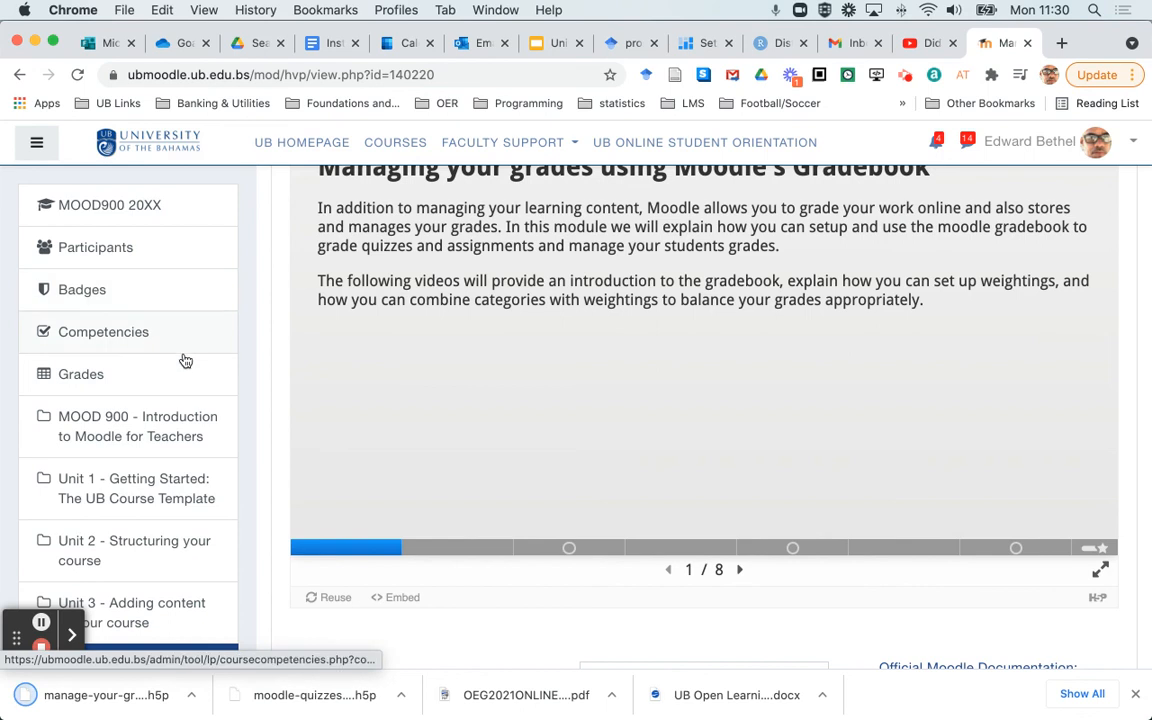
scroll("down", 3)
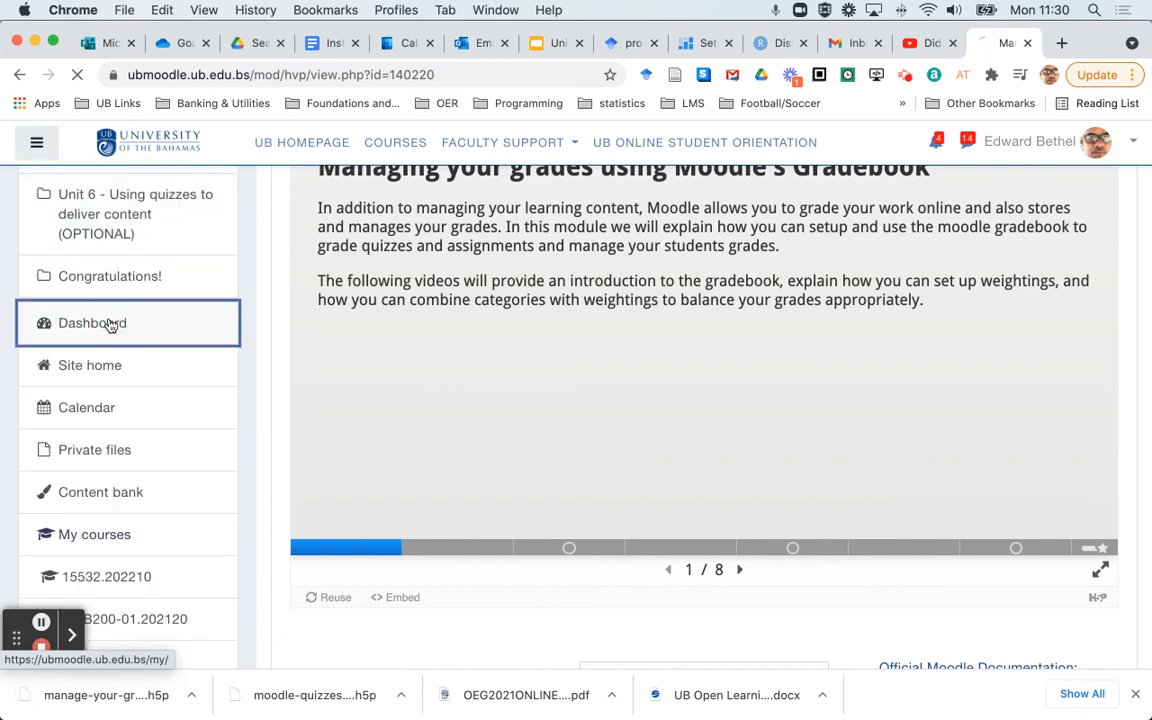
Return via the Dashboard to the TRAIN2-WEIGHTED SPRING 2021 course's introduction section
left_click(92, 322)
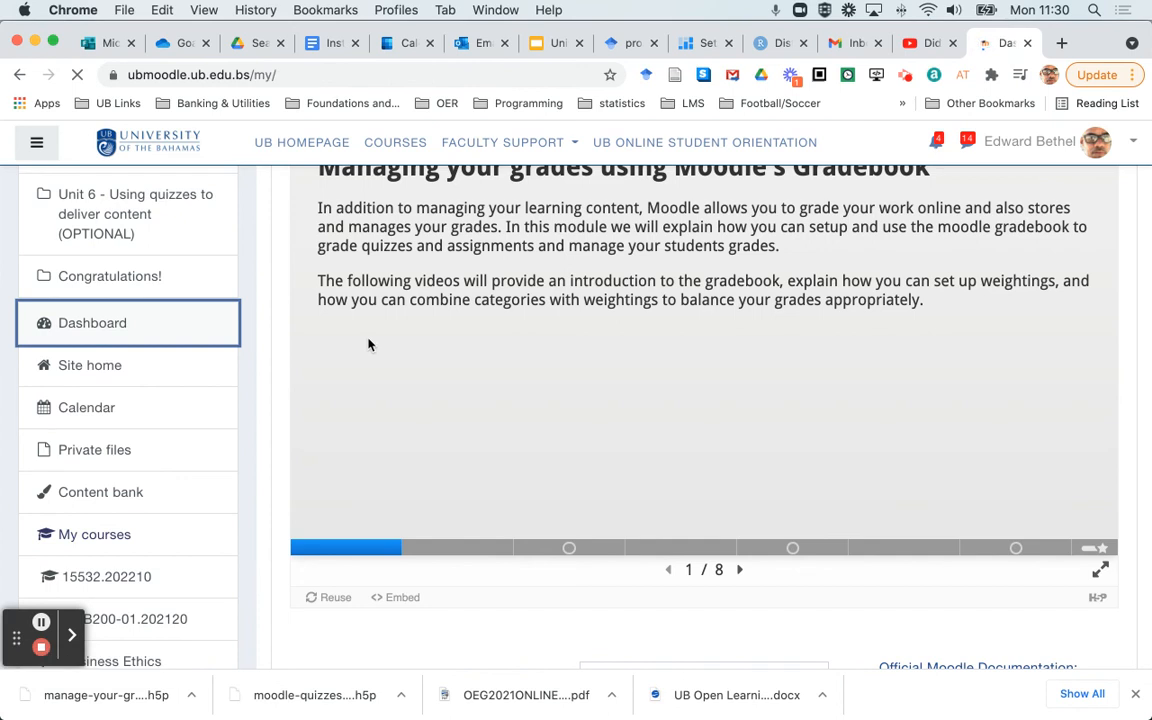
left_click(92, 322)
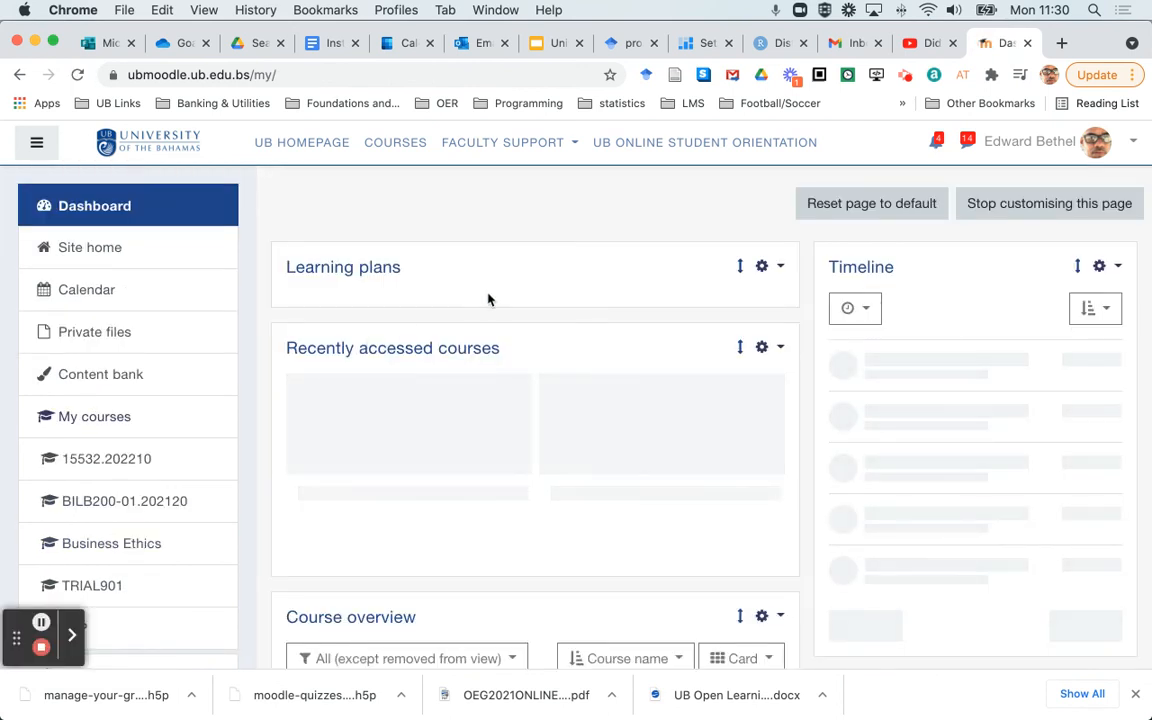
mouse_move(490, 310)
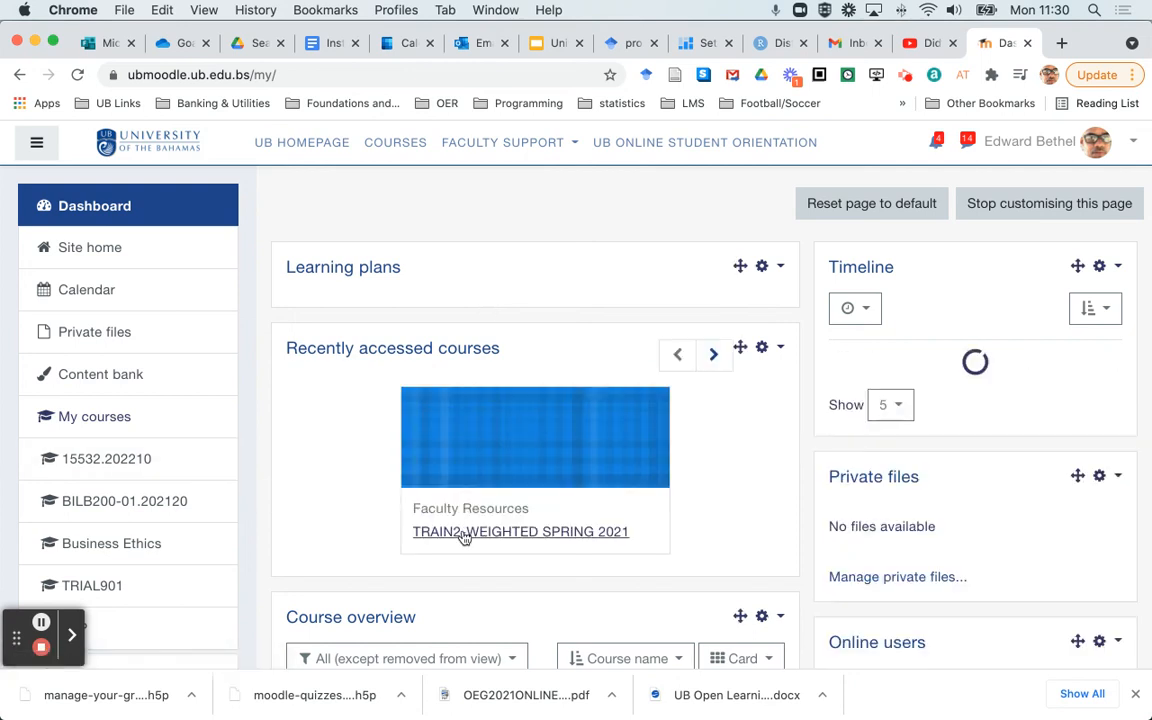
left_click(520, 532)
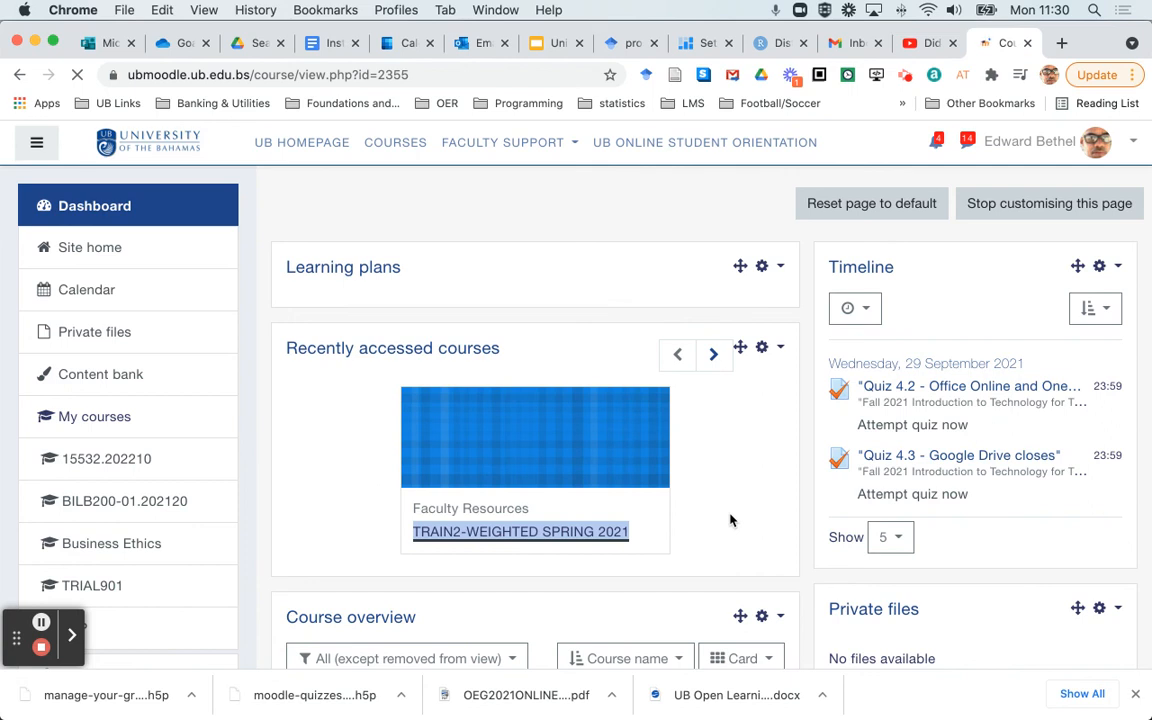
left_click(520, 532)
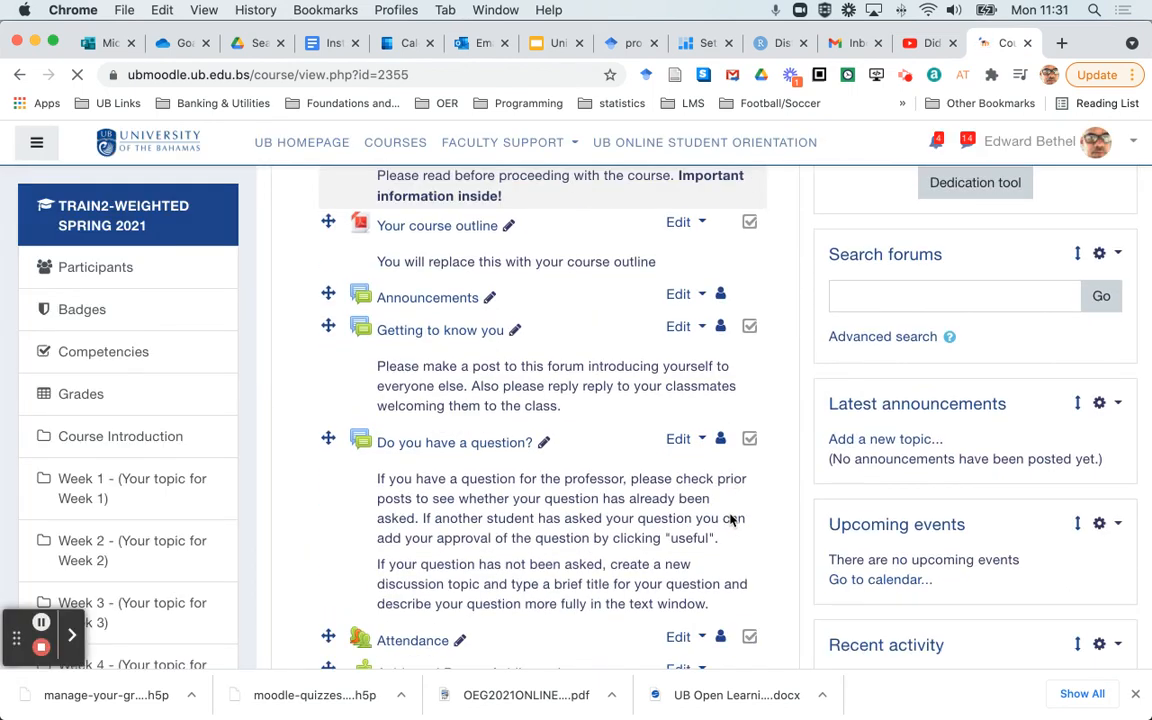
scroll("down", 3)
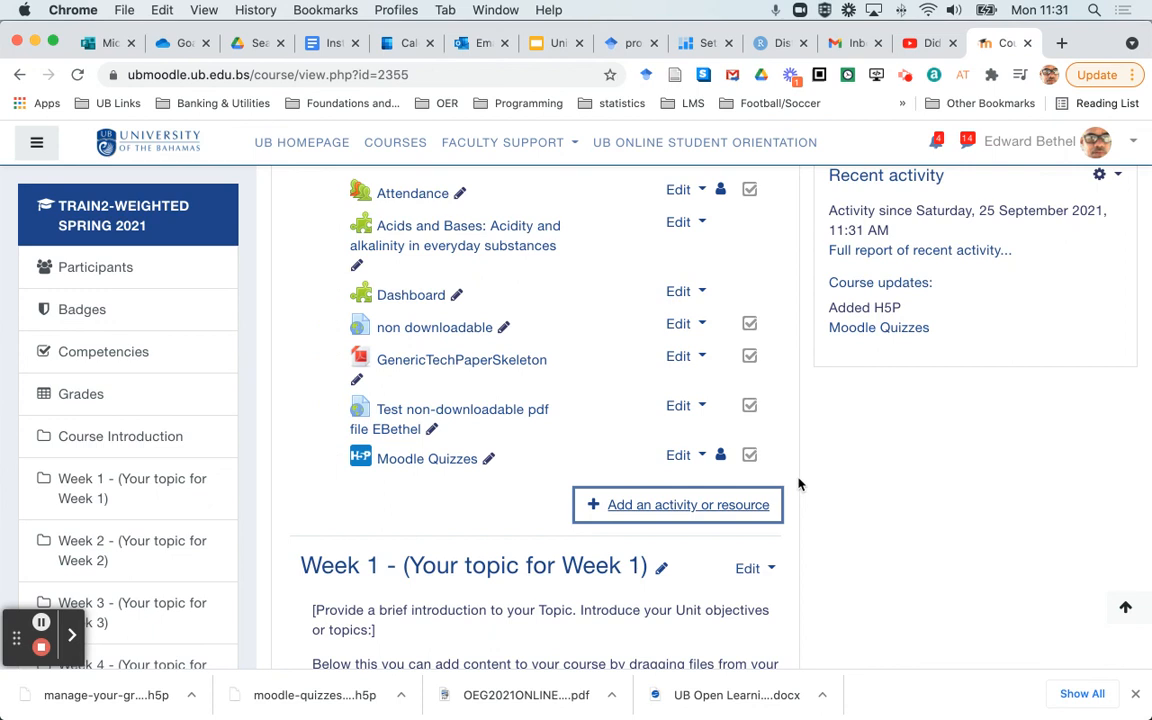
Add a new H5P activity to the Course Introduction section
left_click(676, 504)
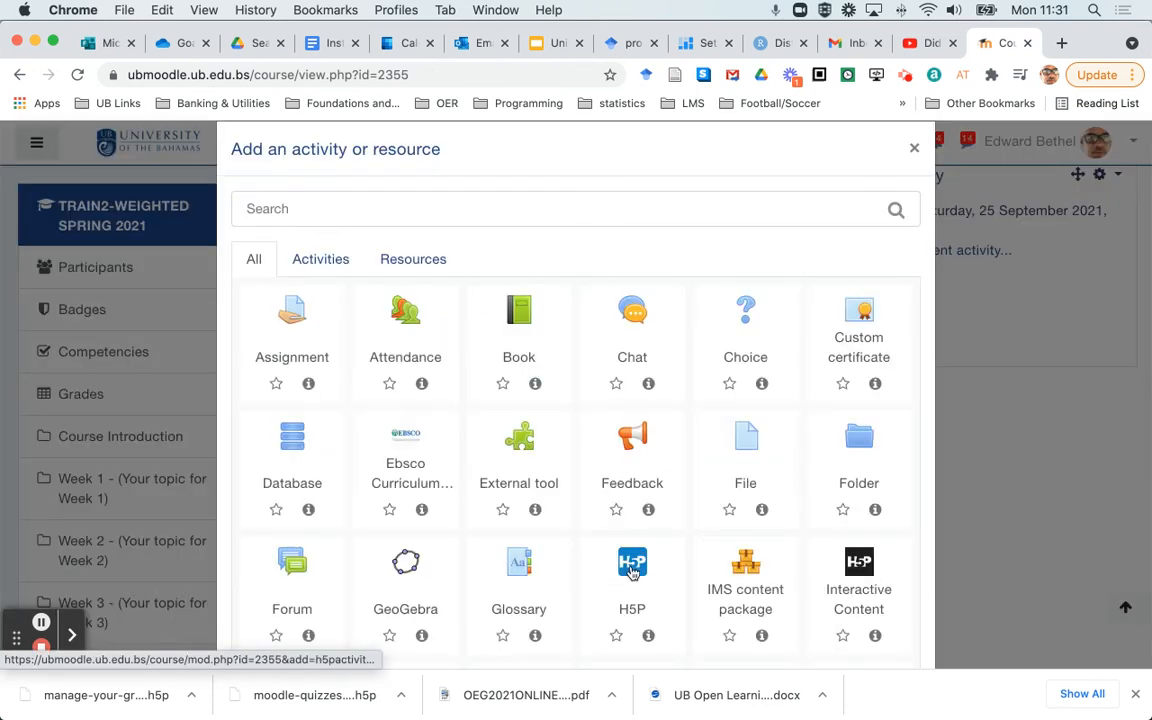
mouse_move(632, 564)
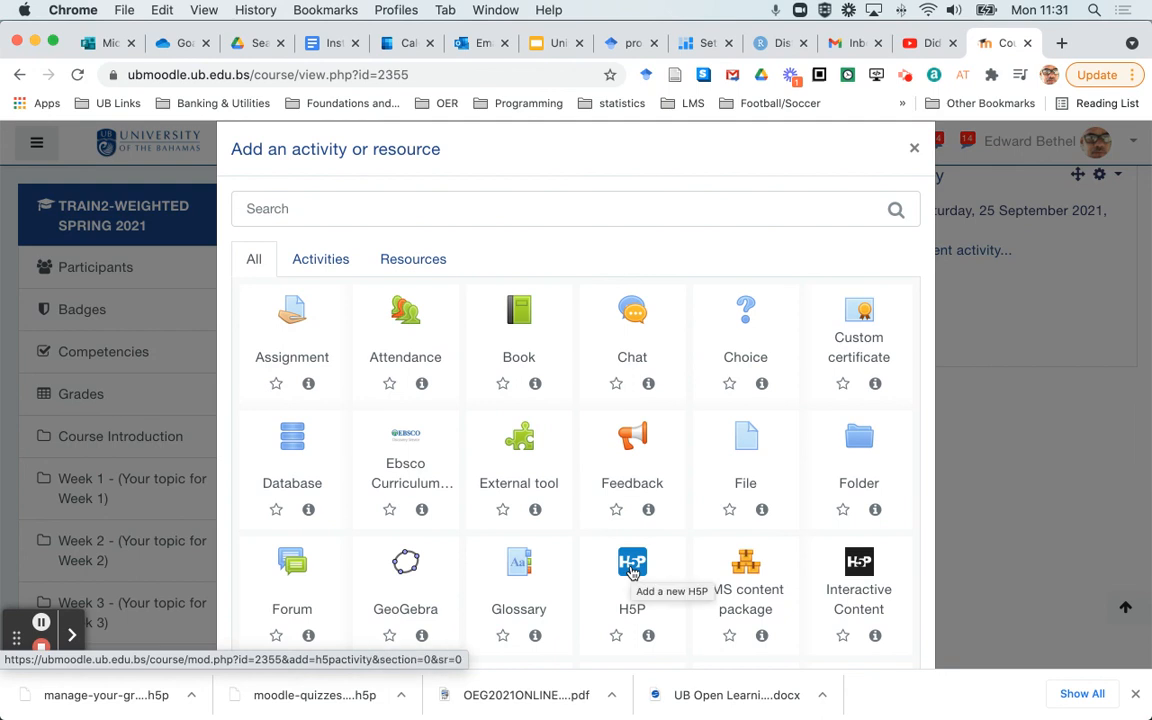
left_click(632, 564)
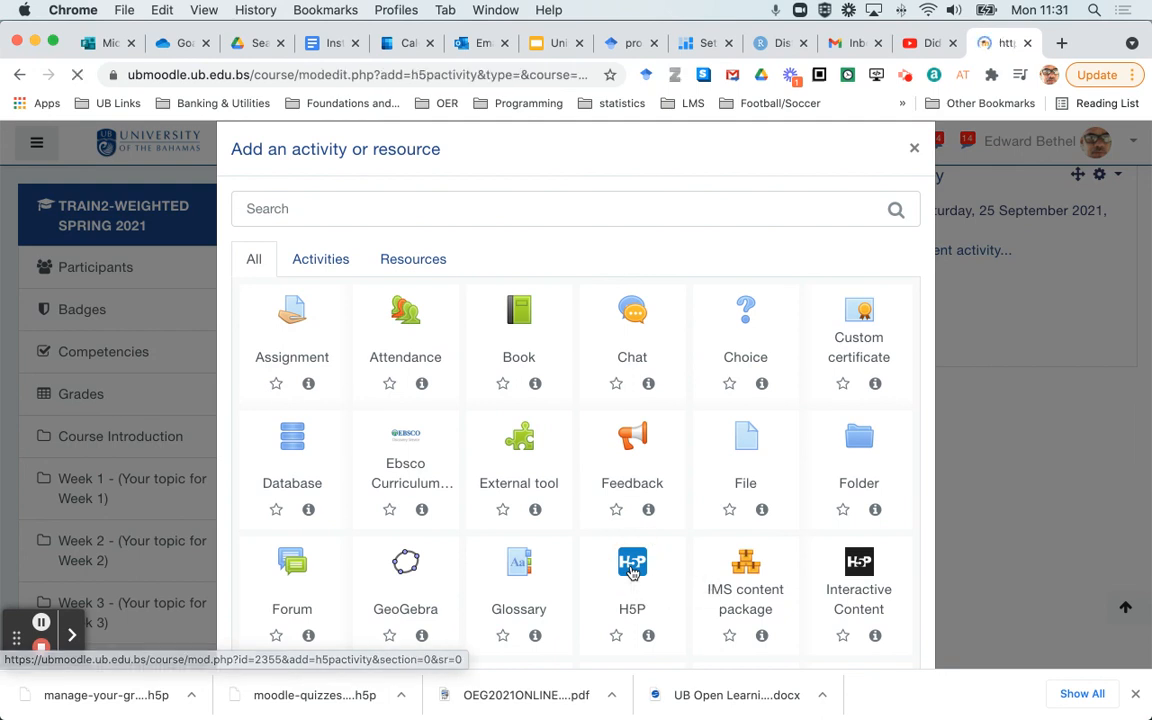
left_click(632, 562)
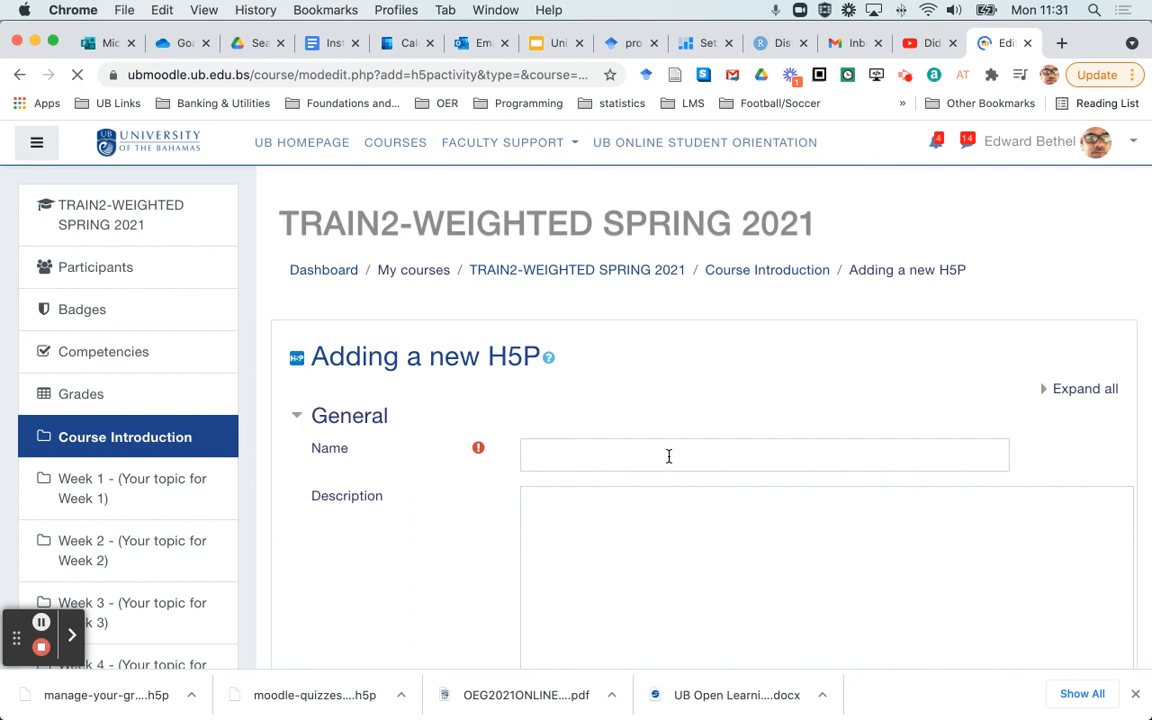
Name the activity 'The moodle gradebook'
left_click(764, 456)
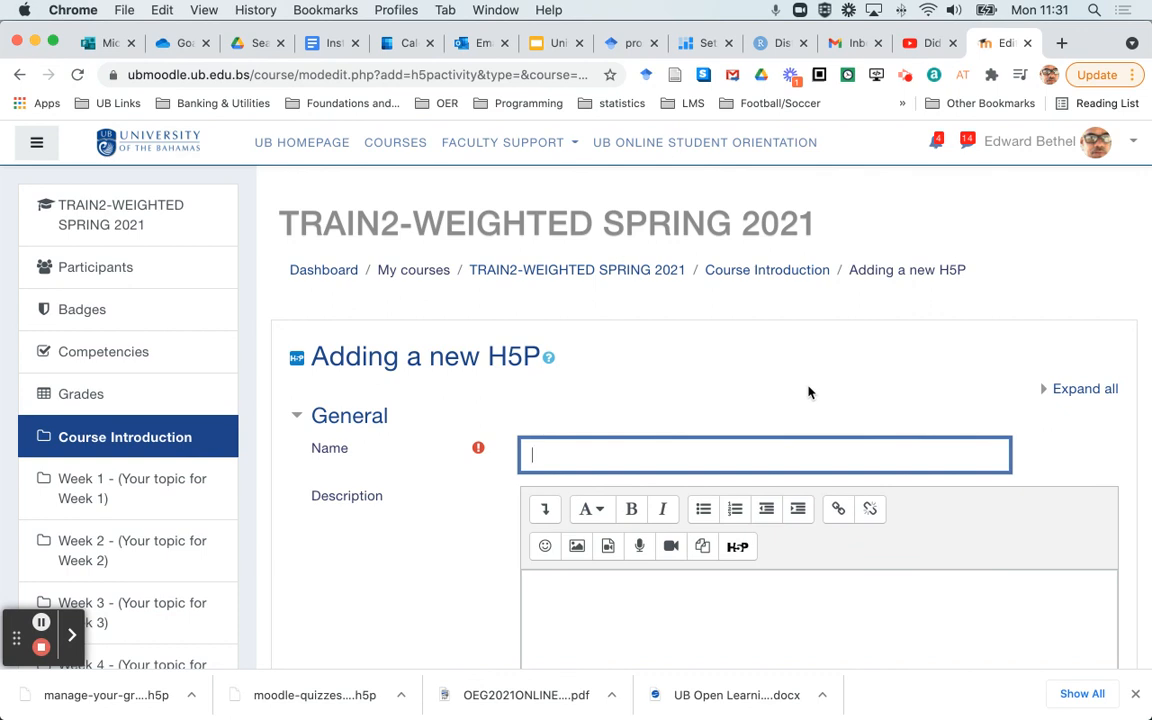
type("Thge")
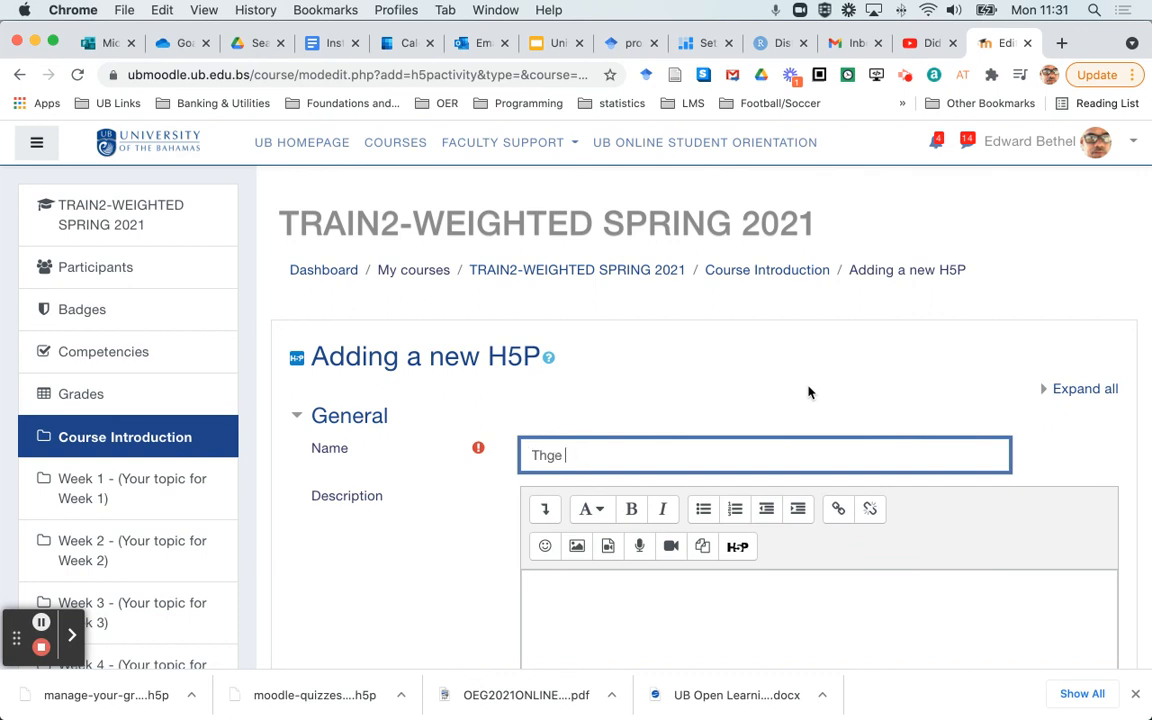
type("The moo")
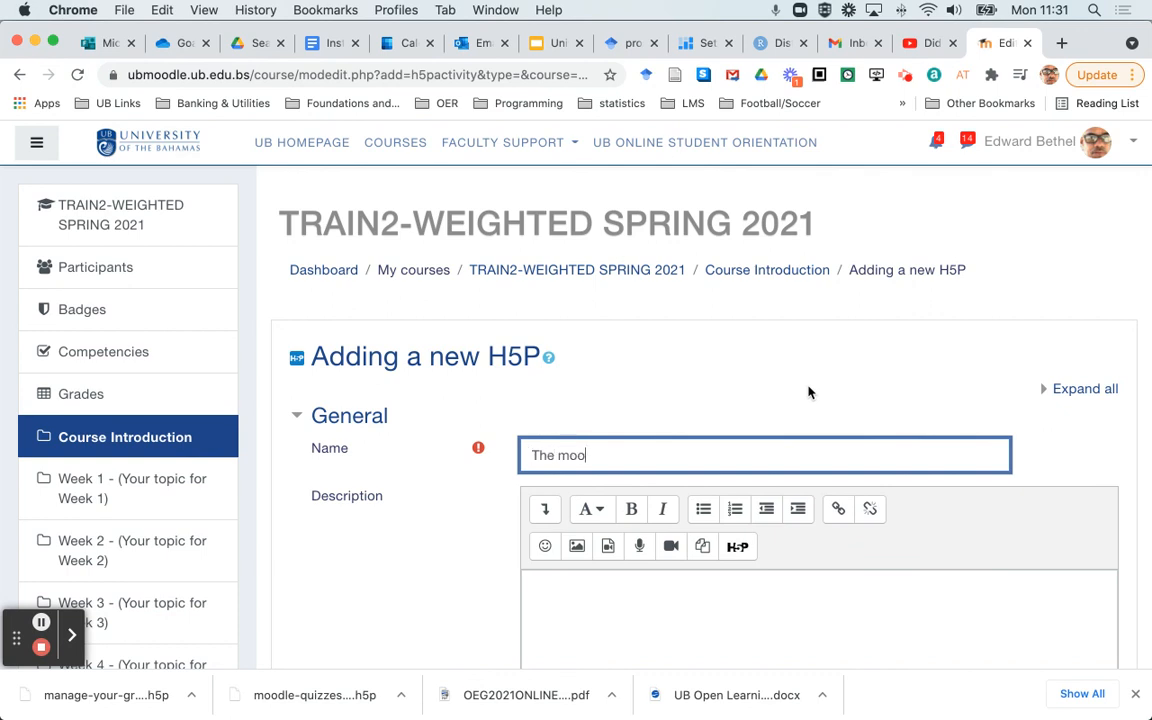
type("dle gradeboo")
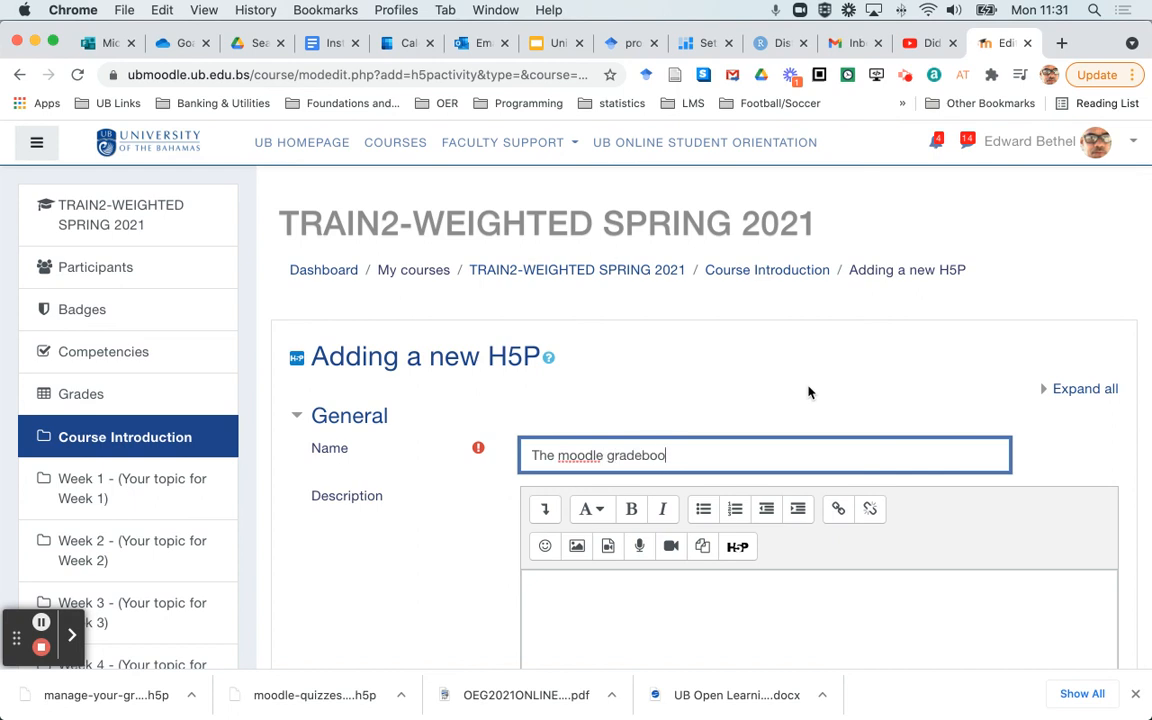
Upload the downloaded manage-your-grades .h5p file as the Package file
scroll("down", 3)
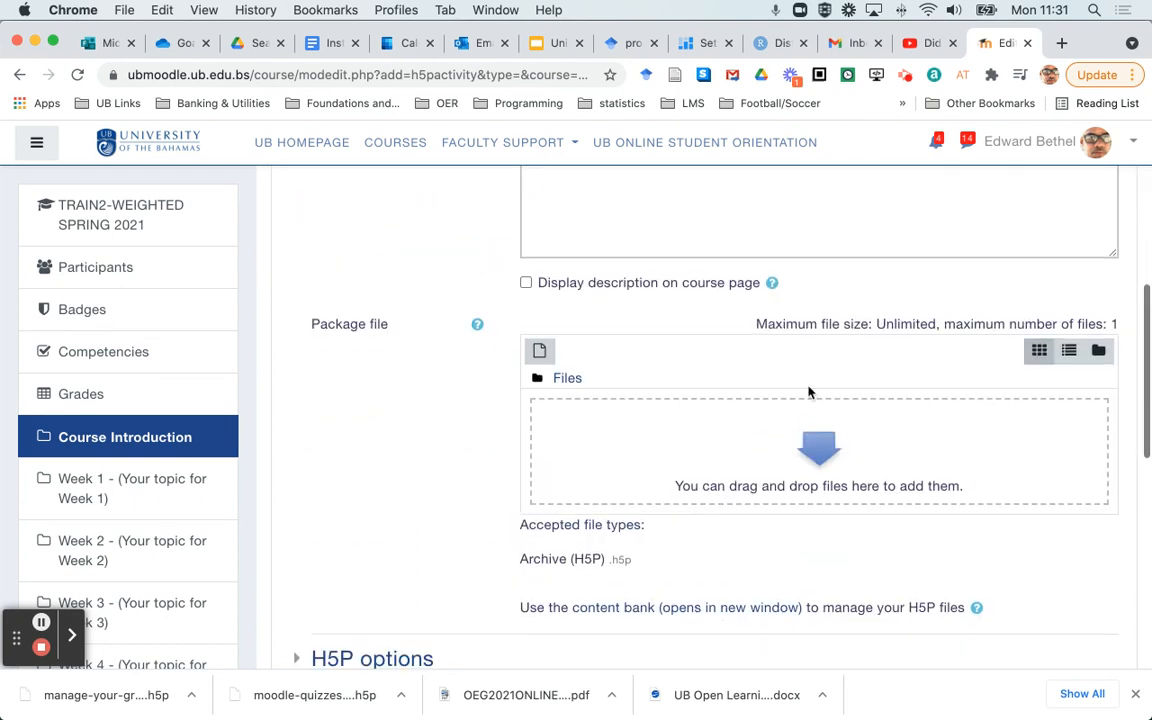
left_click_drag(106, 694, 492, 548)
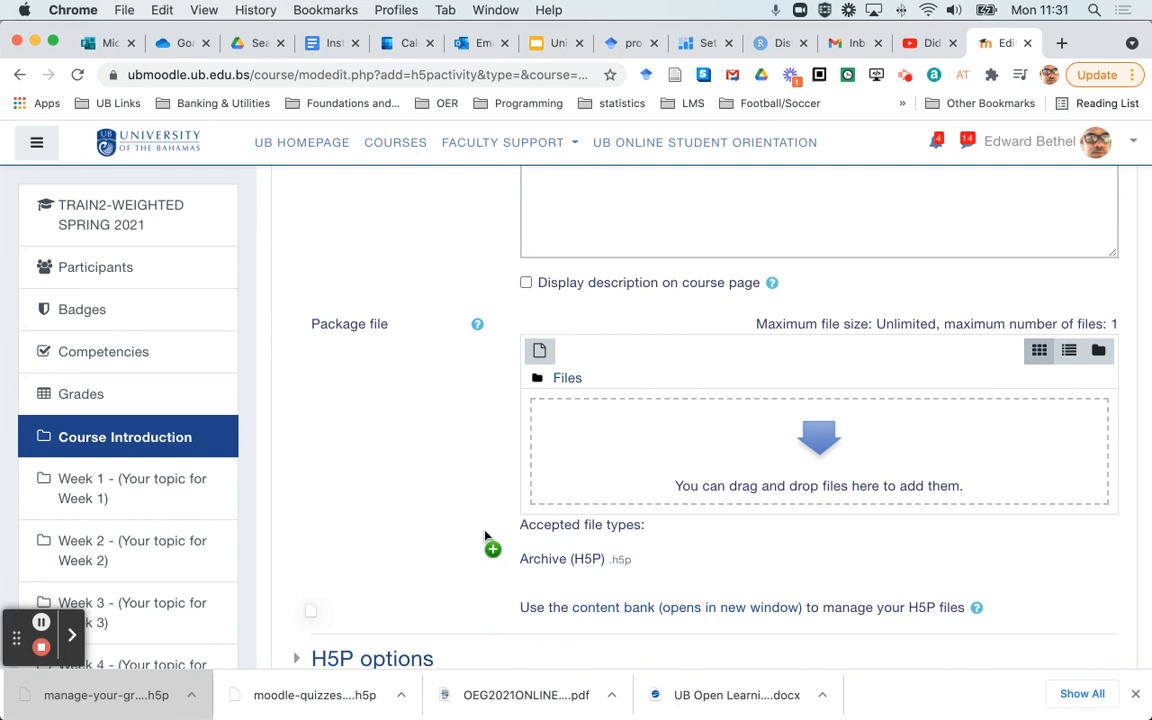
left_click_drag(104, 694, 818, 450)
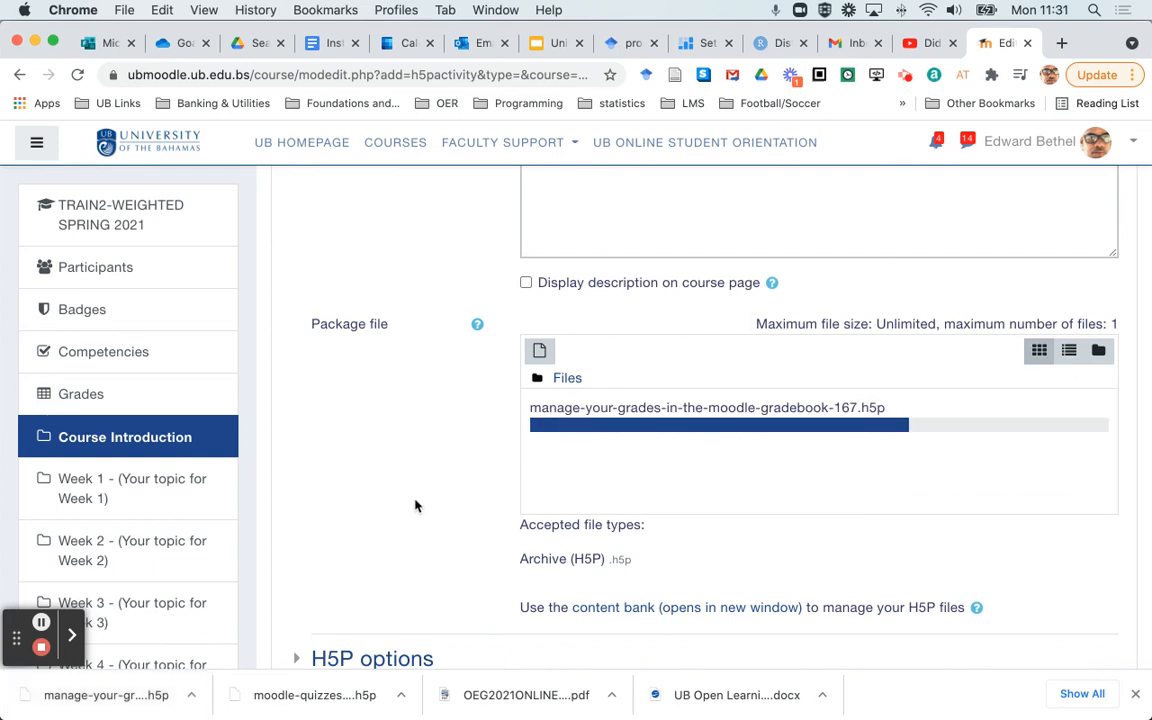
scroll("down", 3)
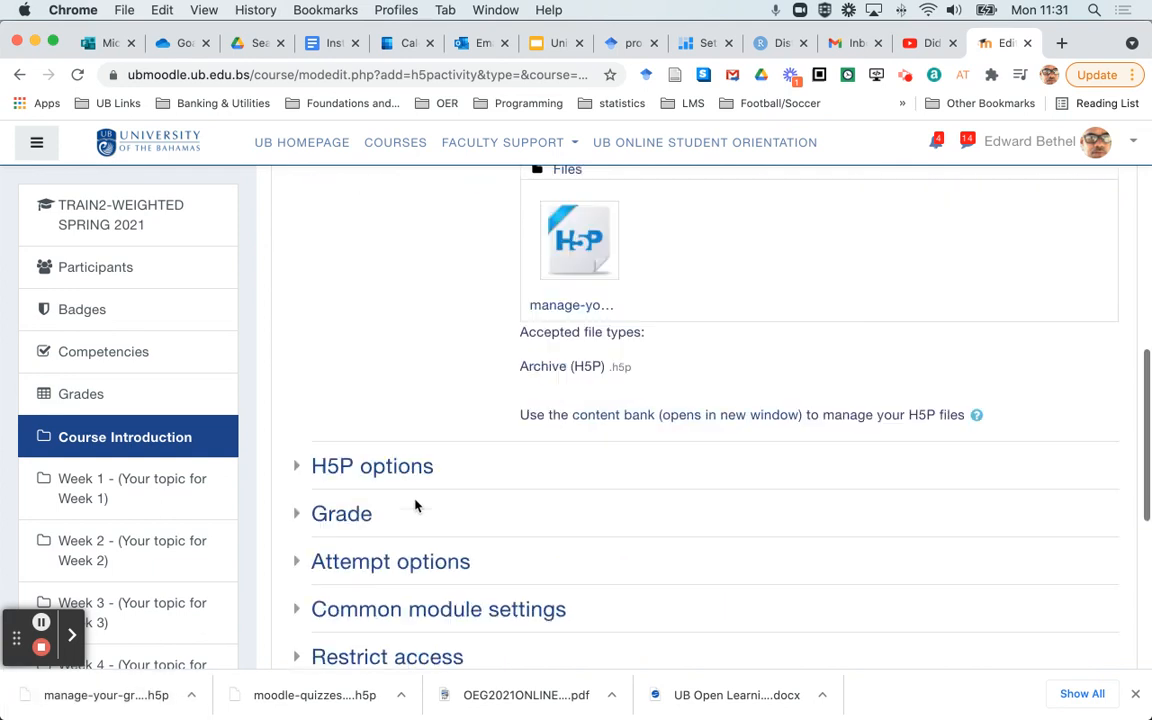
Enable Allow download in H5P options and review the Attempt options
left_click(372, 464)
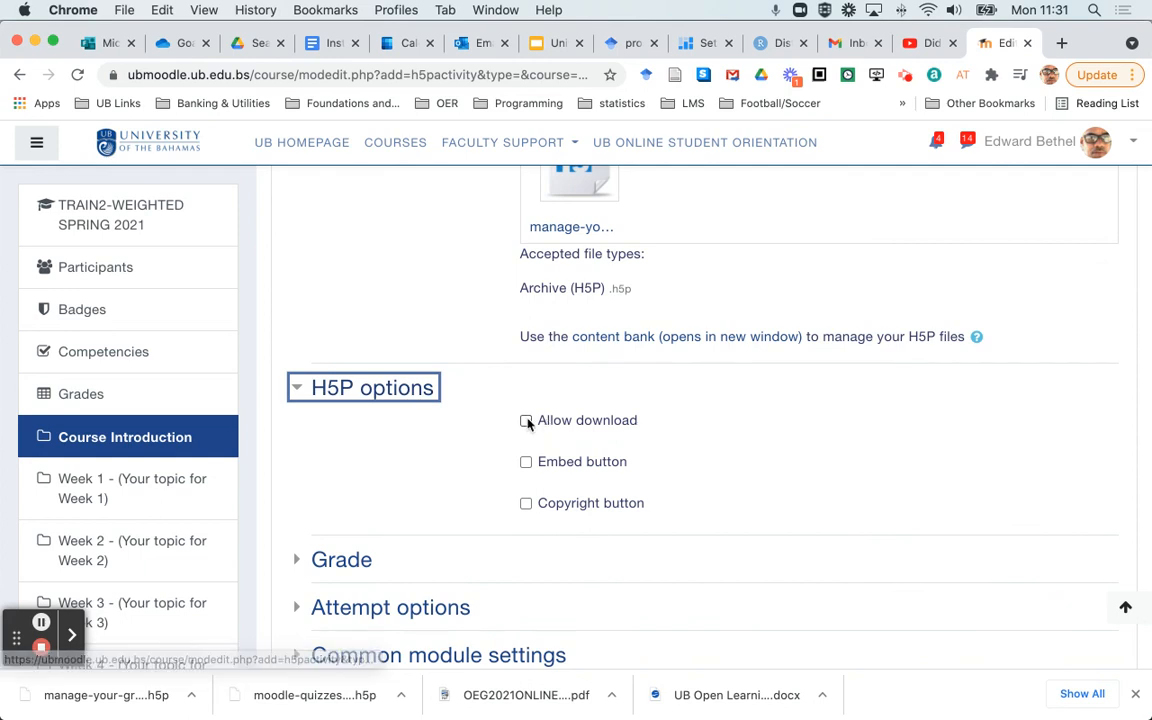
left_click(526, 420)
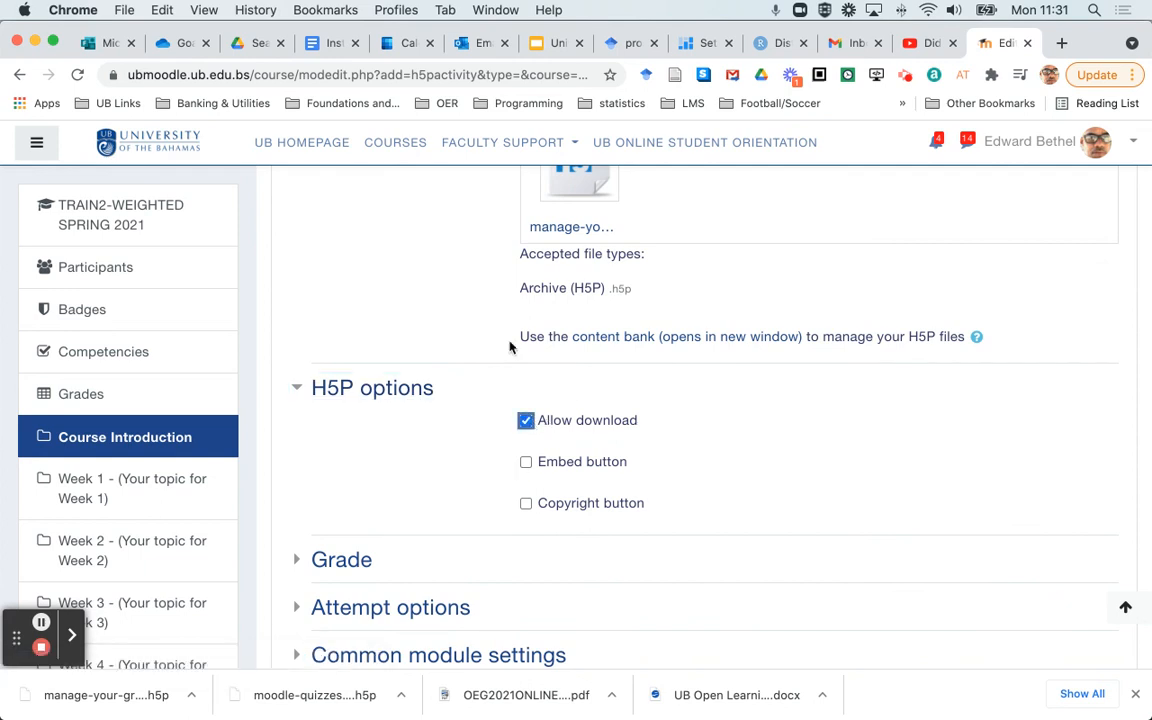
scroll("down", 3)
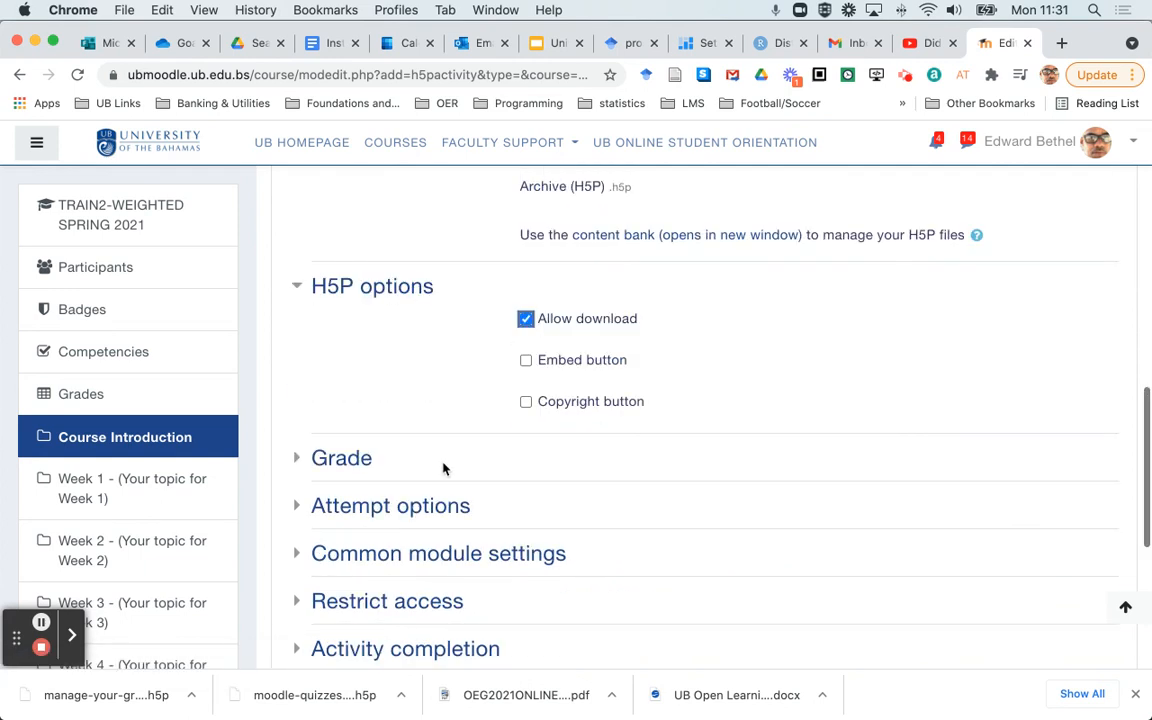
mouse_move(844, 140)
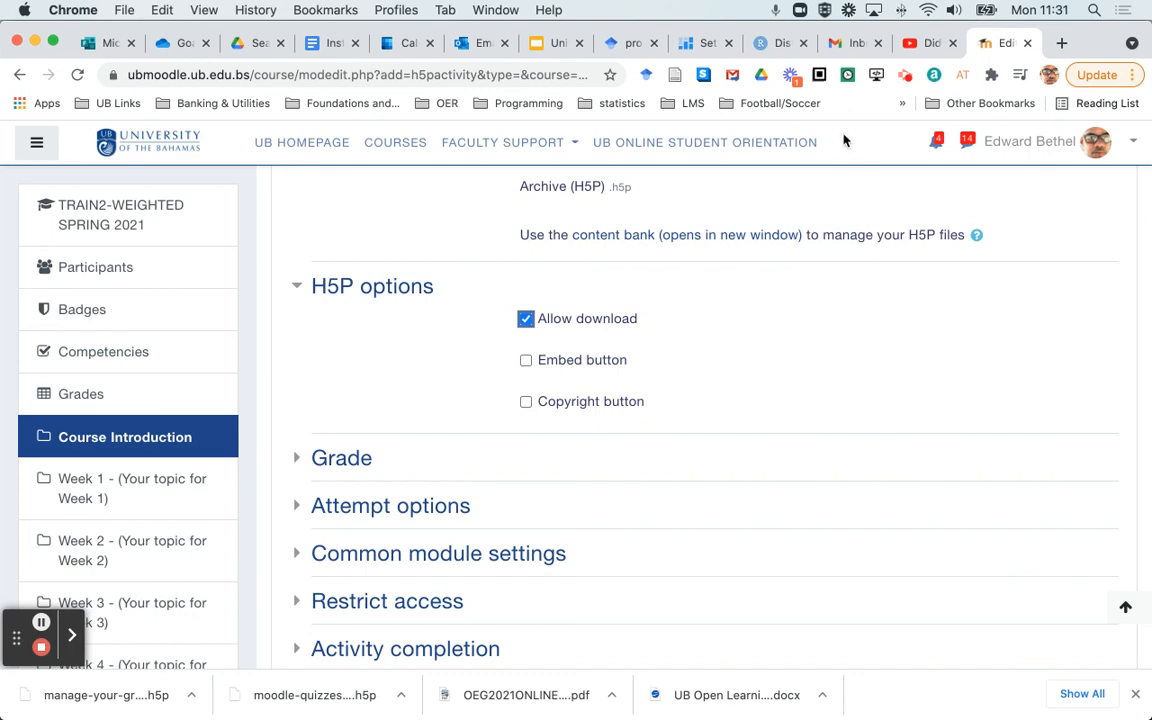
mouse_move(340, 458)
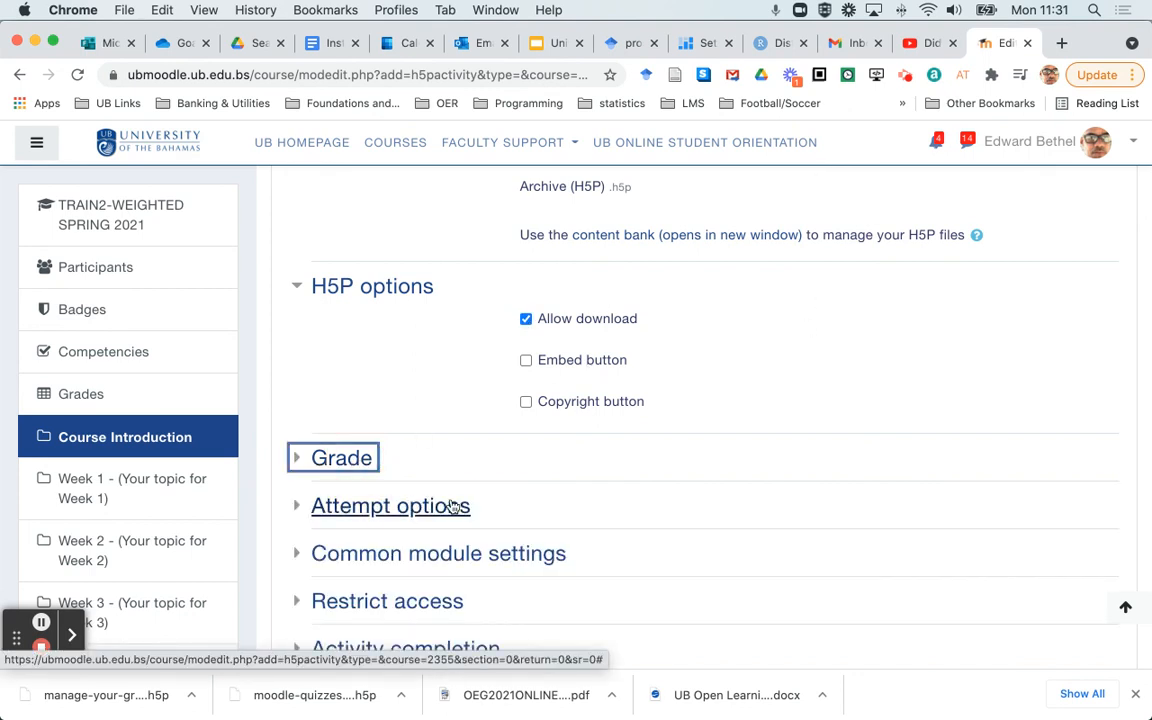
left_click(390, 504)
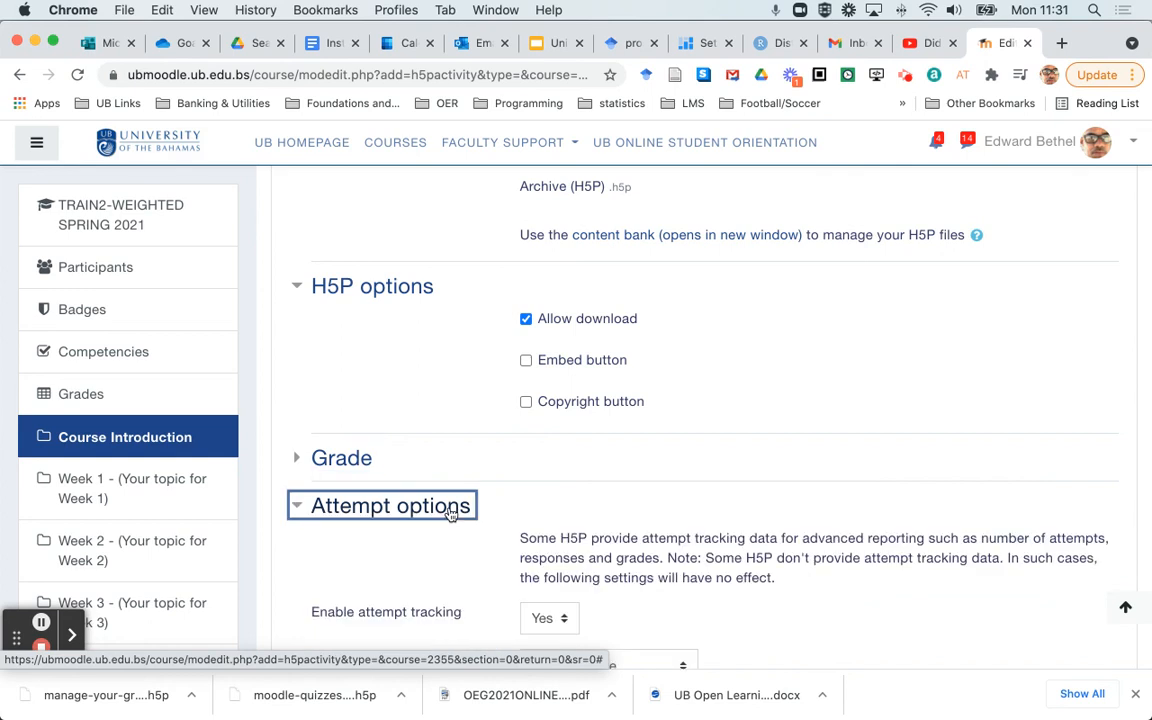
scroll("down", 3)
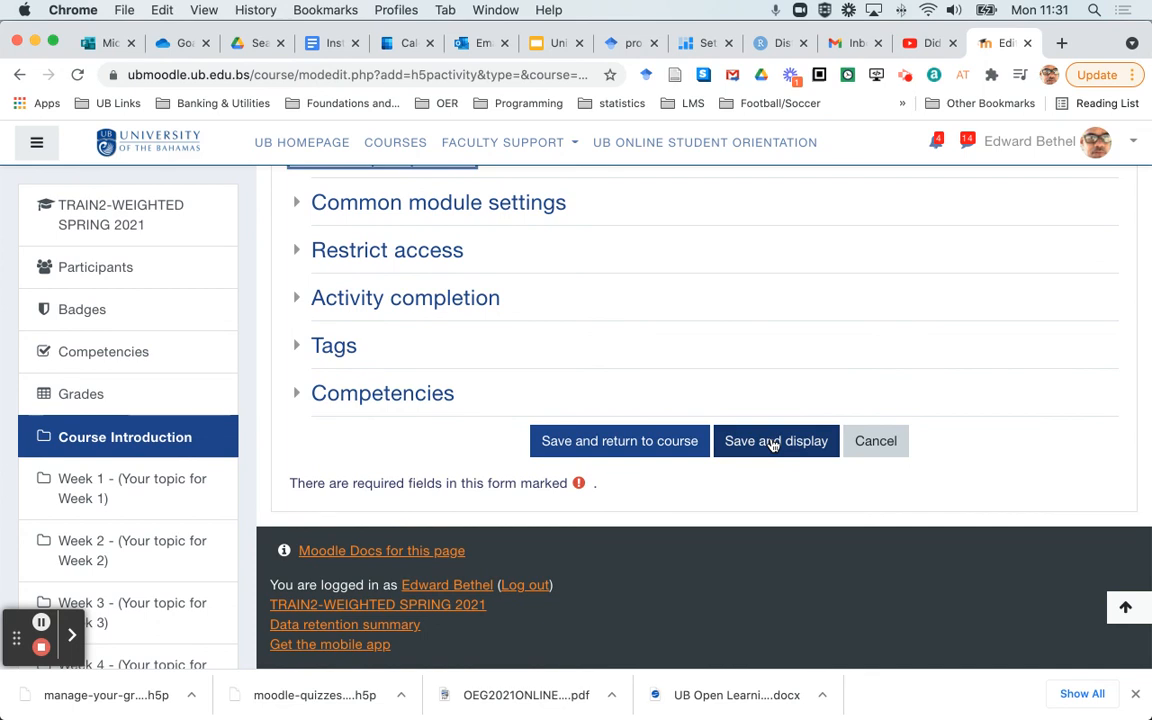
Save and display the activity, showing the Managing your grades presentation
left_click(776, 442)
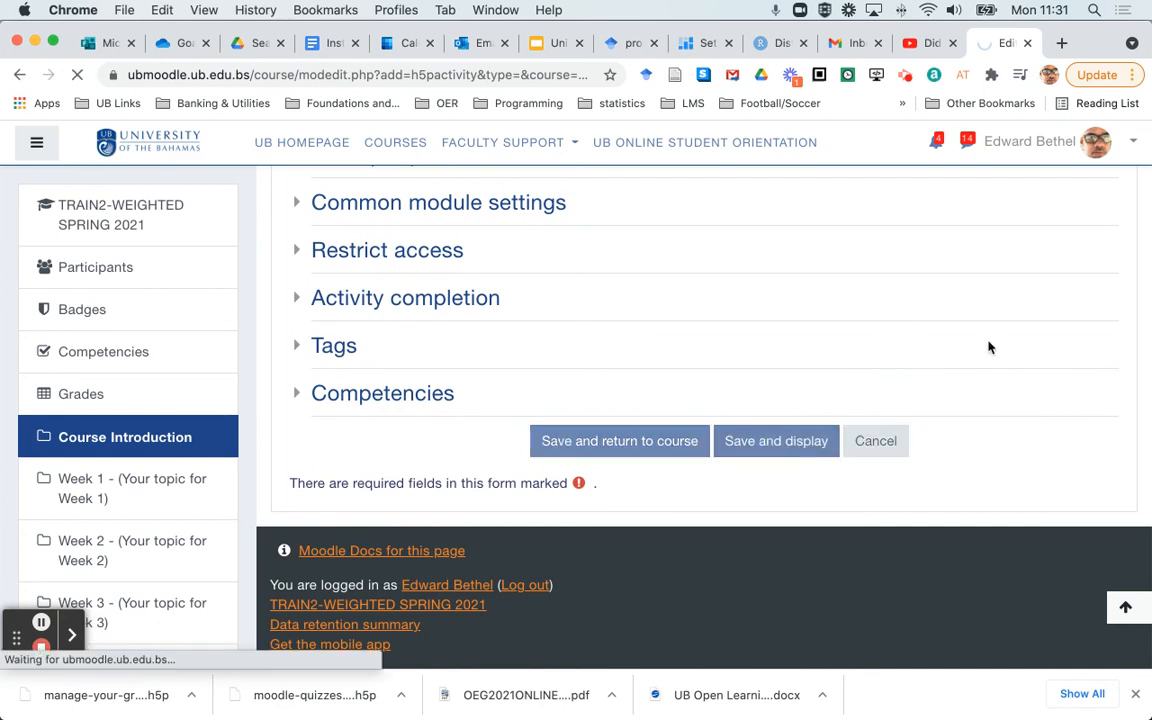
left_click(776, 442)
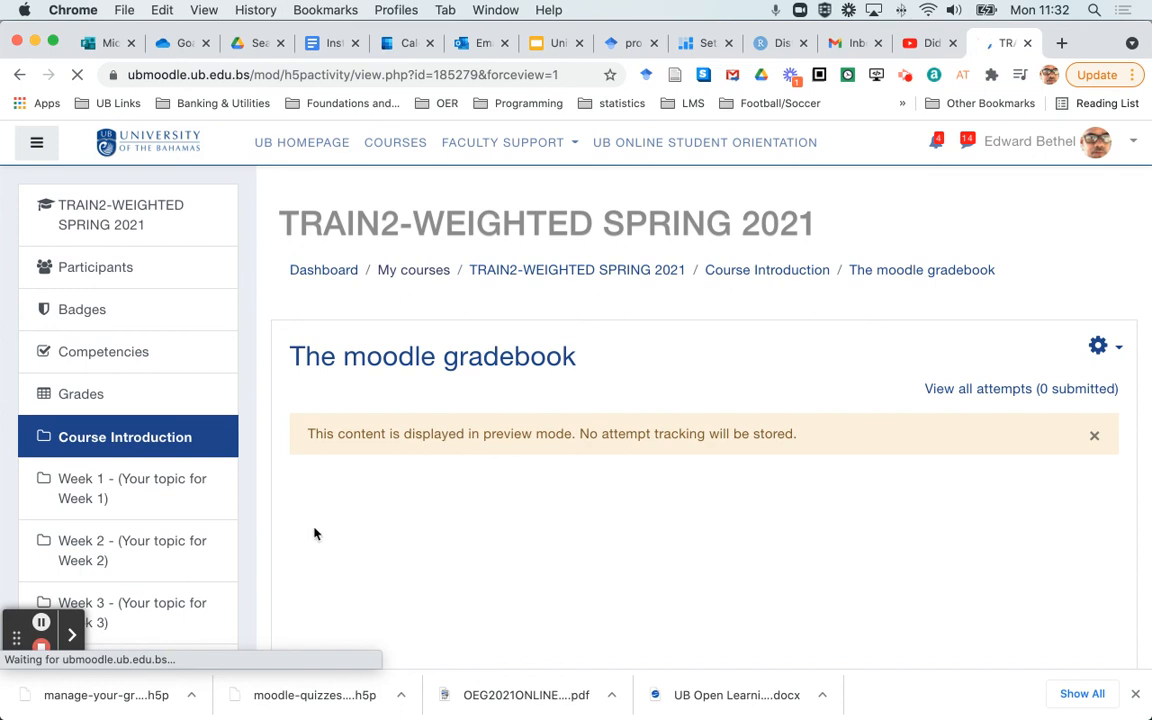
scroll("down", 3)
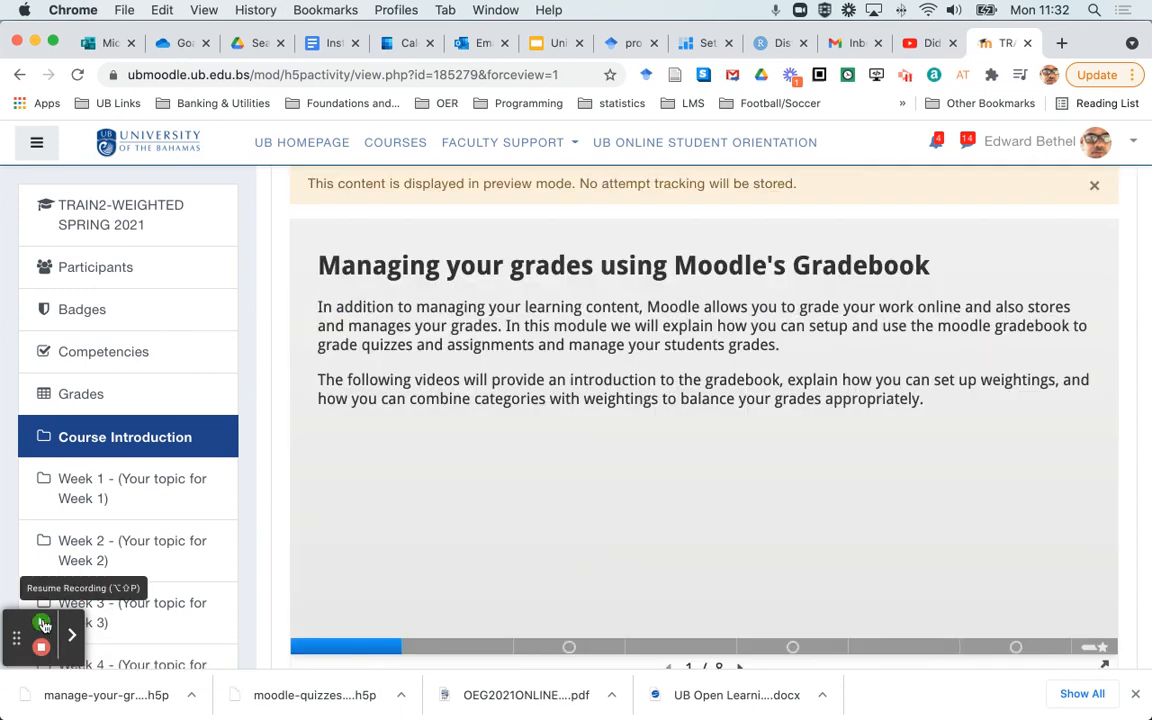